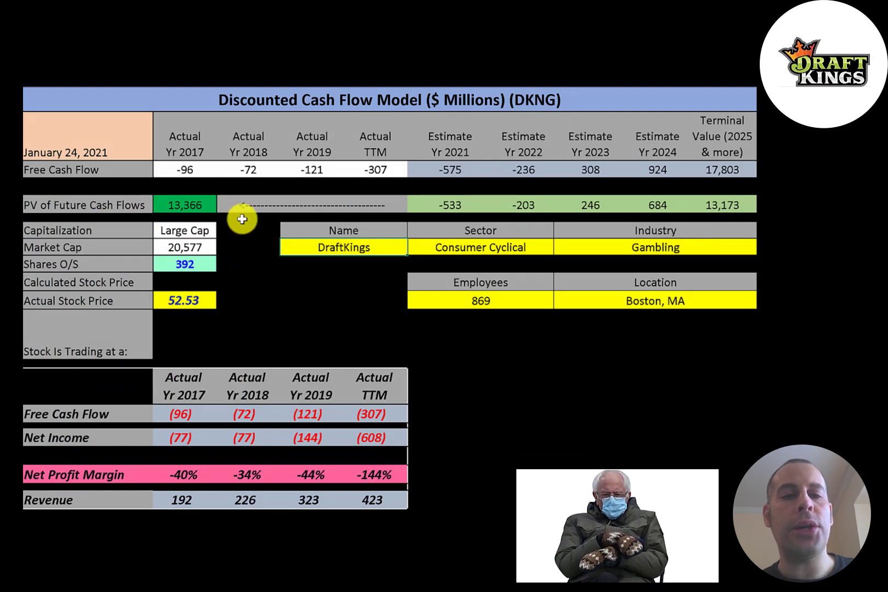
mouse_move(232, 247)
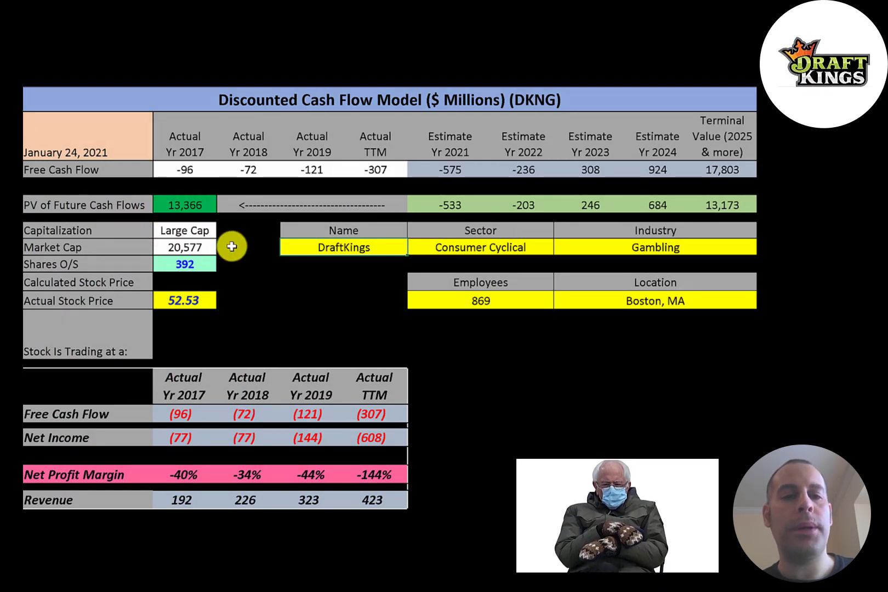
mouse_move(208, 285)
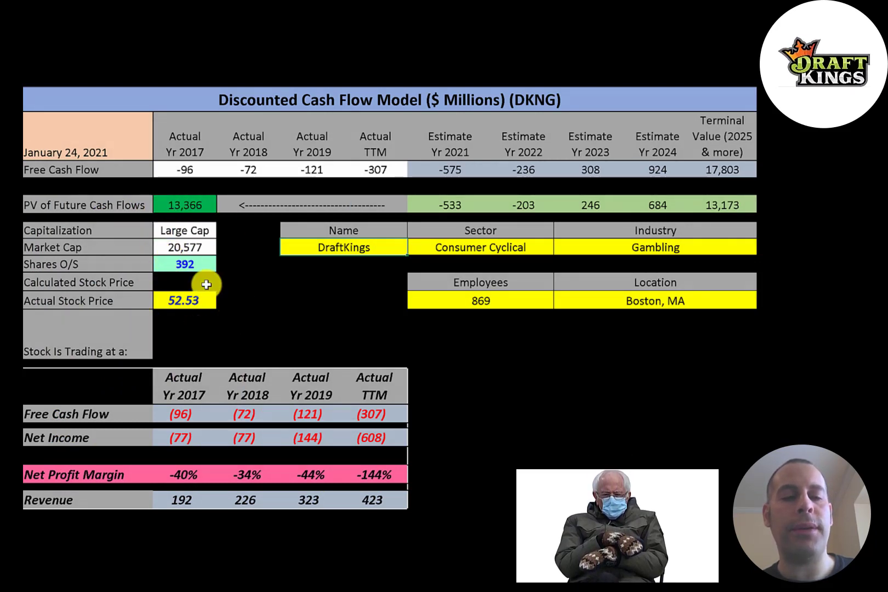
mouse_move(153, 268)
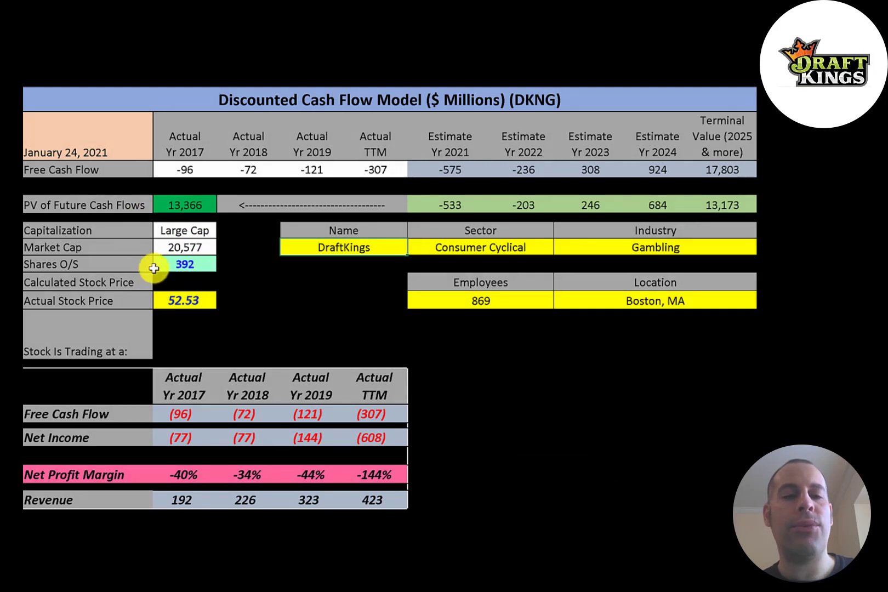
mouse_move(213, 254)
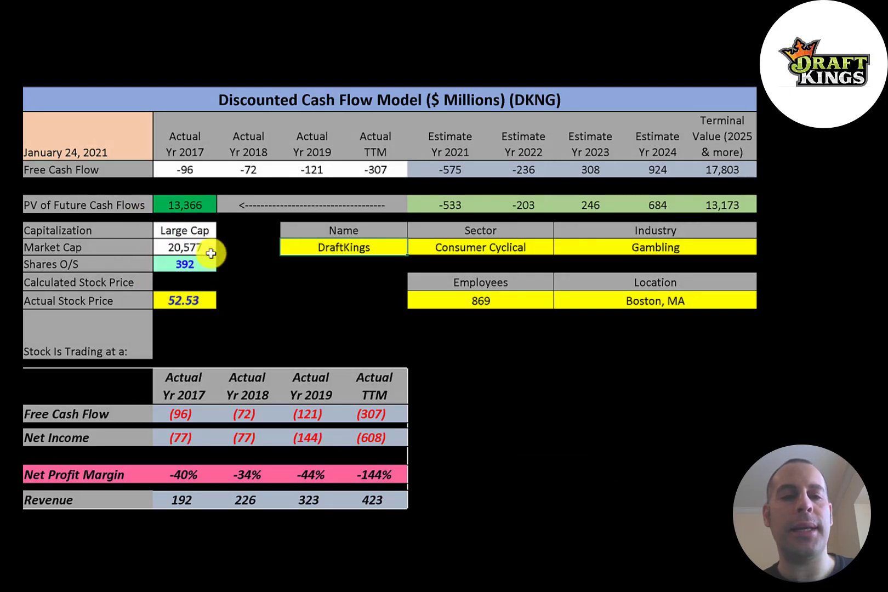
Step: Scroll to the capital structure block showing Total Equity, Total Debt, Net Debt and the 7.82% WACC
scroll(down, 3)
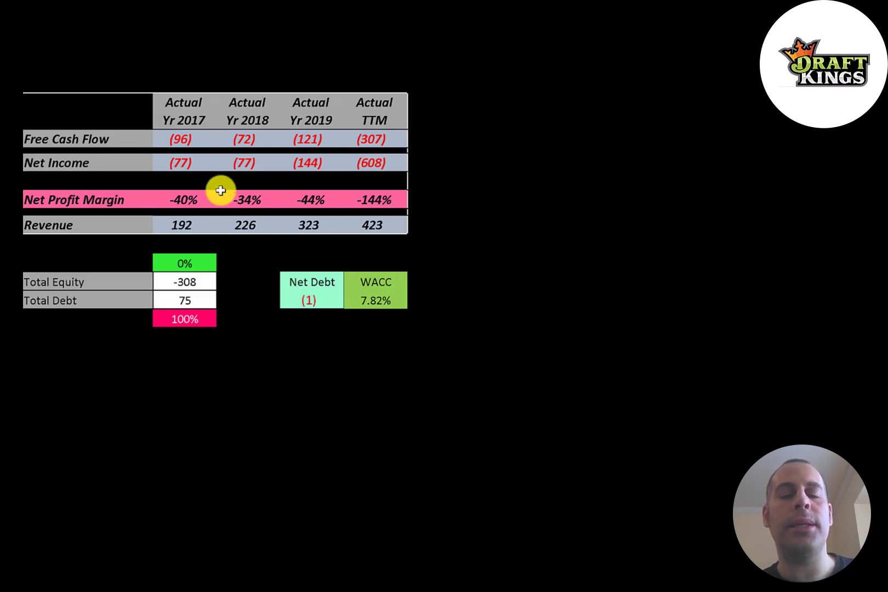
mouse_move(105, 191)
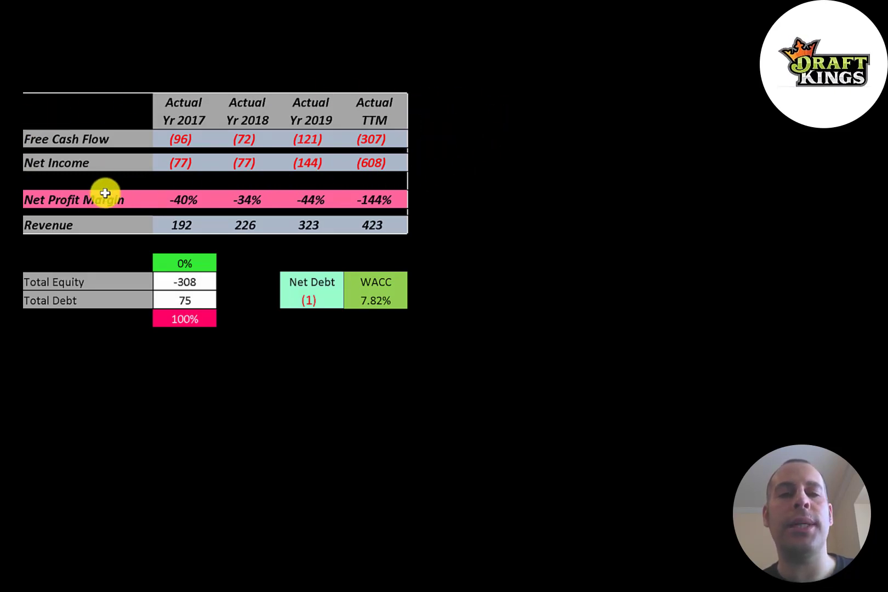
mouse_move(48, 168)
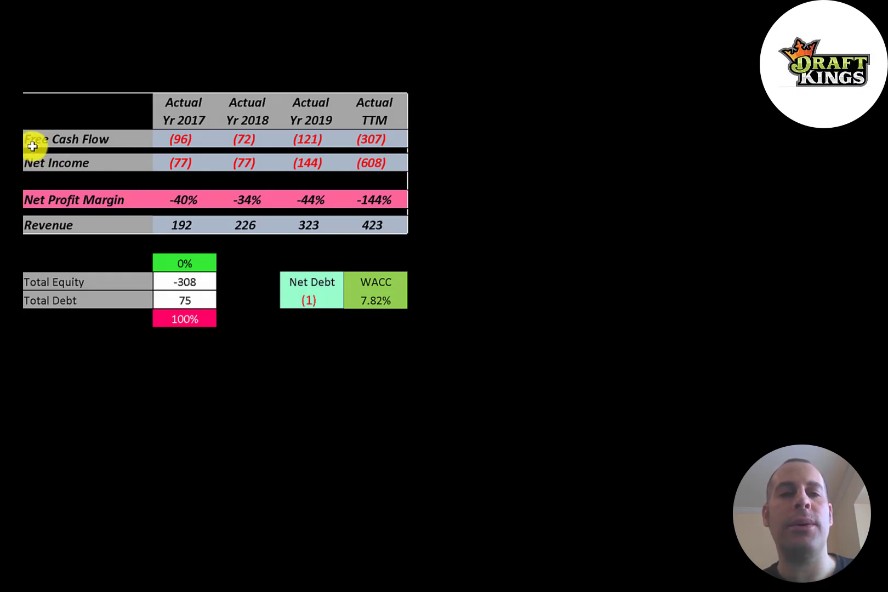
mouse_move(484, 140)
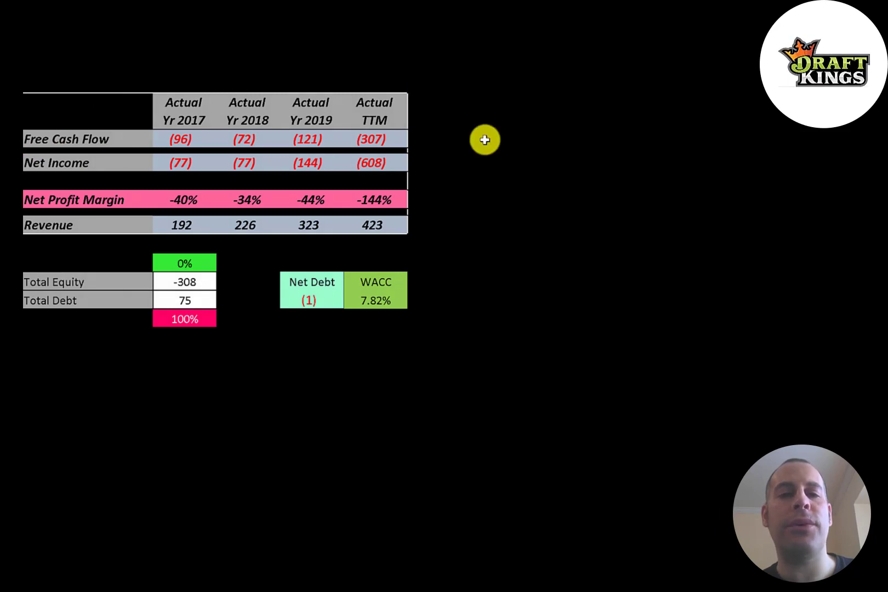
mouse_move(88, 166)
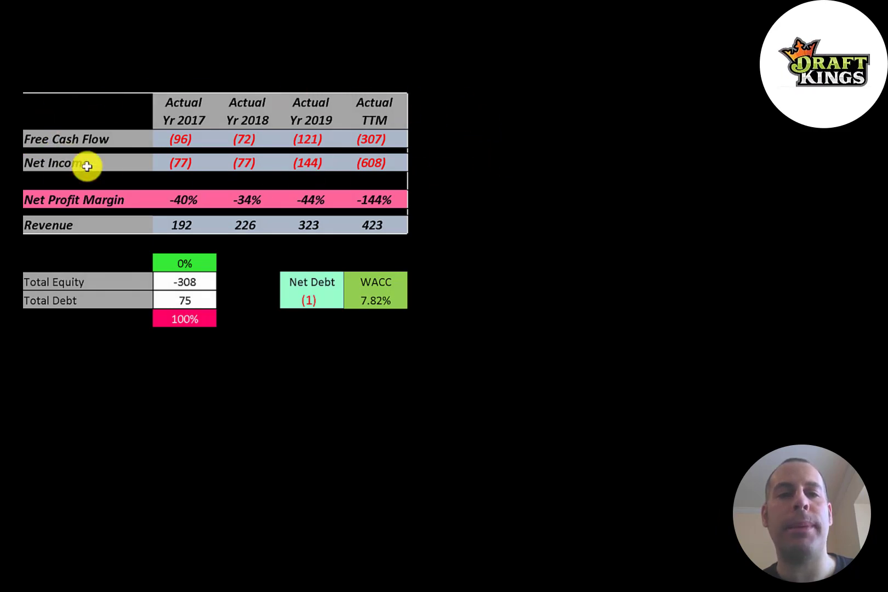
mouse_move(176, 139)
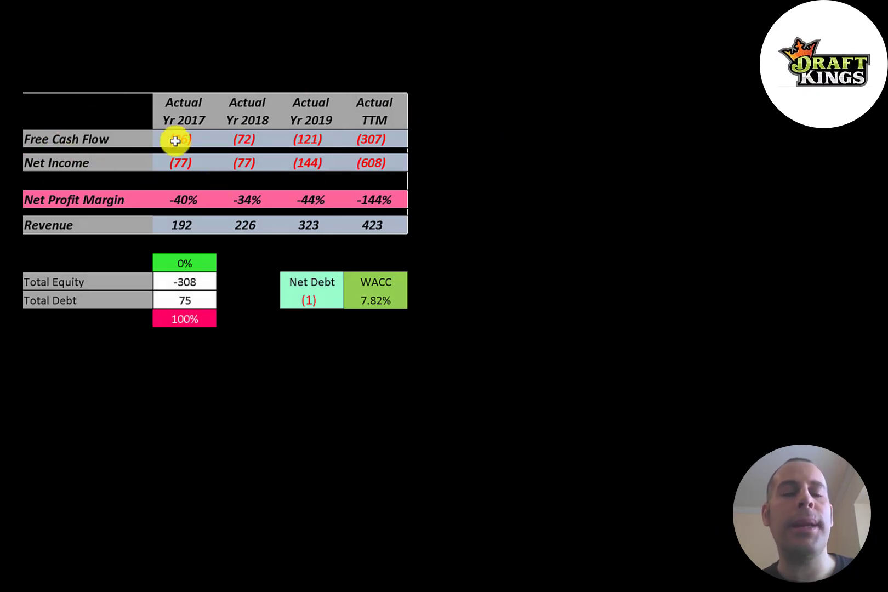
mouse_move(312, 135)
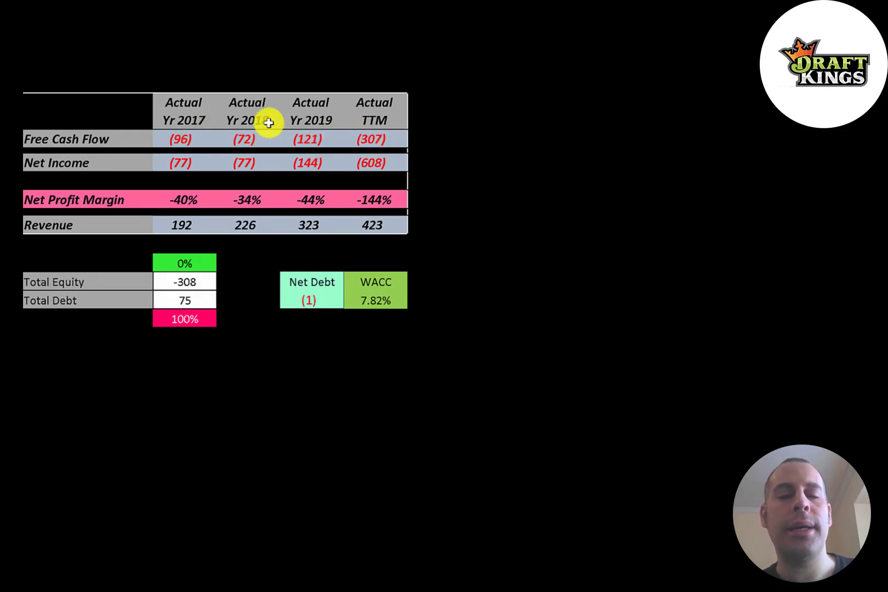
mouse_move(398, 142)
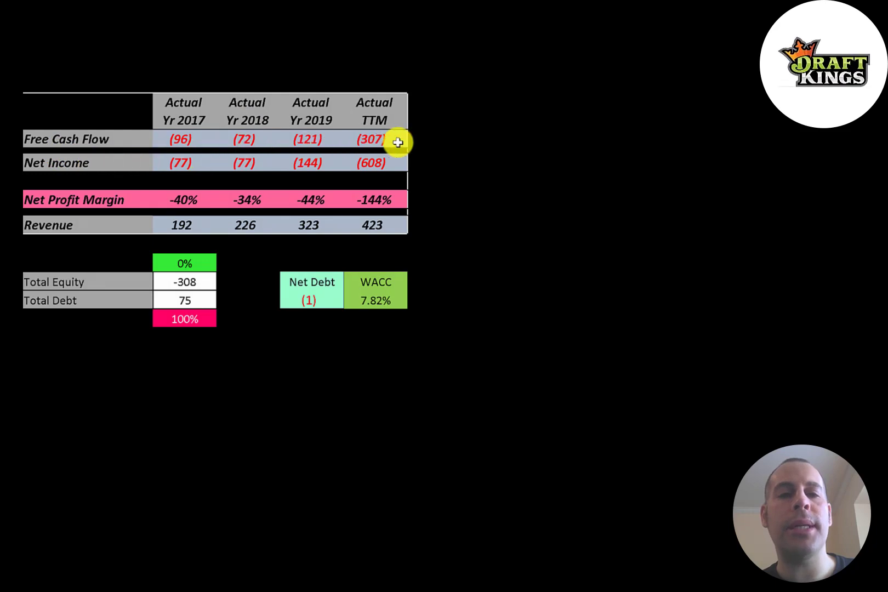
mouse_move(292, 204)
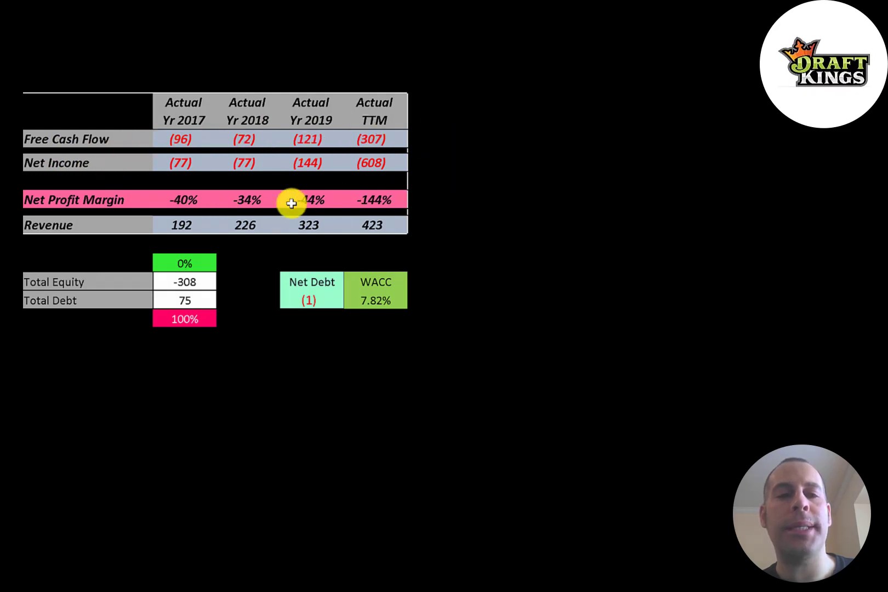
mouse_move(254, 164)
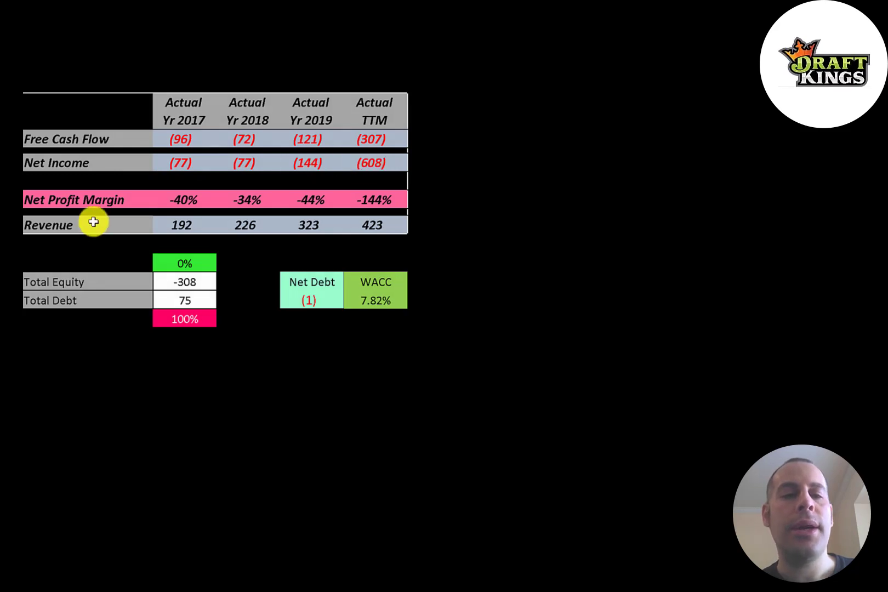
mouse_move(195, 228)
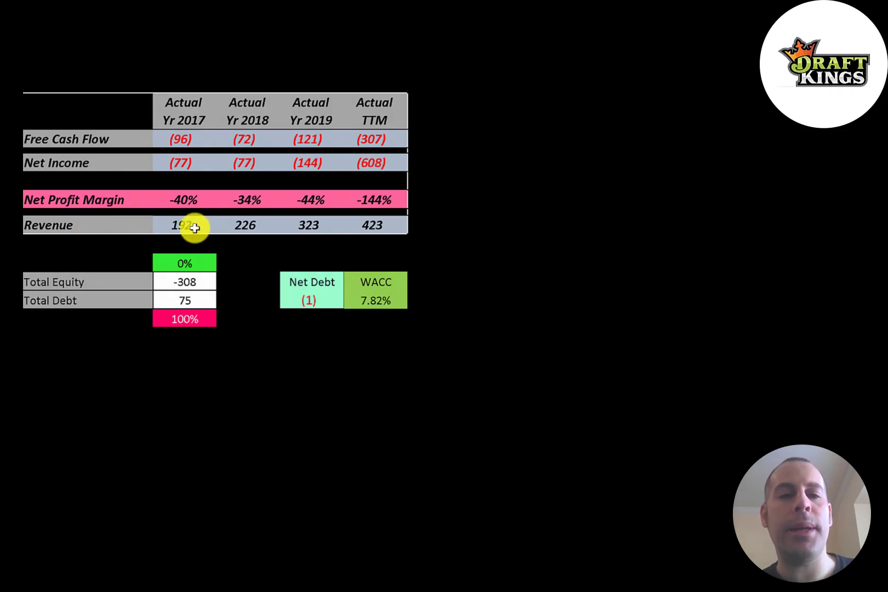
mouse_move(325, 227)
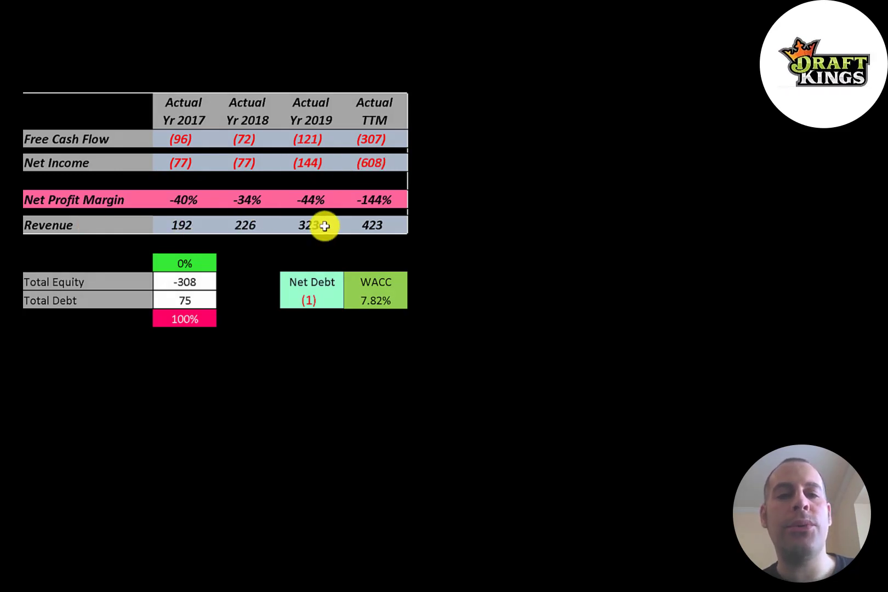
mouse_move(185, 224)
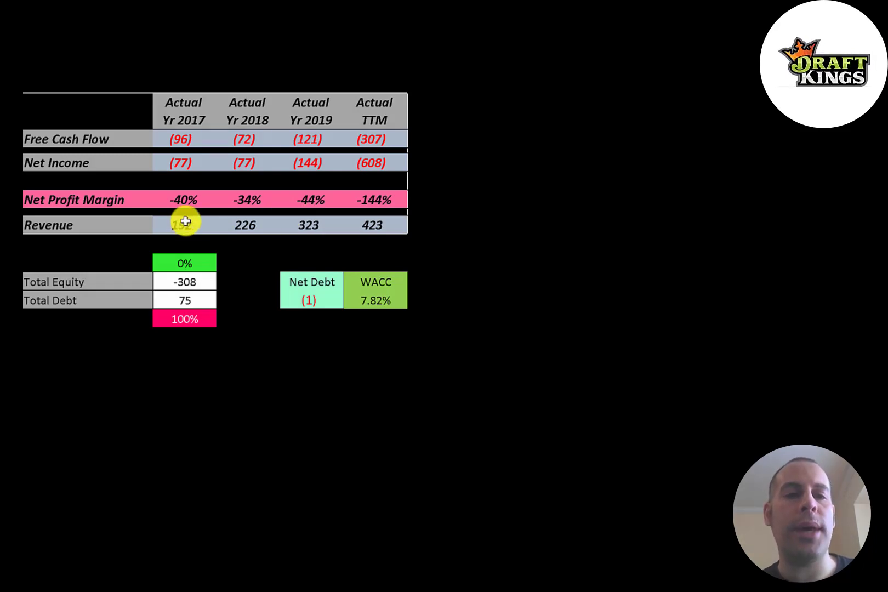
mouse_move(358, 225)
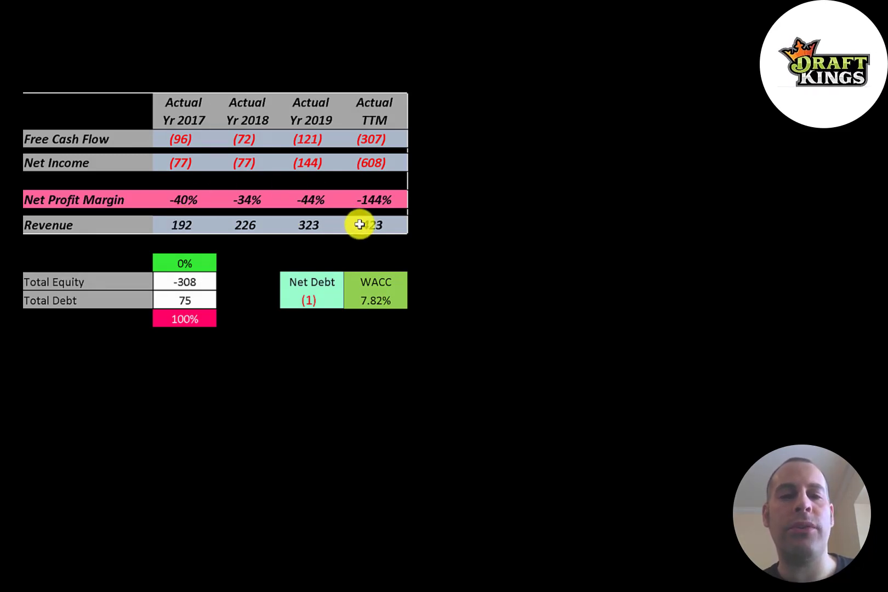
Step: Position the pasted income statement snapshot beside the Actual Yr 2017–TTM headers
click(367, 224)
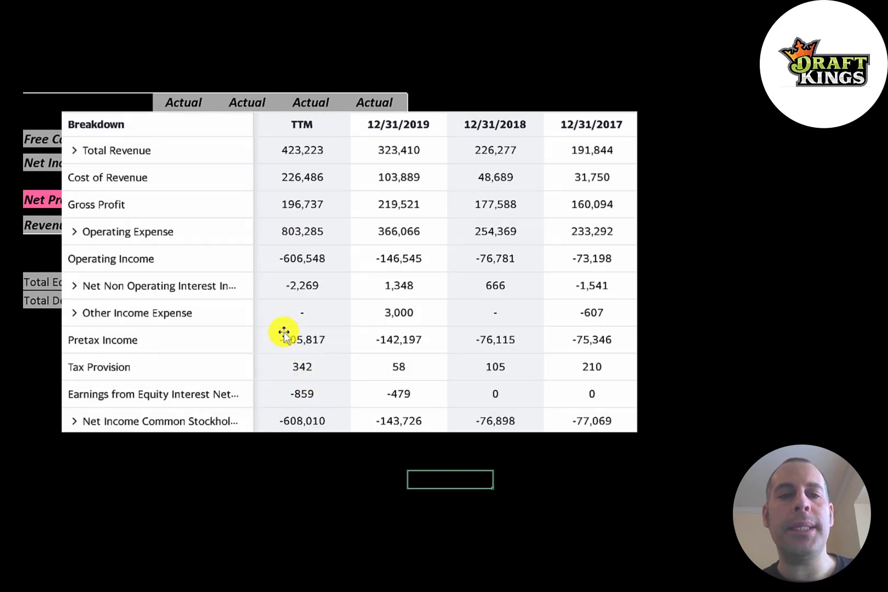
mouse_move(505, 148)
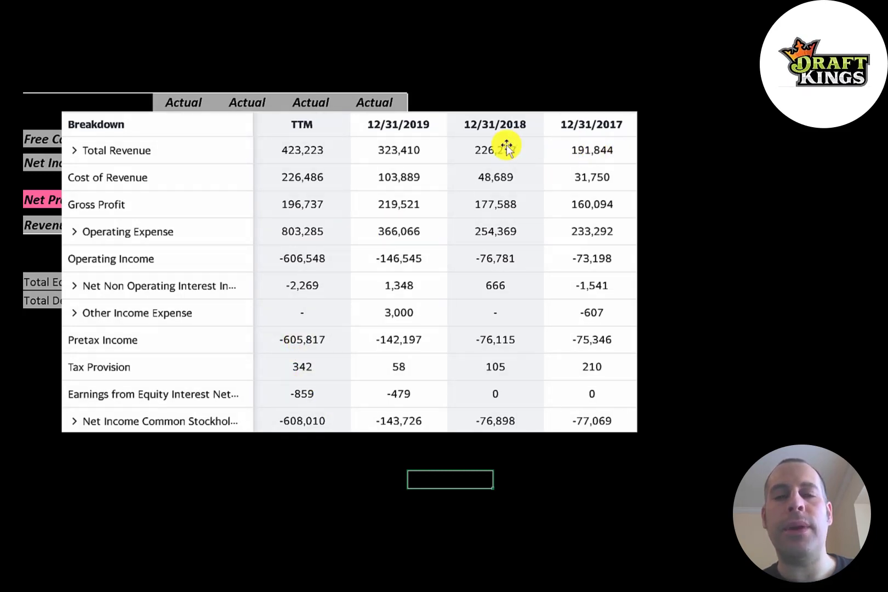
mouse_move(364, 164)
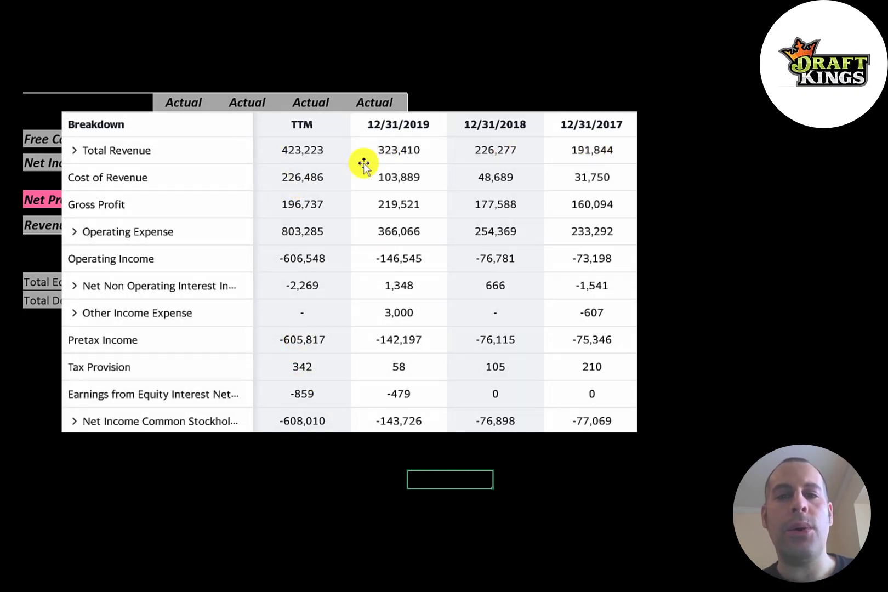
mouse_move(328, 170)
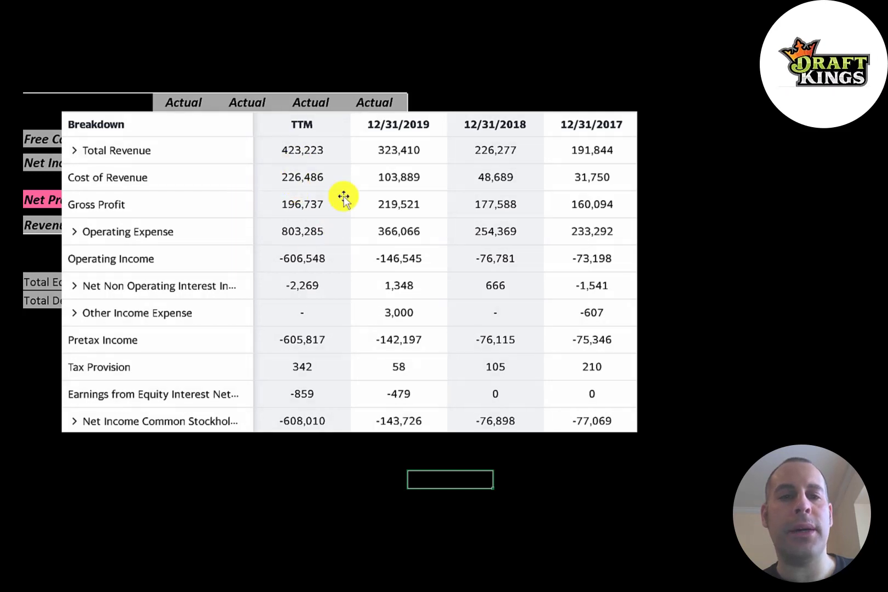
mouse_move(314, 207)
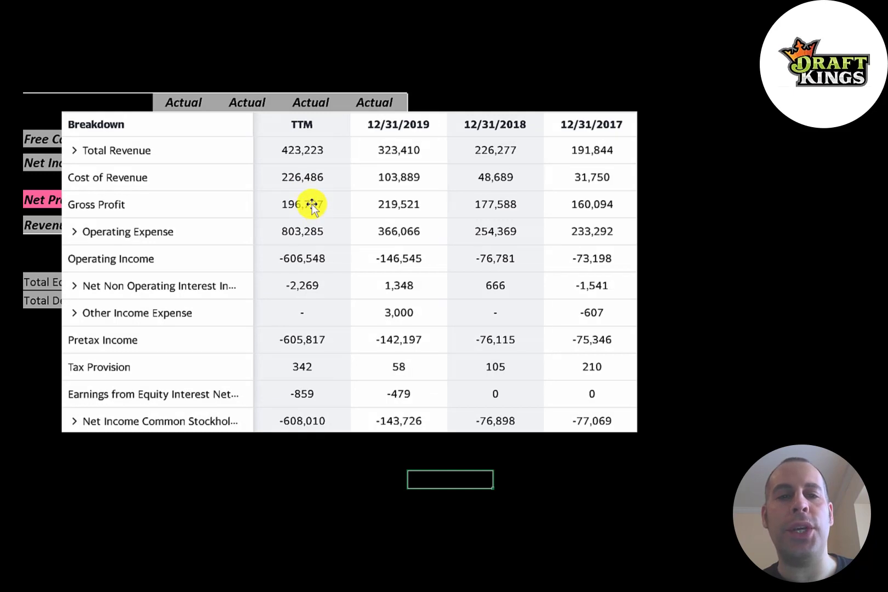
mouse_move(288, 214)
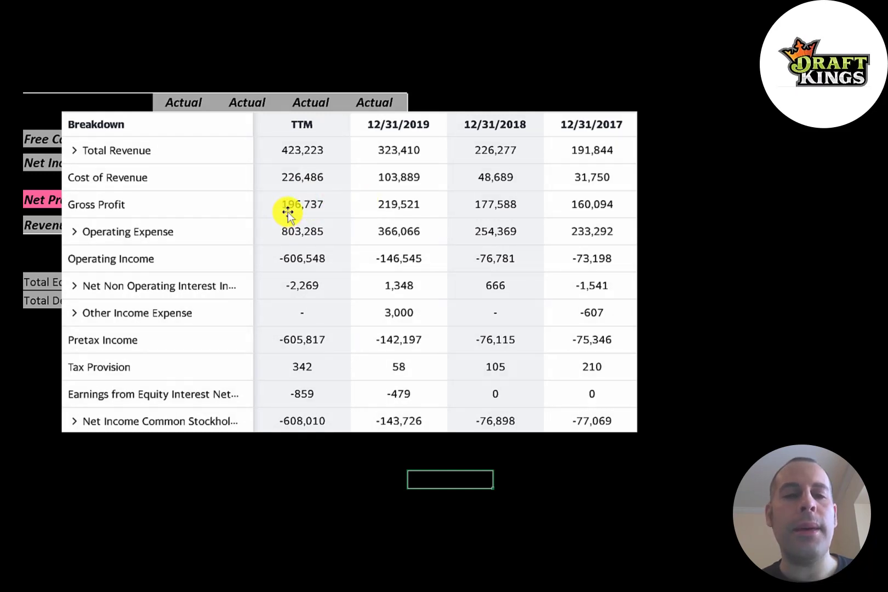
mouse_move(270, 240)
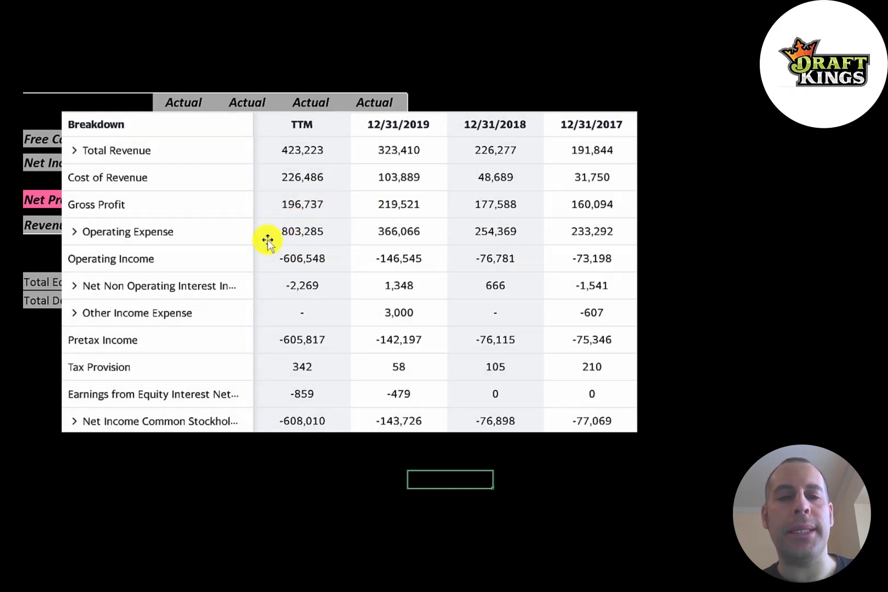
mouse_move(319, 275)
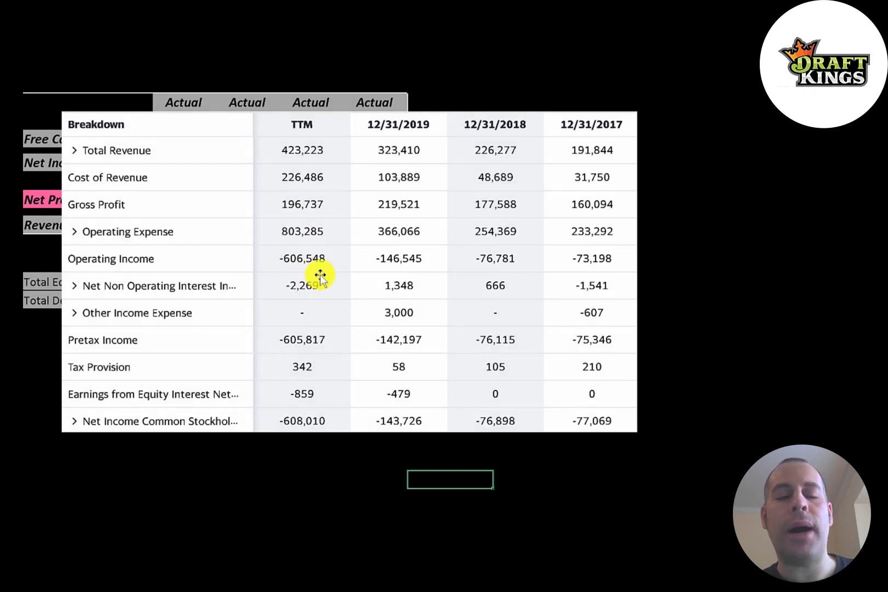
mouse_move(590, 263)
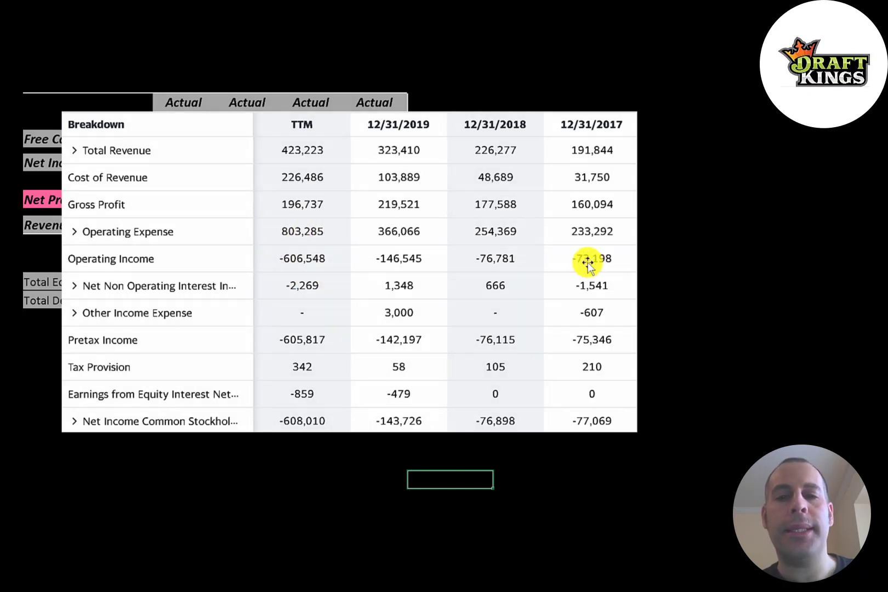
mouse_move(312, 251)
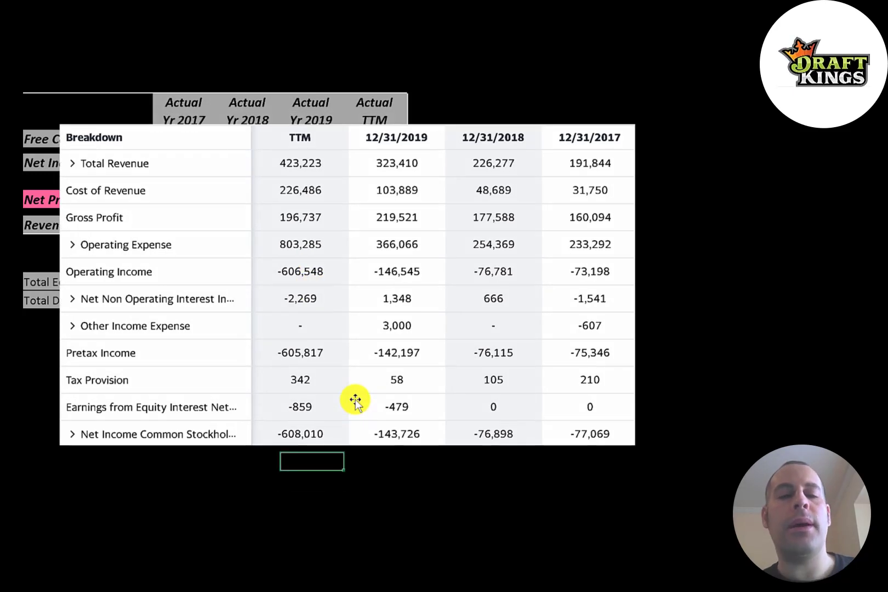
mouse_move(325, 325)
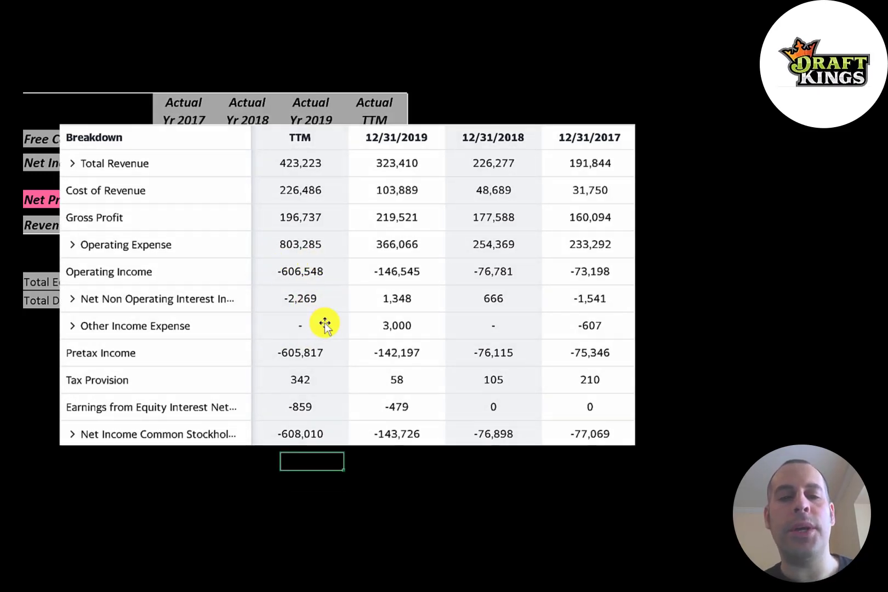
mouse_move(296, 380)
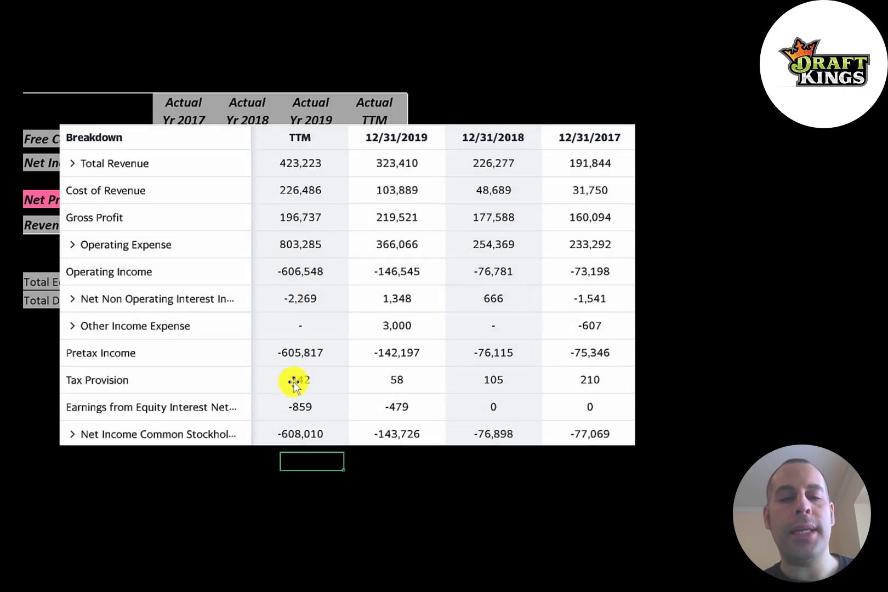
mouse_move(295, 383)
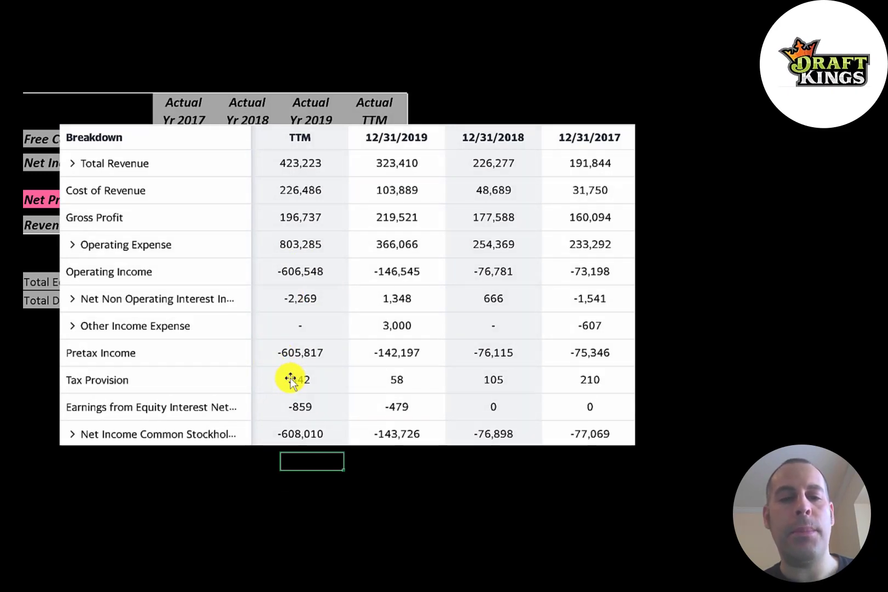
mouse_move(286, 411)
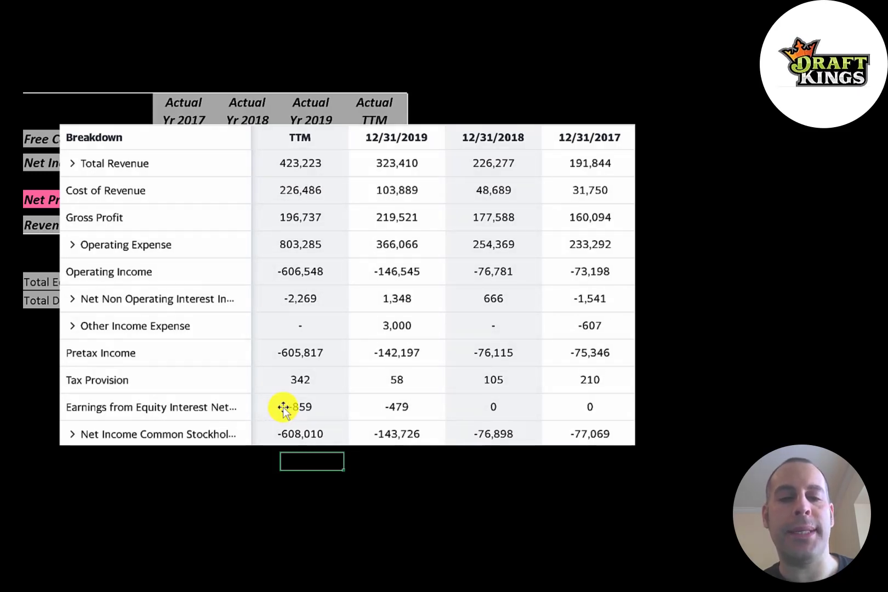
mouse_move(239, 464)
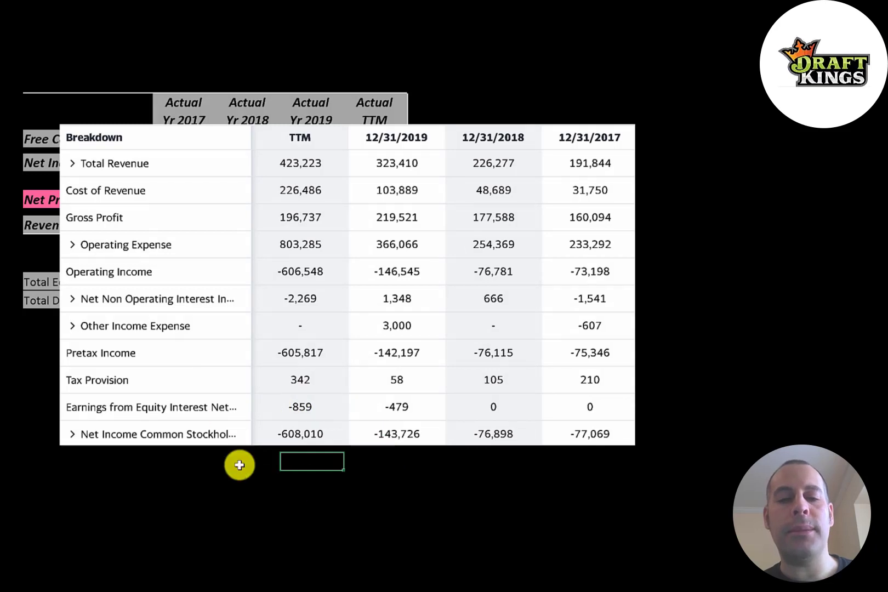
mouse_move(281, 407)
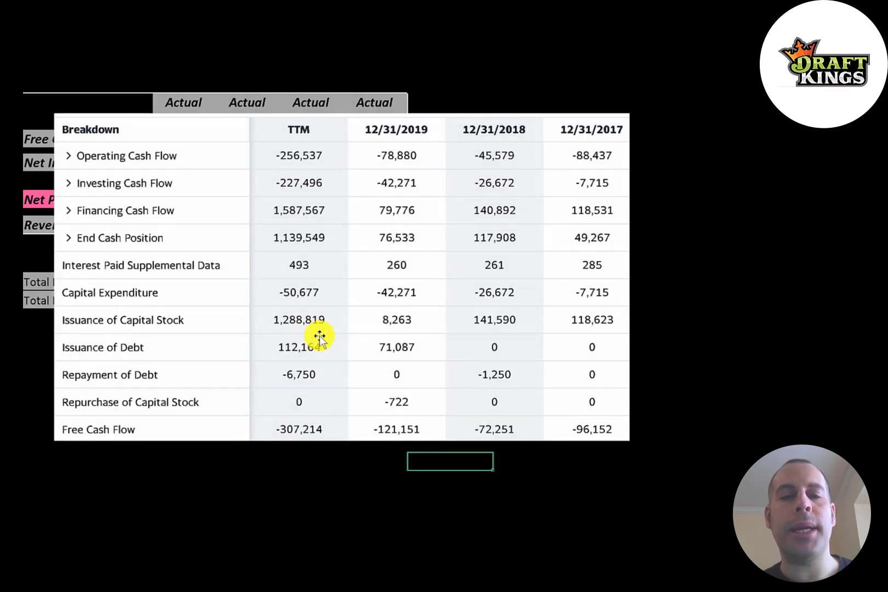
mouse_move(383, 151)
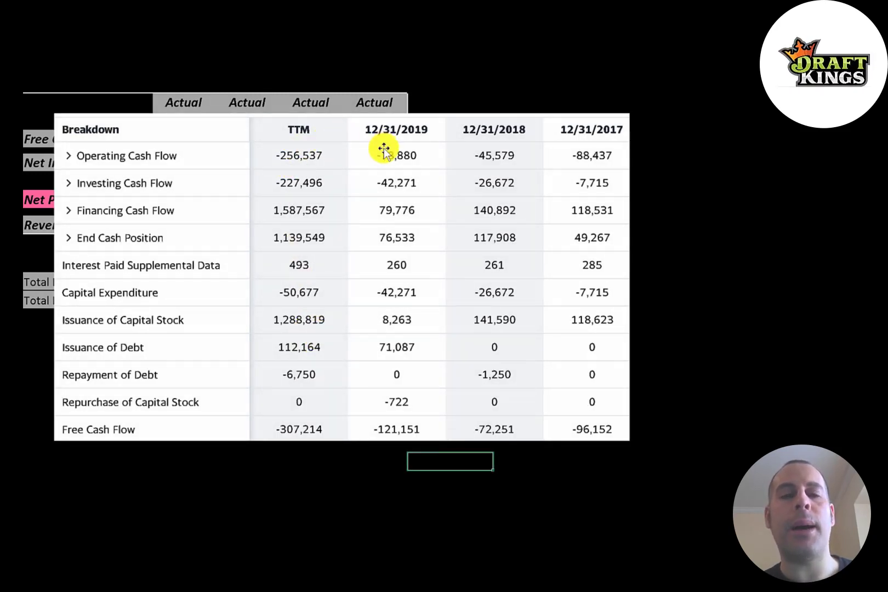
mouse_move(540, 129)
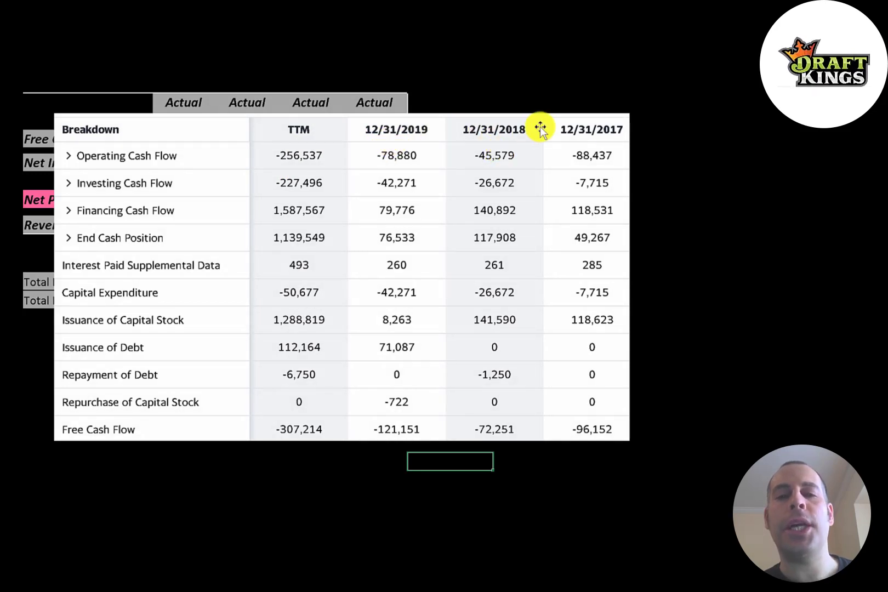
mouse_move(367, 154)
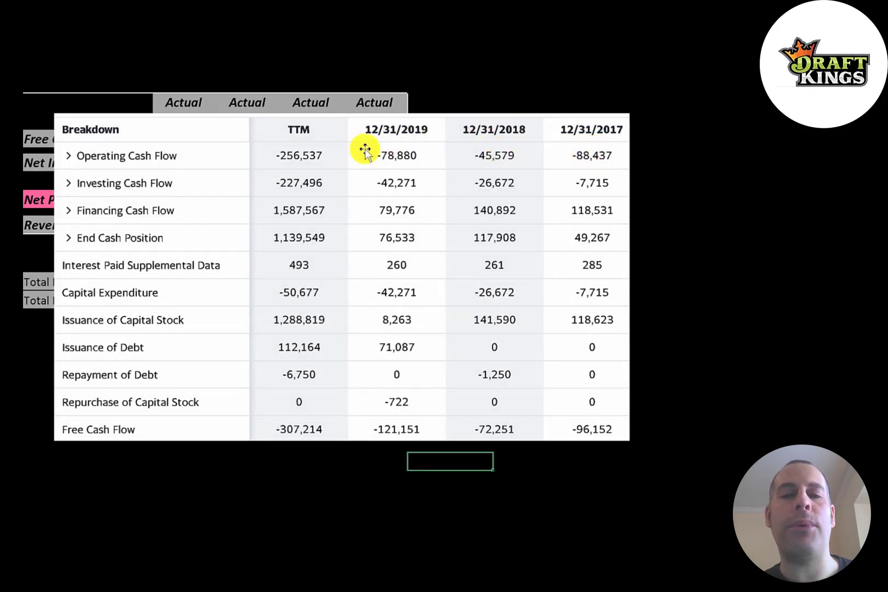
mouse_move(557, 154)
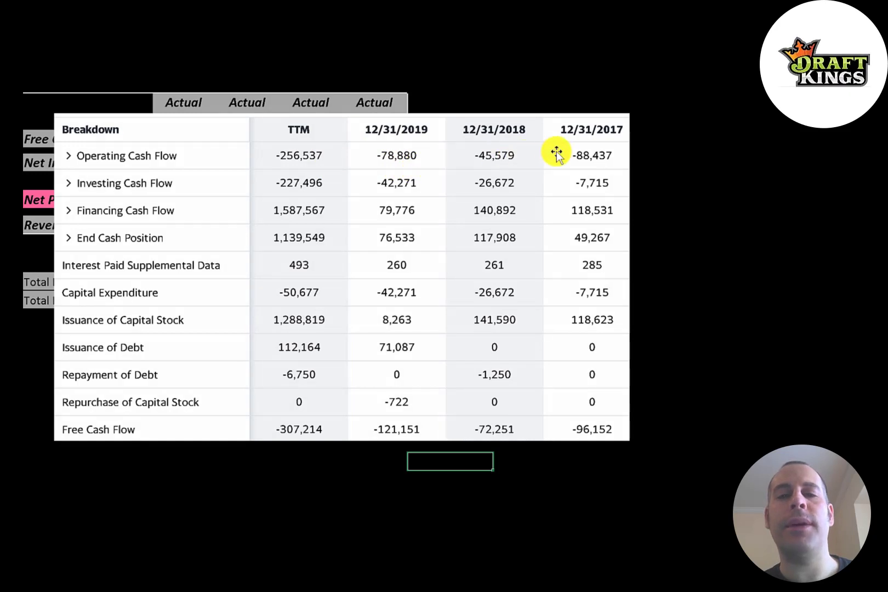
mouse_move(399, 281)
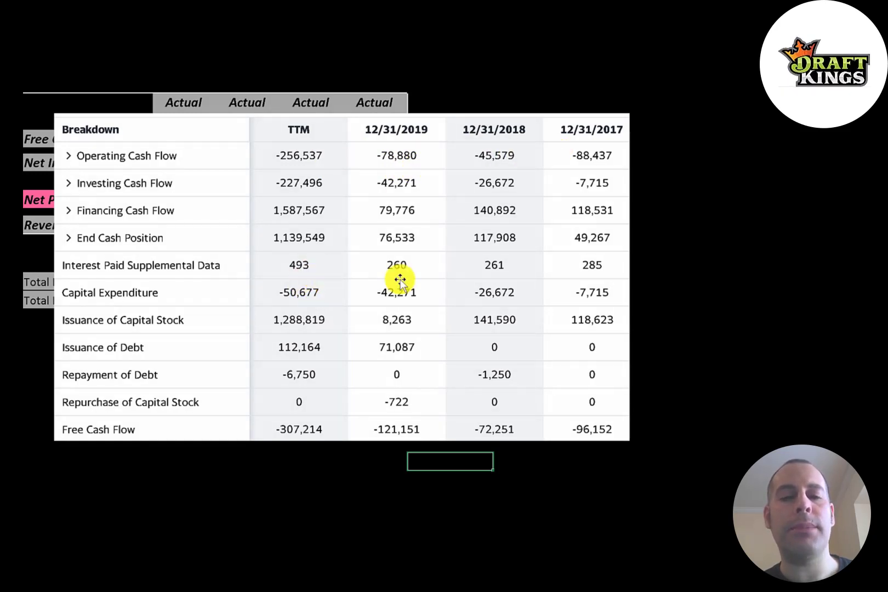
mouse_move(373, 293)
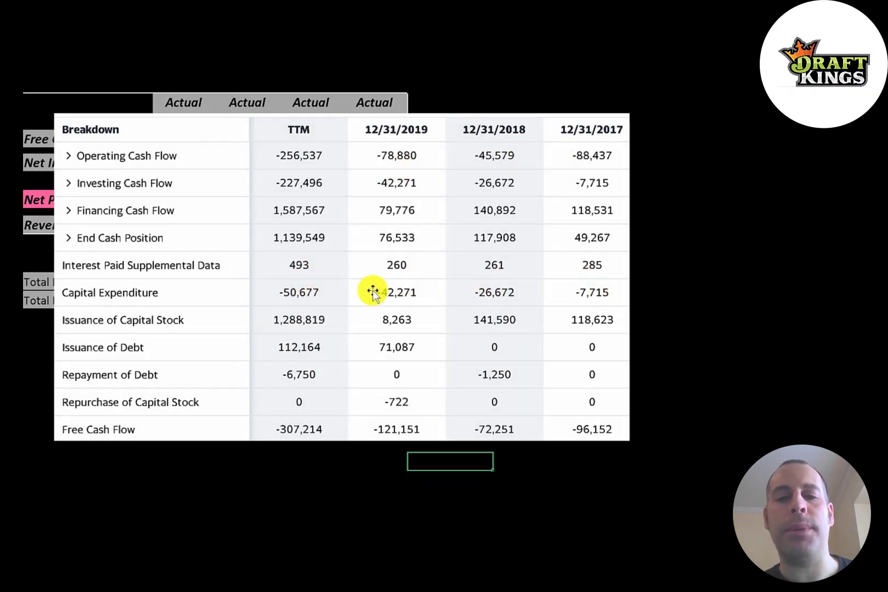
mouse_move(299, 293)
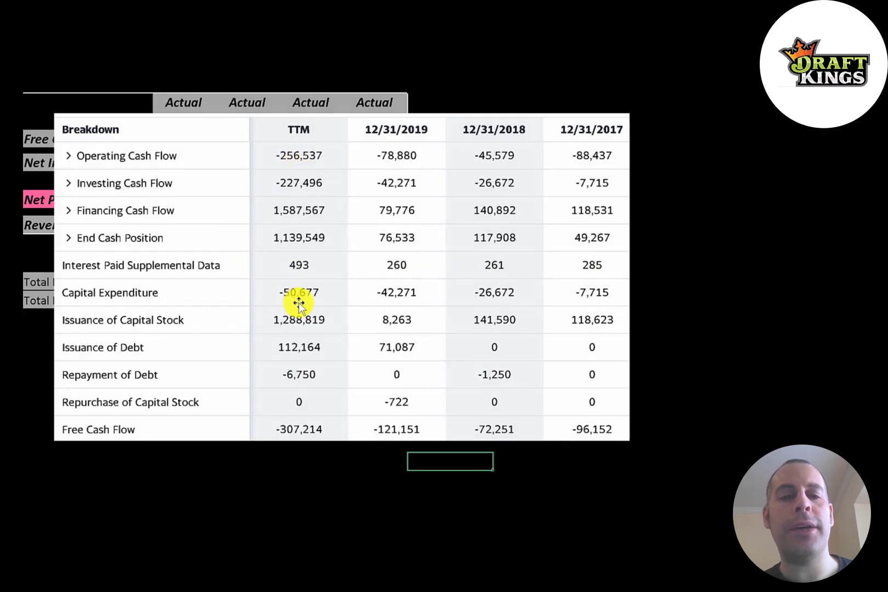
mouse_move(272, 437)
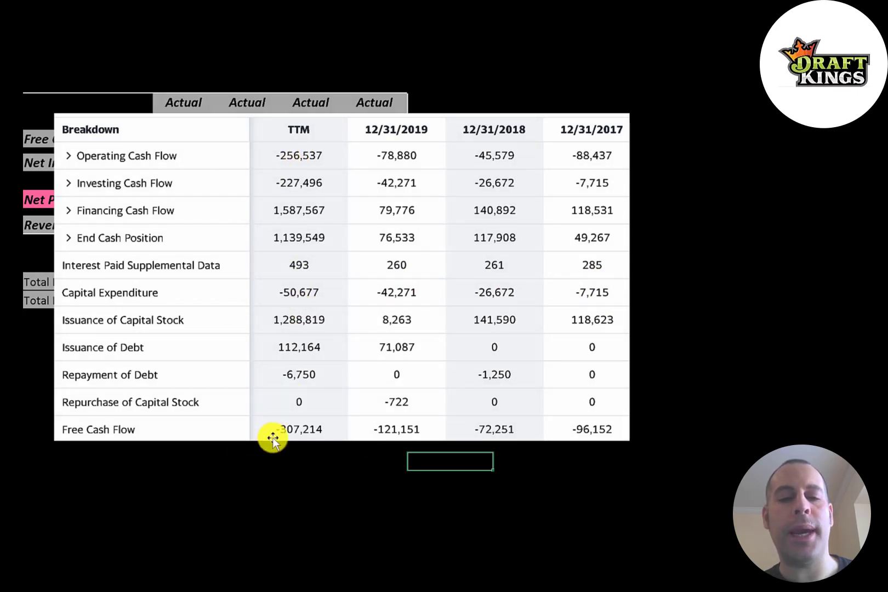
mouse_move(585, 428)
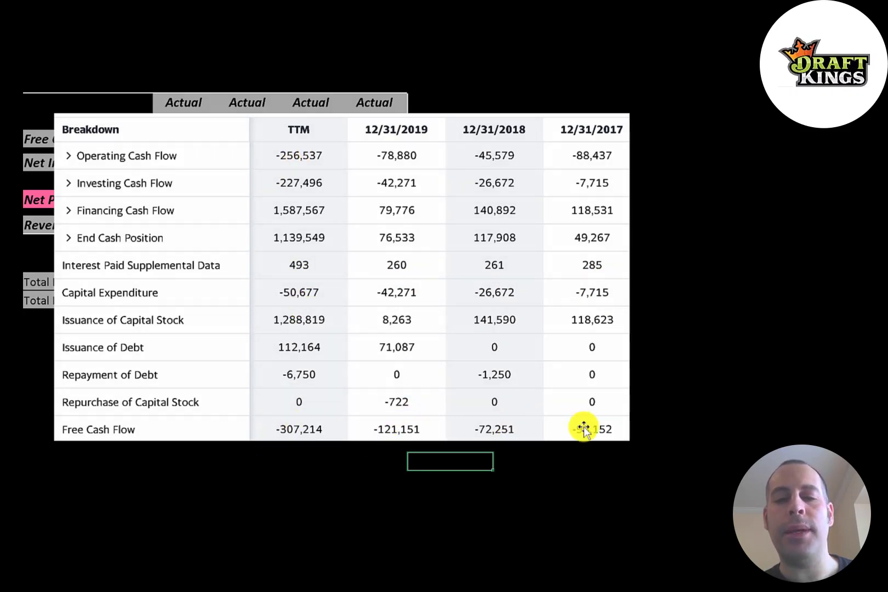
mouse_move(456, 183)
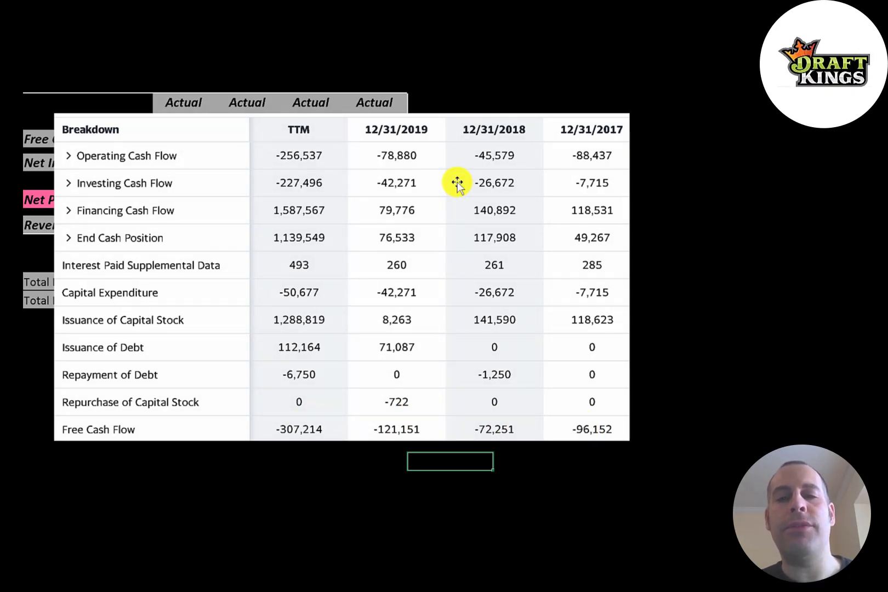
mouse_move(604, 278)
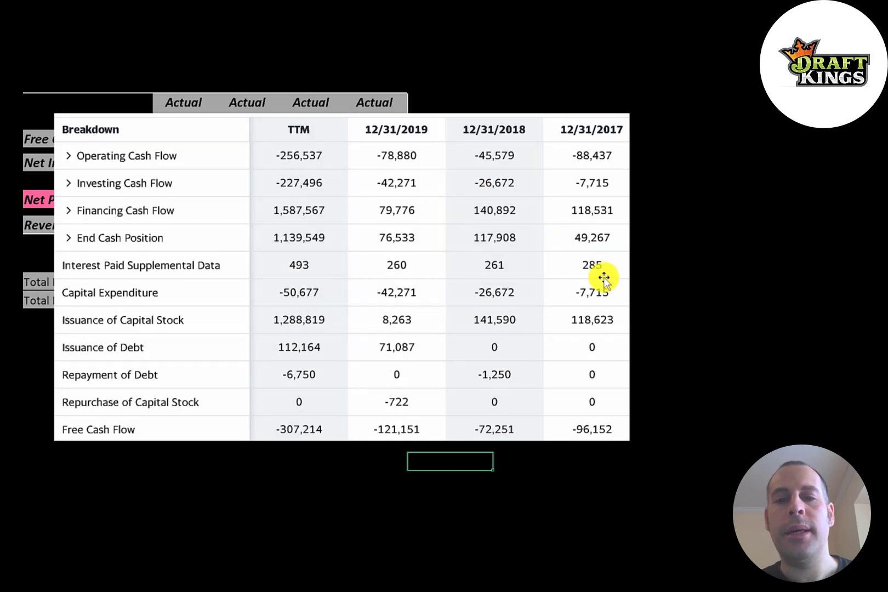
mouse_move(587, 304)
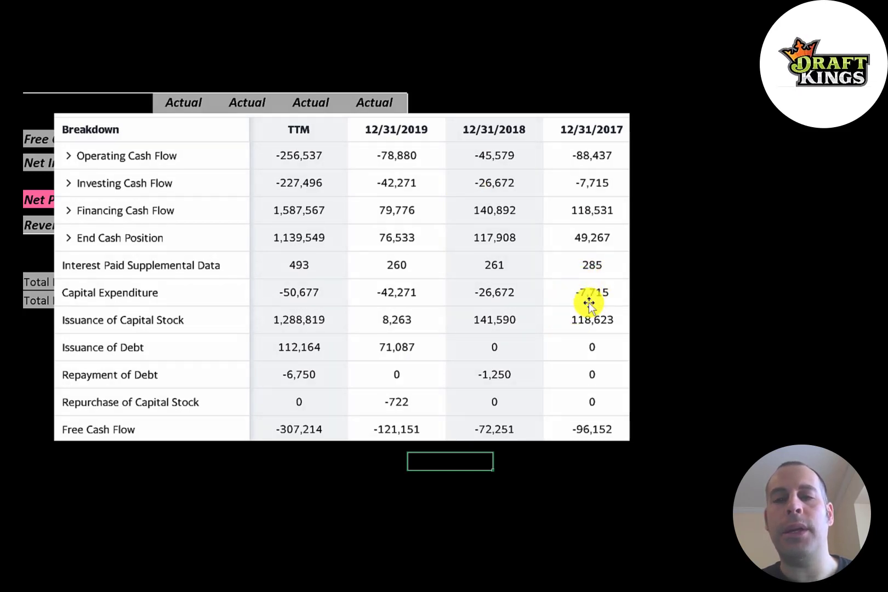
mouse_move(554, 291)
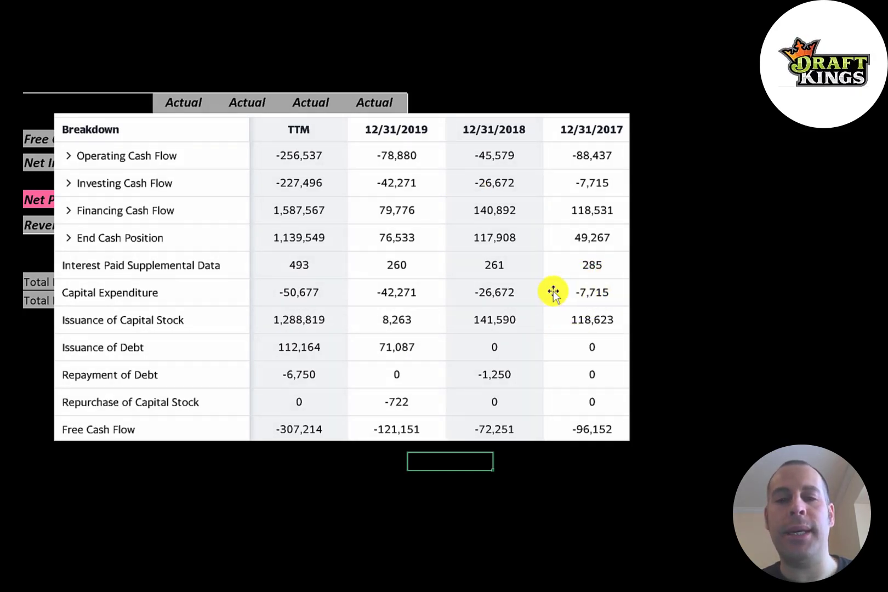
mouse_move(555, 311)
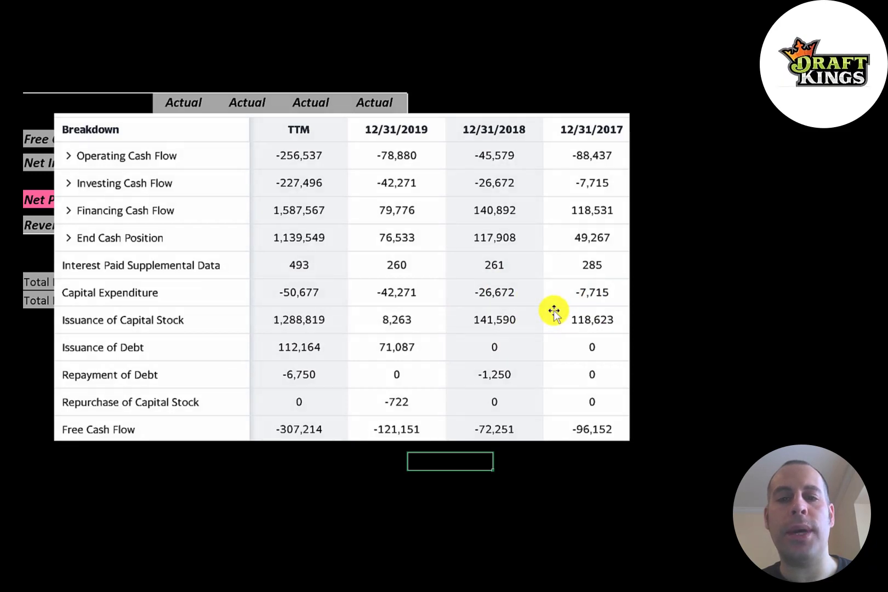
mouse_move(295, 326)
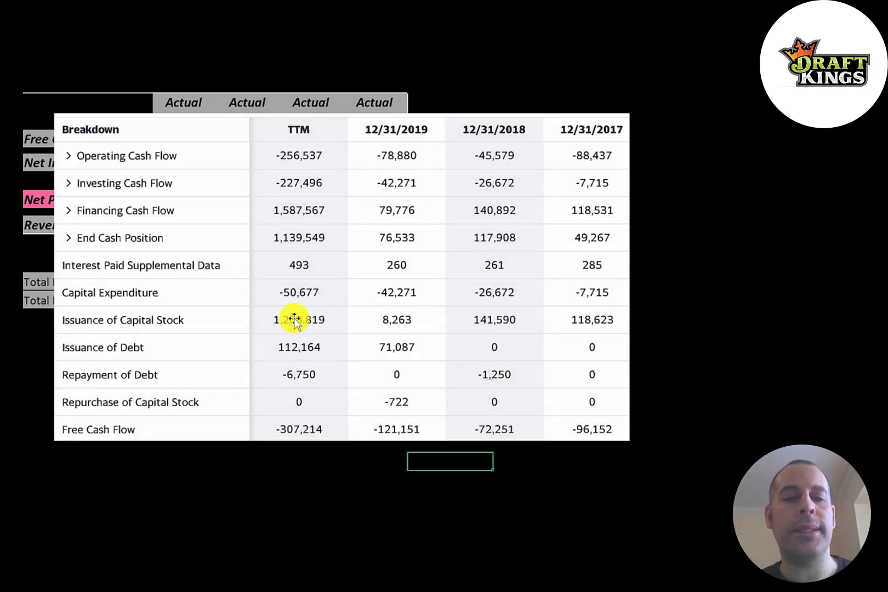
mouse_move(411, 343)
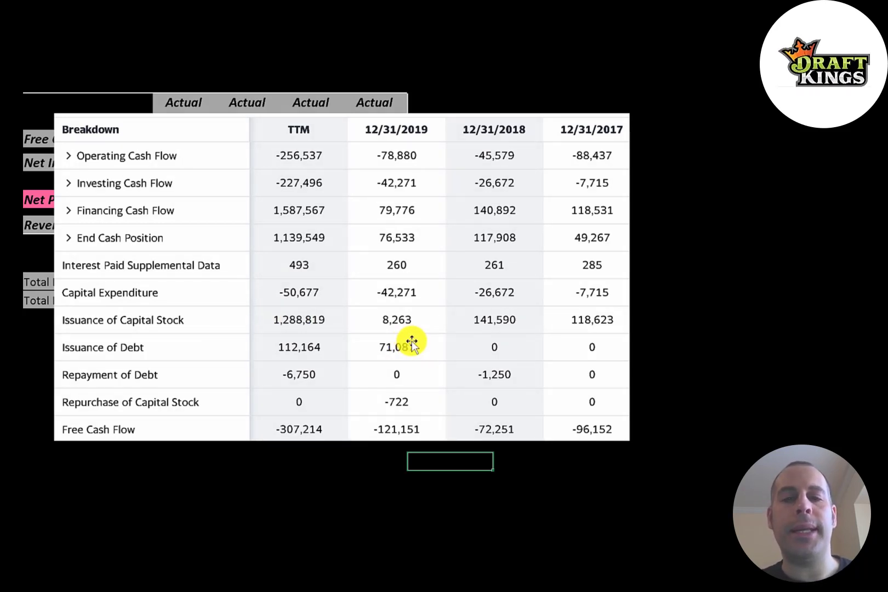
mouse_move(342, 317)
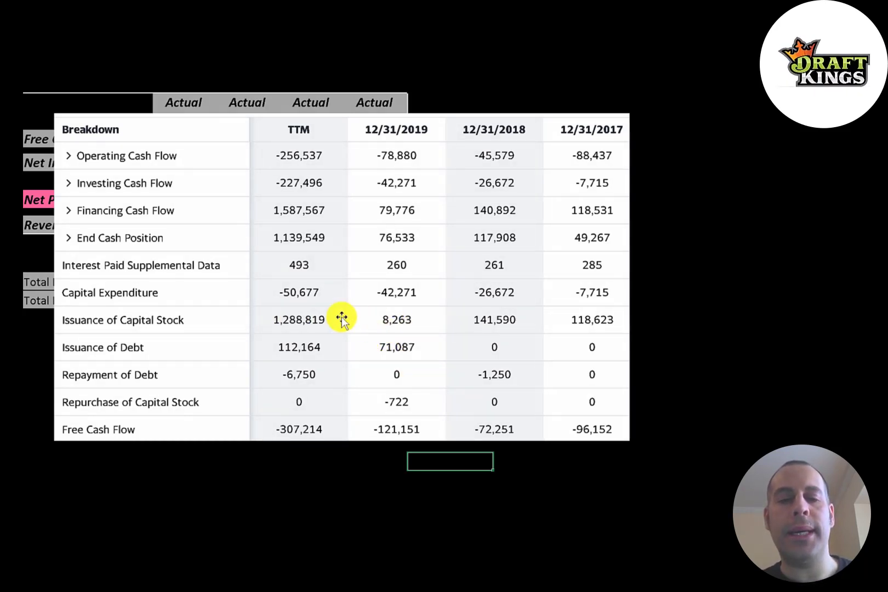
mouse_move(270, 333)
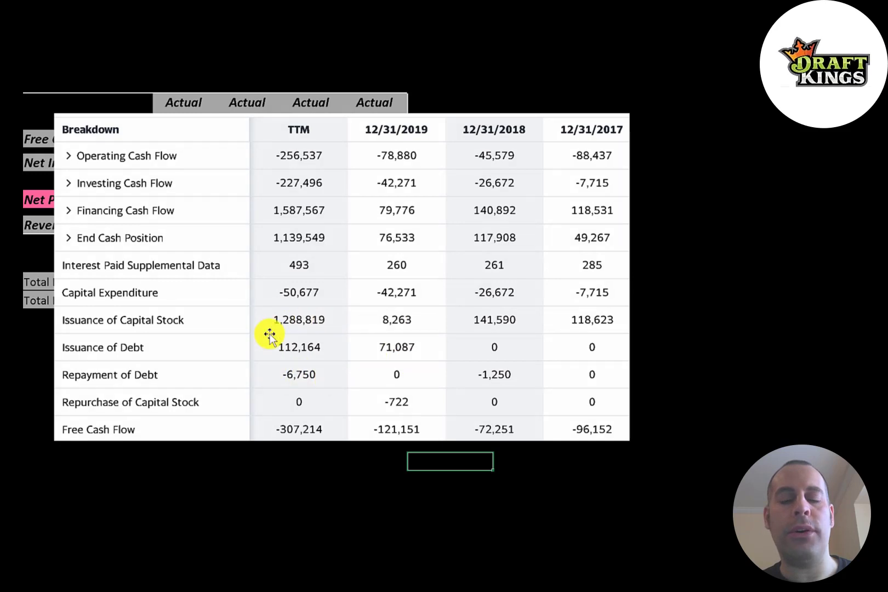
Step: Place the cash flow statement snapshot over the model in place of the income statement image
click(69, 155)
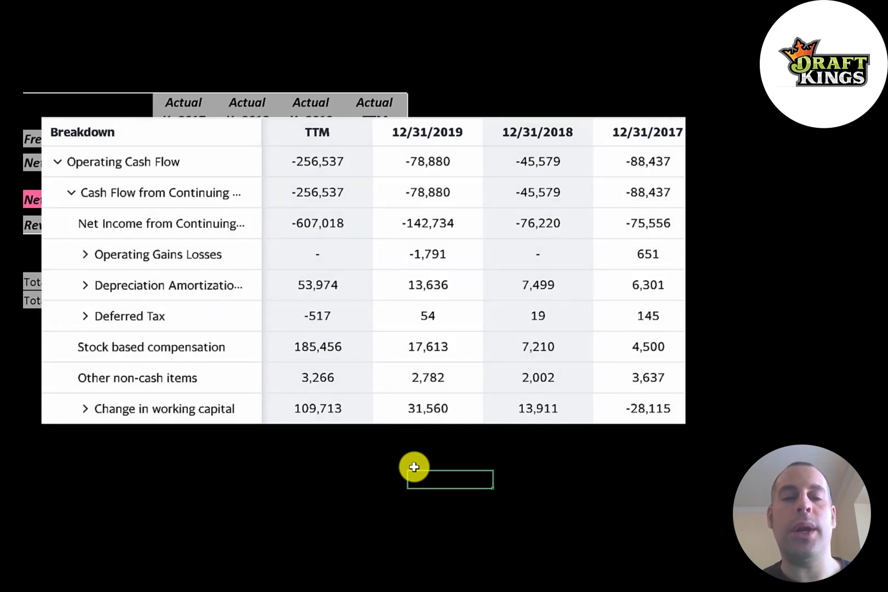
mouse_move(310, 175)
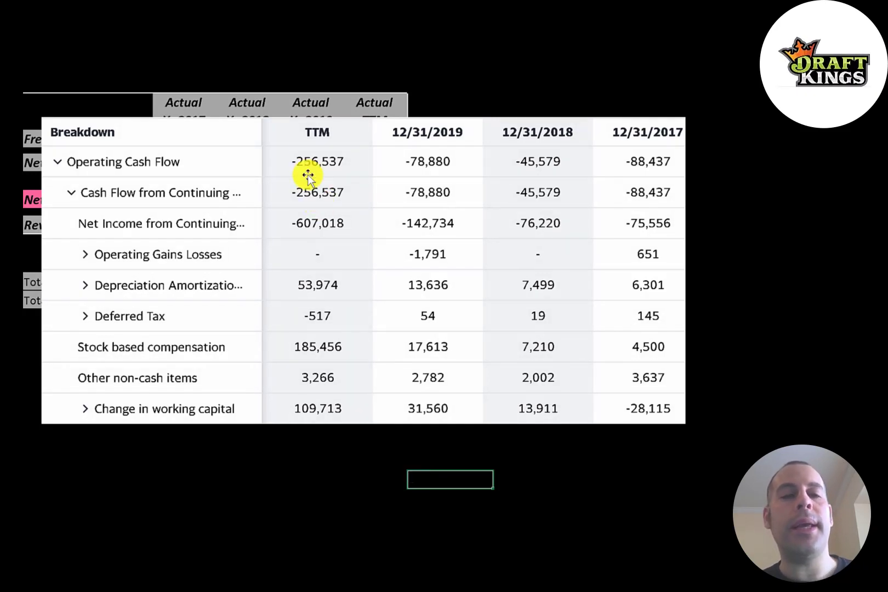
mouse_move(271, 205)
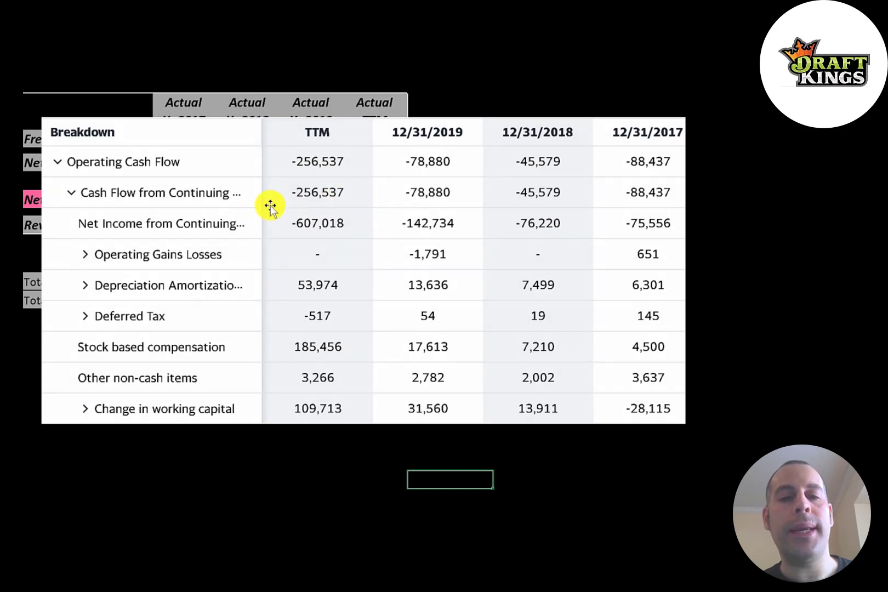
mouse_move(305, 204)
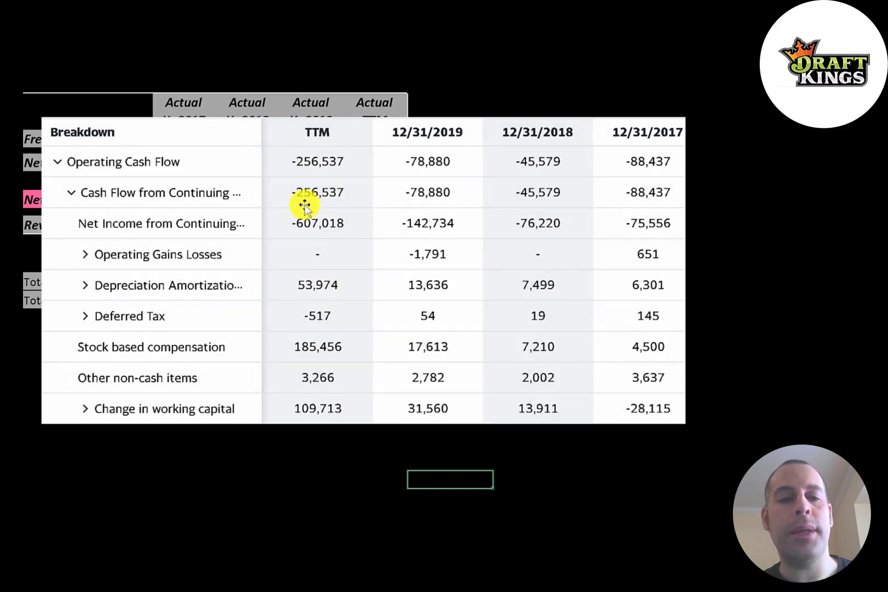
mouse_move(309, 283)
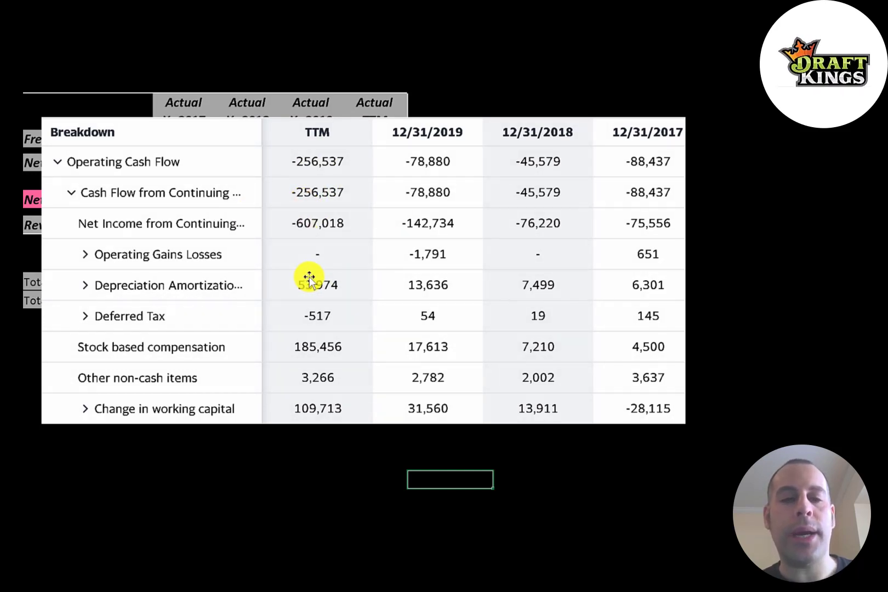
mouse_move(312, 266)
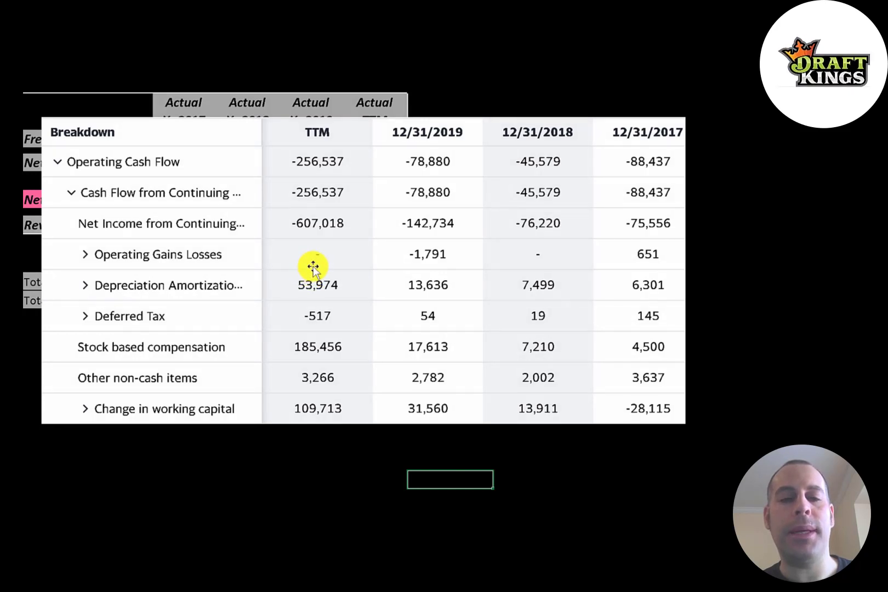
mouse_move(323, 325)
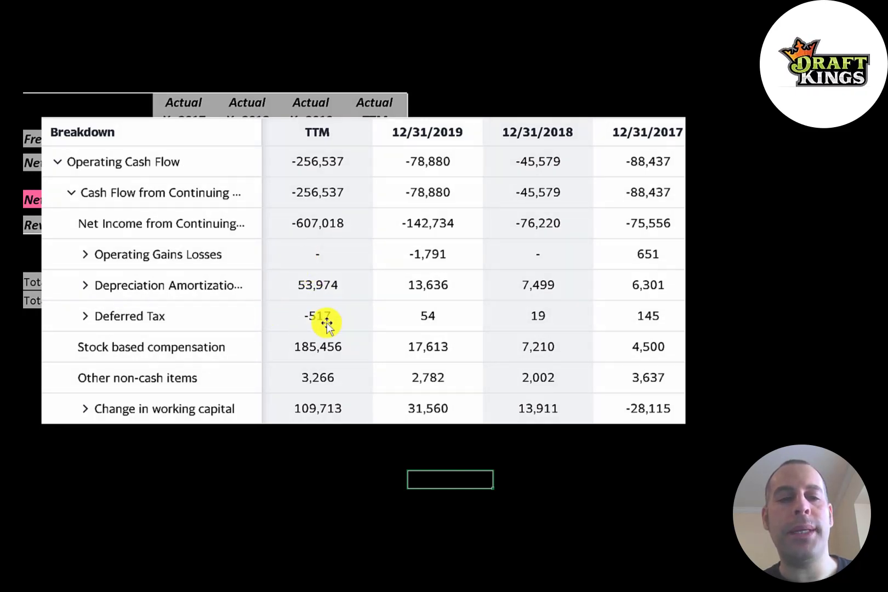
mouse_move(351, 309)
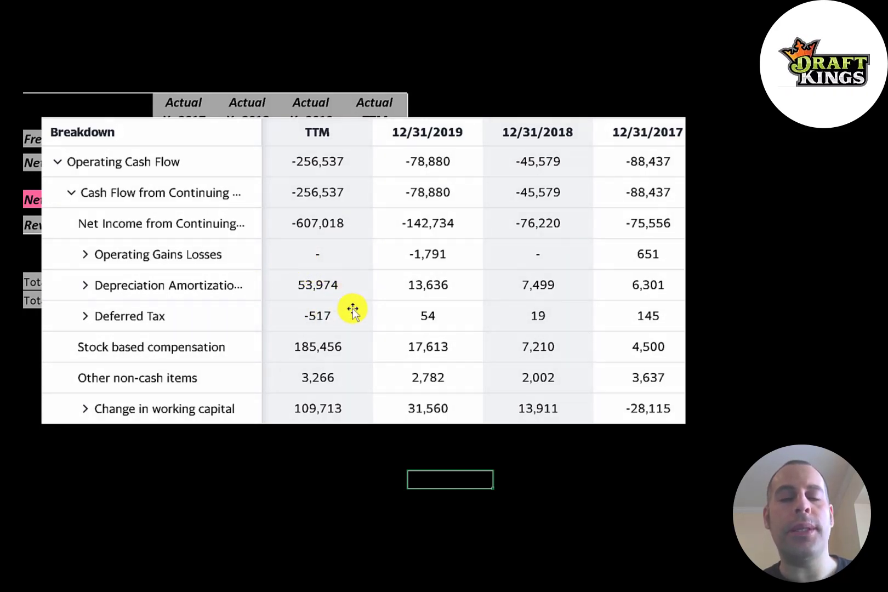
mouse_move(234, 339)
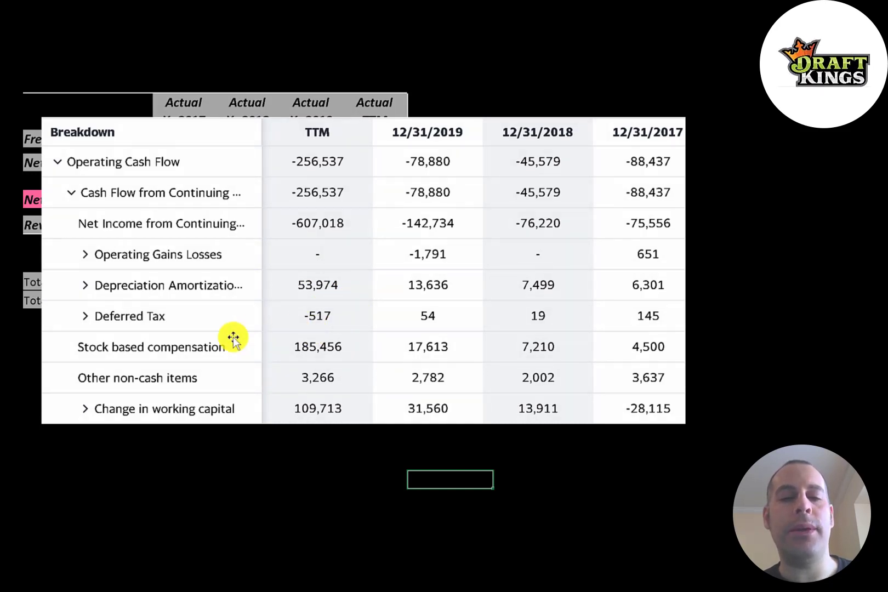
mouse_move(317, 312)
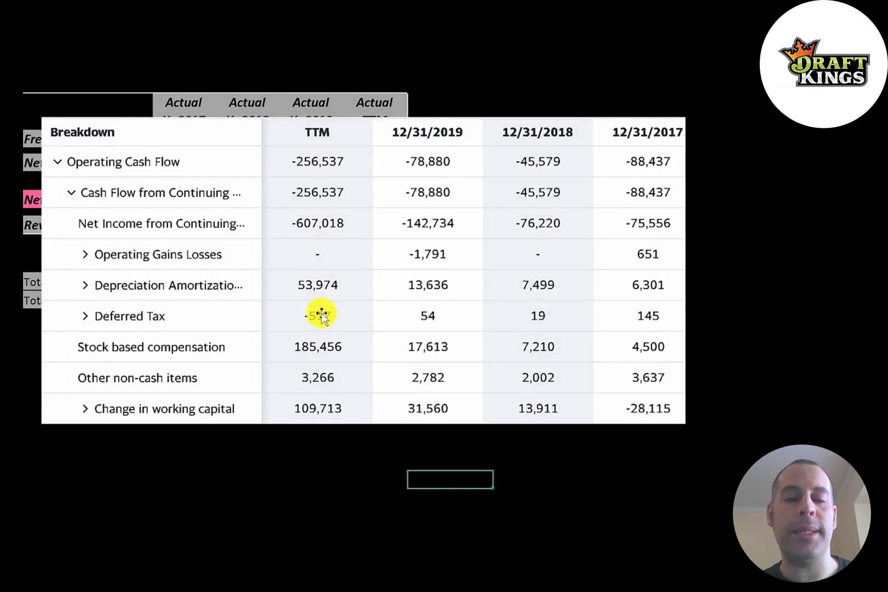
mouse_move(331, 385)
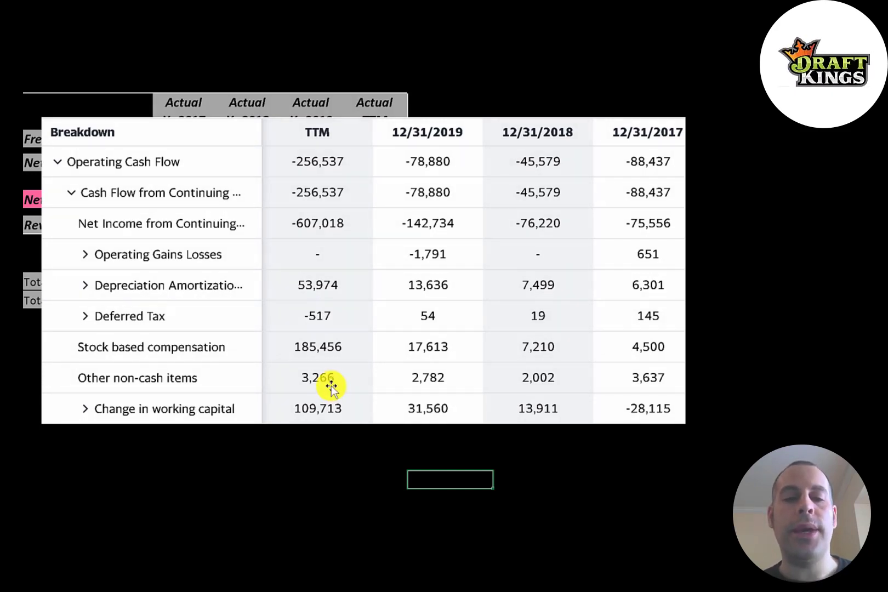
mouse_move(380, 412)
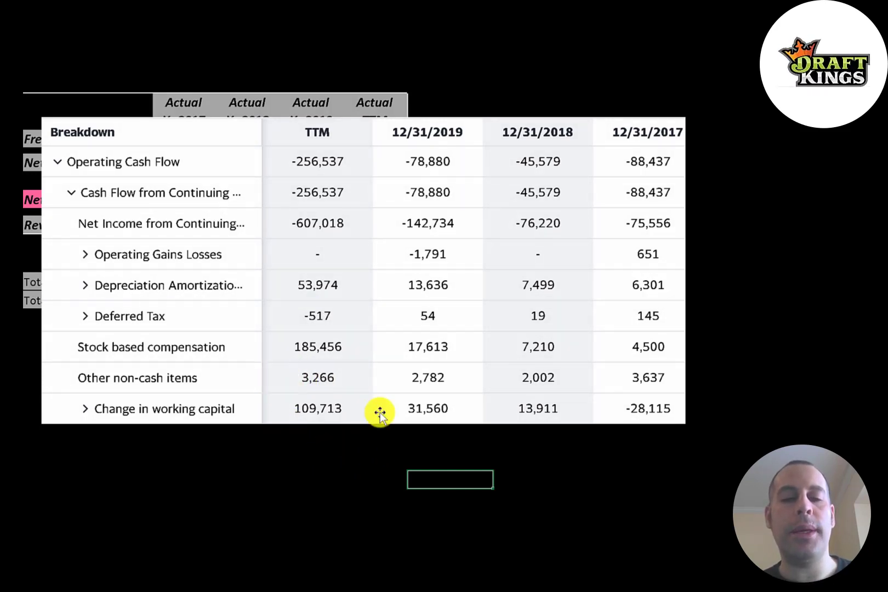
mouse_move(318, 232)
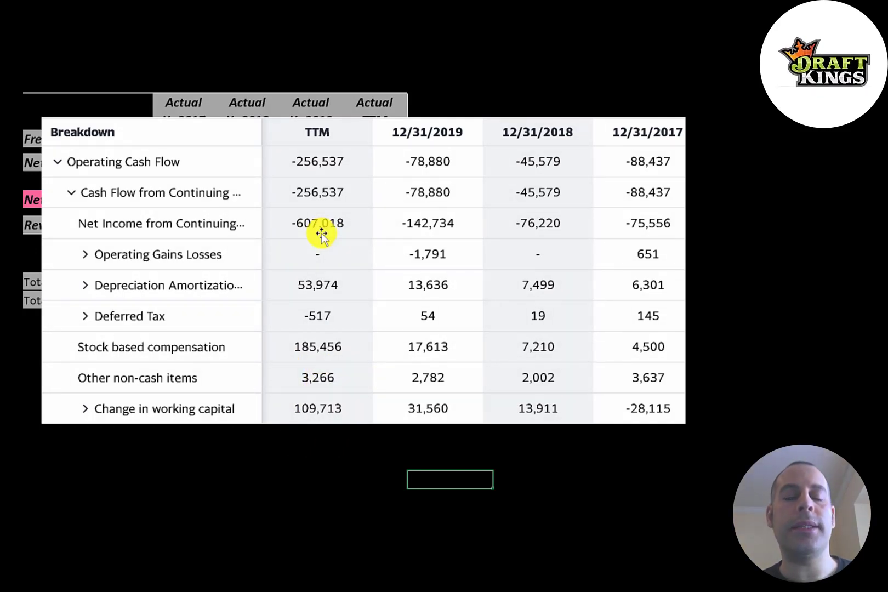
mouse_move(317, 170)
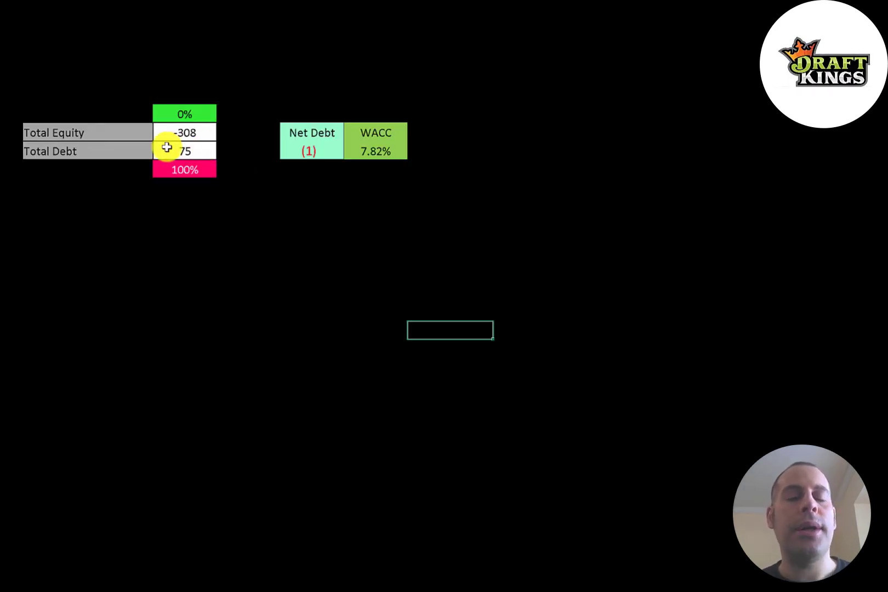
mouse_move(170, 142)
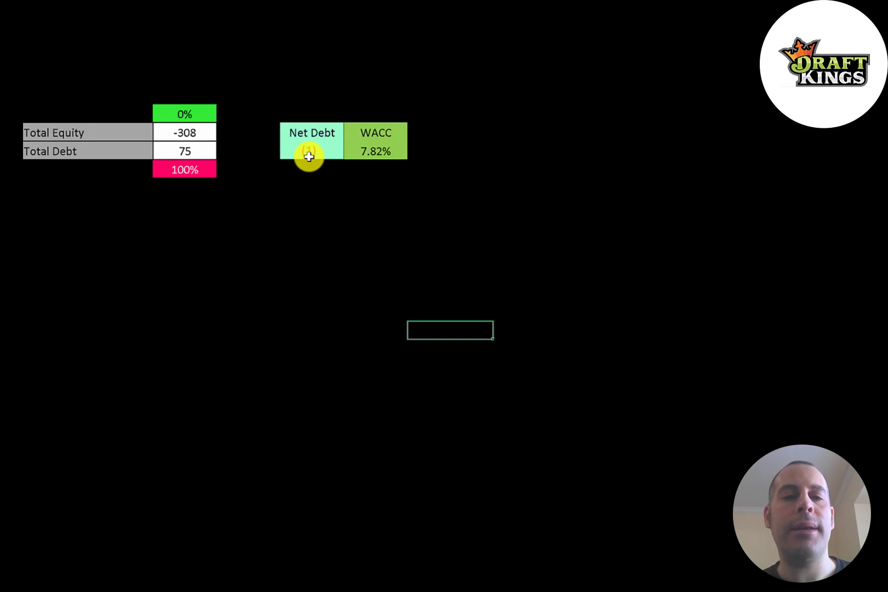
mouse_move(173, 140)
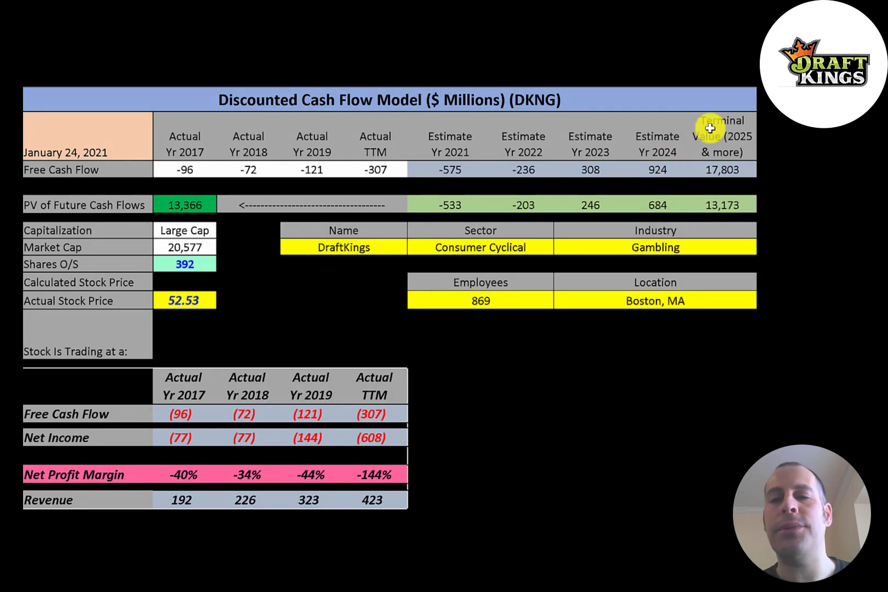
mouse_move(766, 158)
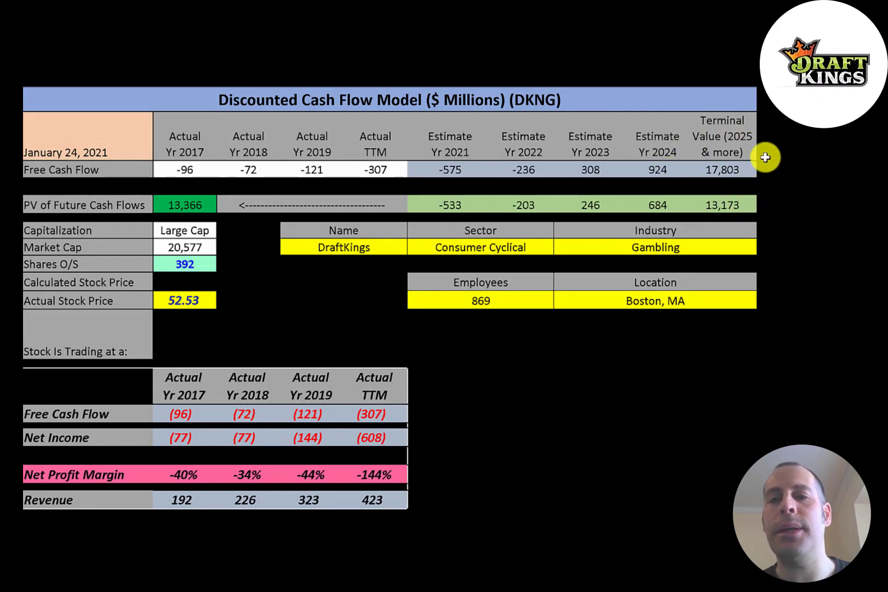
mouse_move(743, 255)
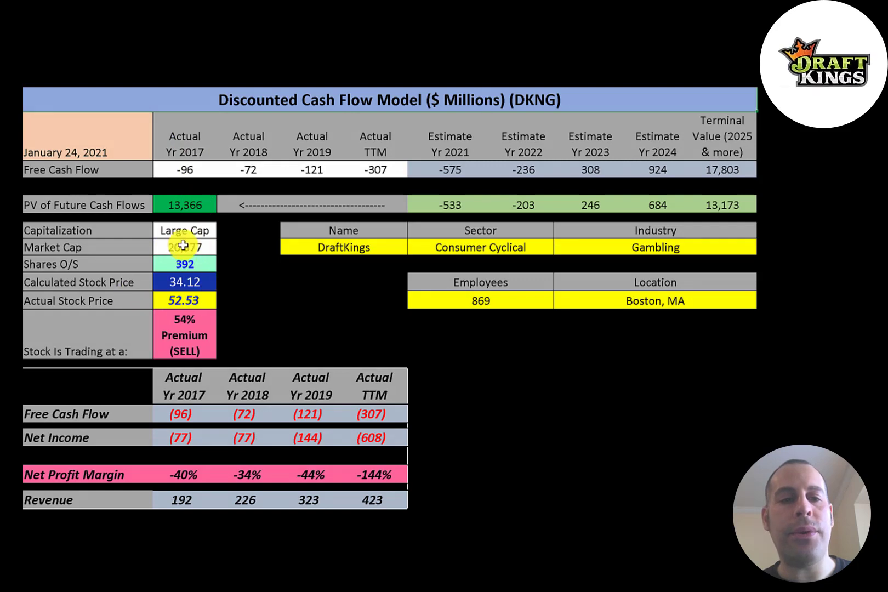
mouse_move(217, 320)
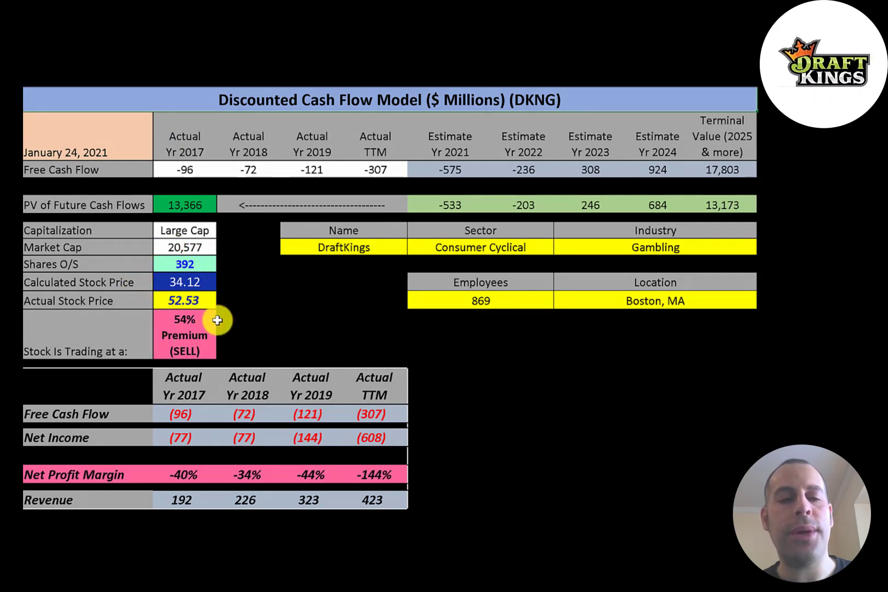
mouse_move(174, 304)
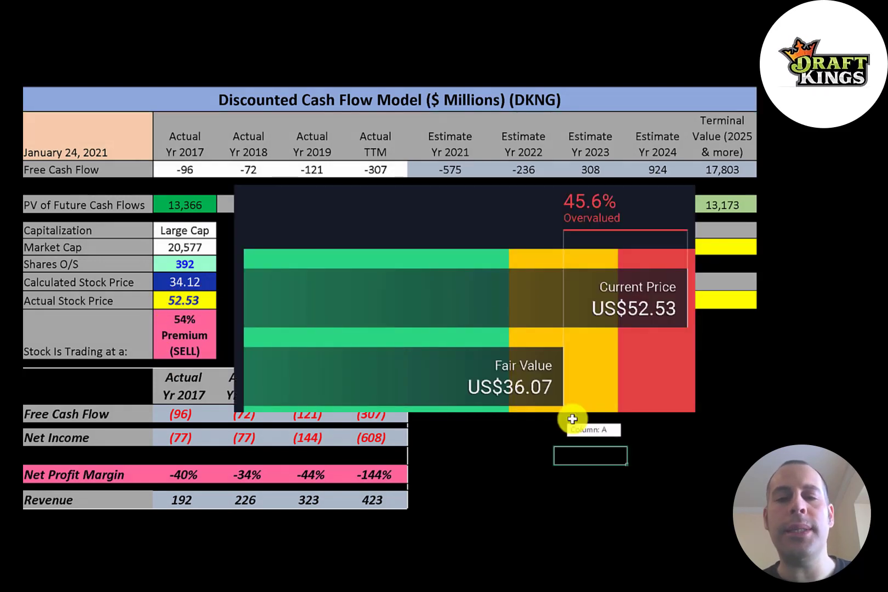
mouse_move(505, 441)
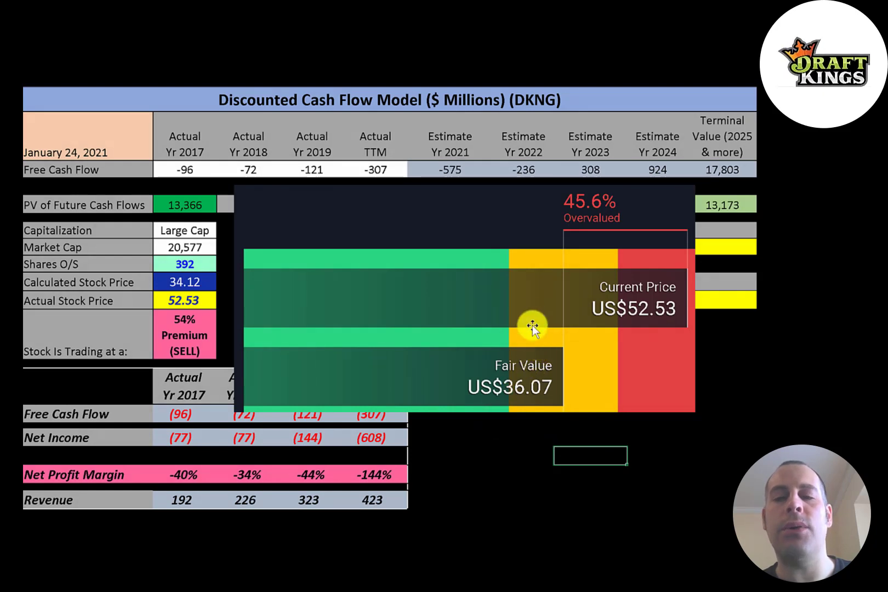
mouse_move(439, 173)
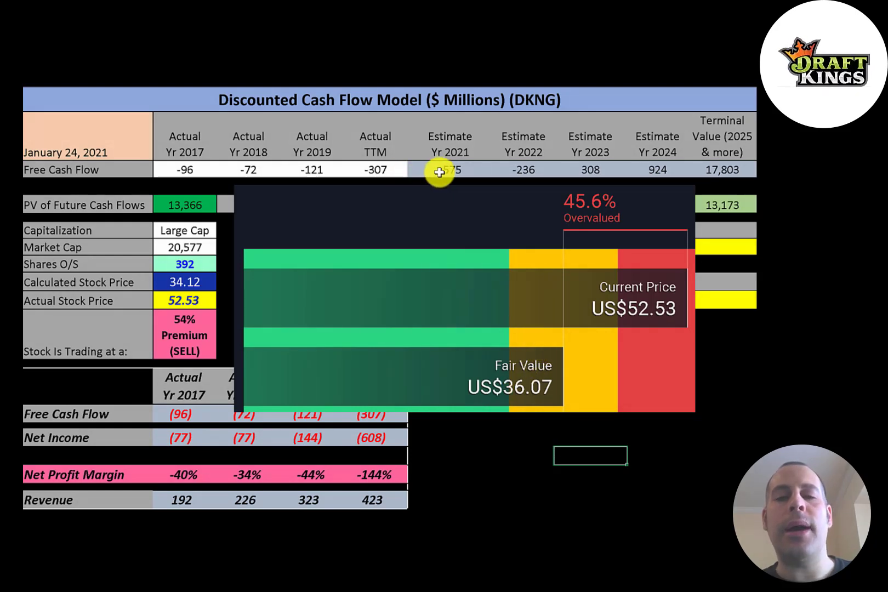
mouse_move(513, 167)
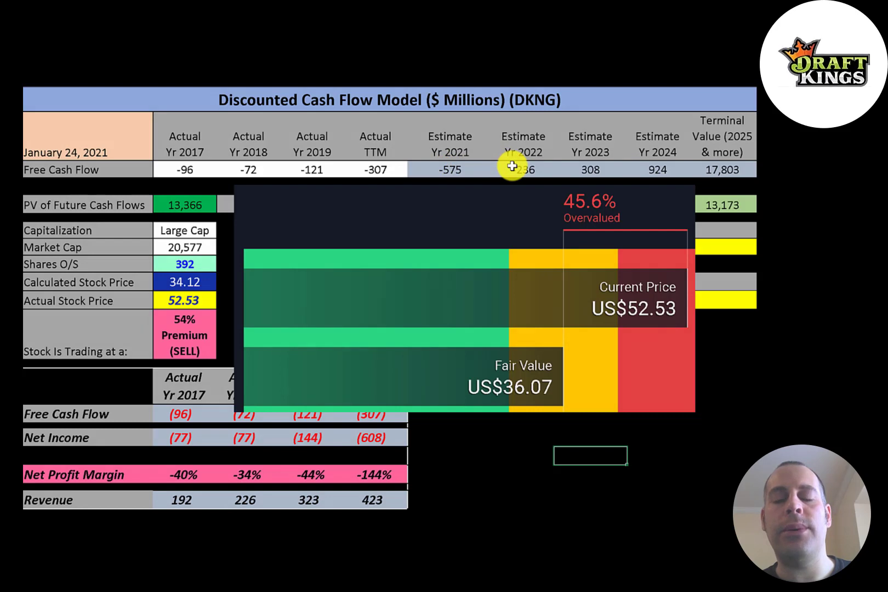
mouse_move(657, 170)
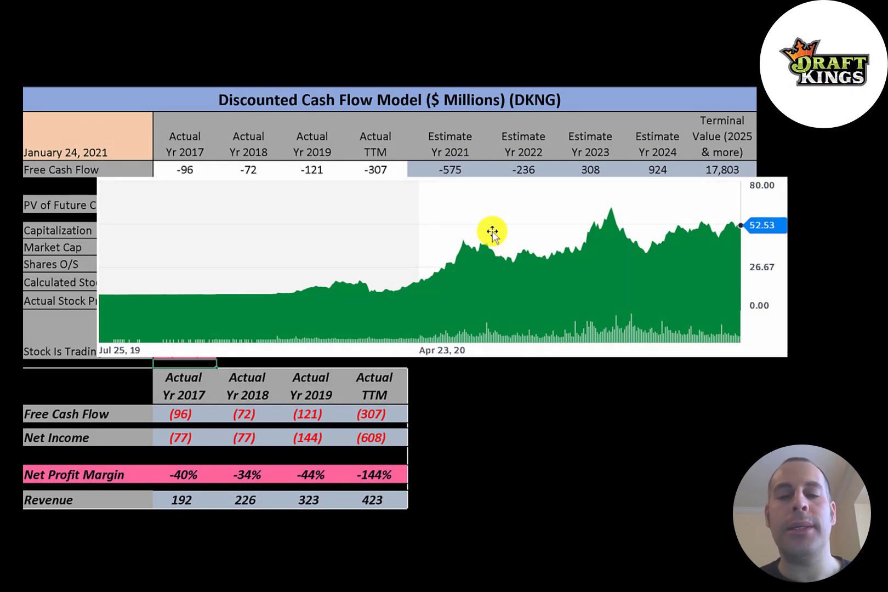
mouse_move(607, 214)
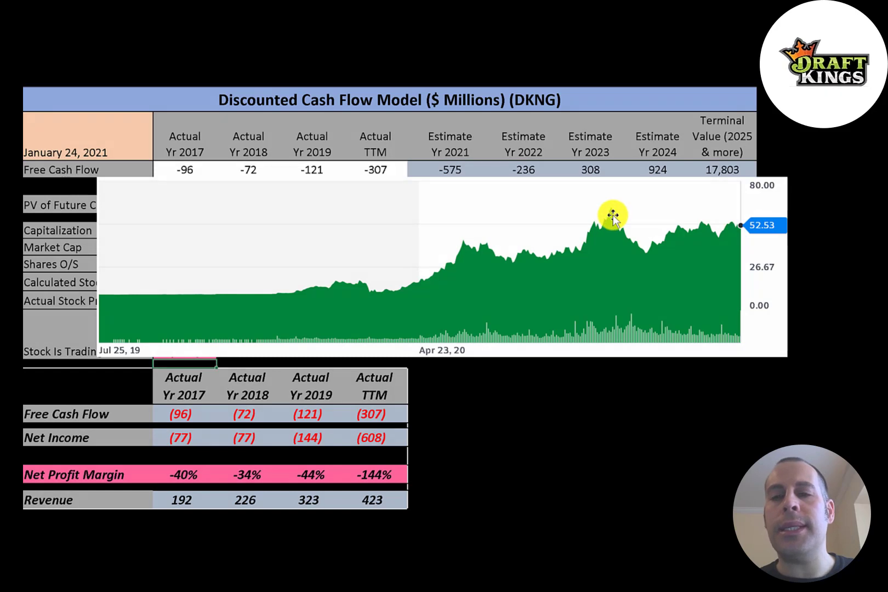
mouse_move(612, 213)
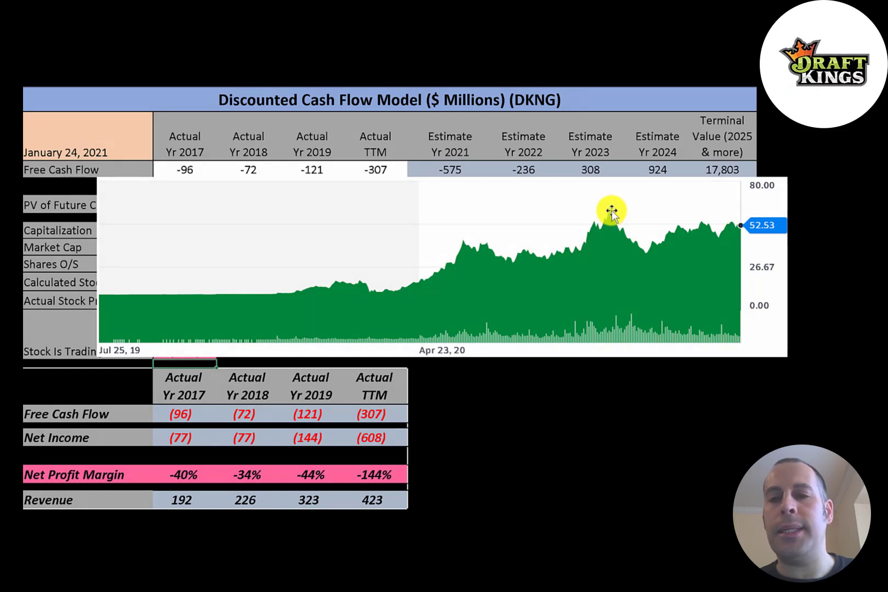
mouse_move(714, 226)
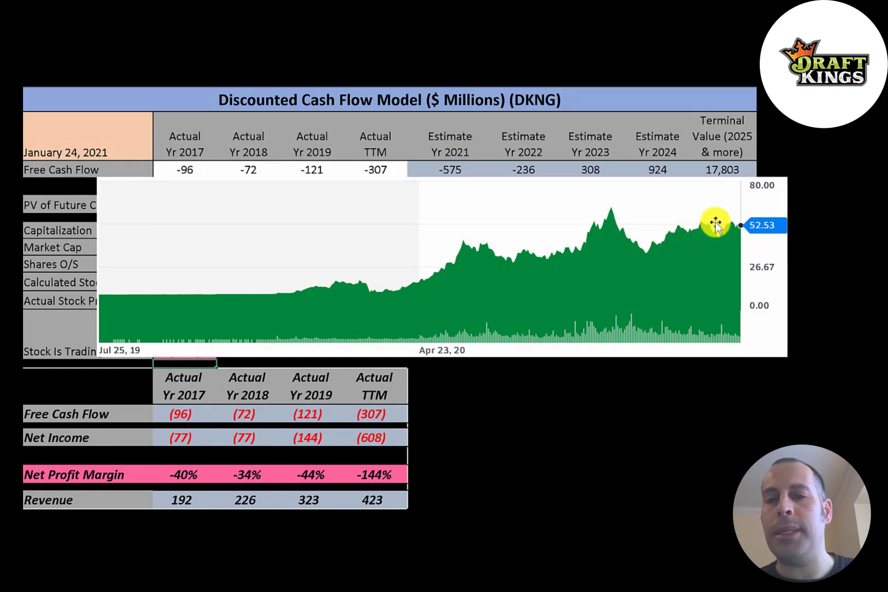
mouse_move(719, 229)
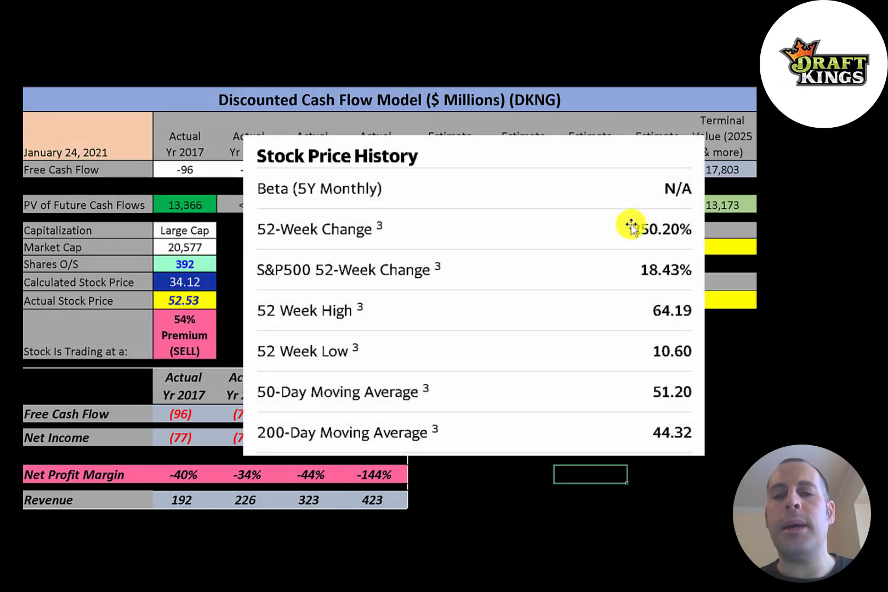
mouse_move(626, 223)
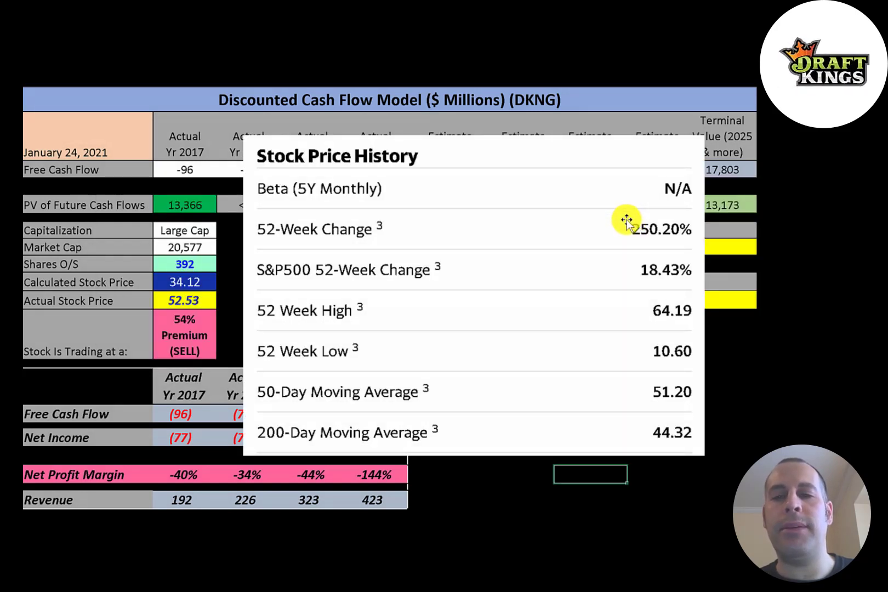
mouse_move(661, 310)
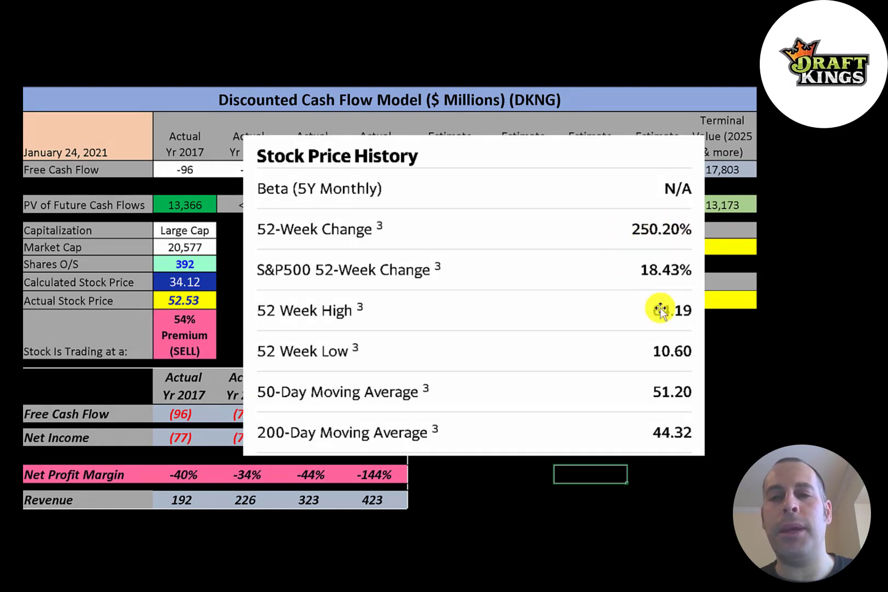
mouse_move(654, 317)
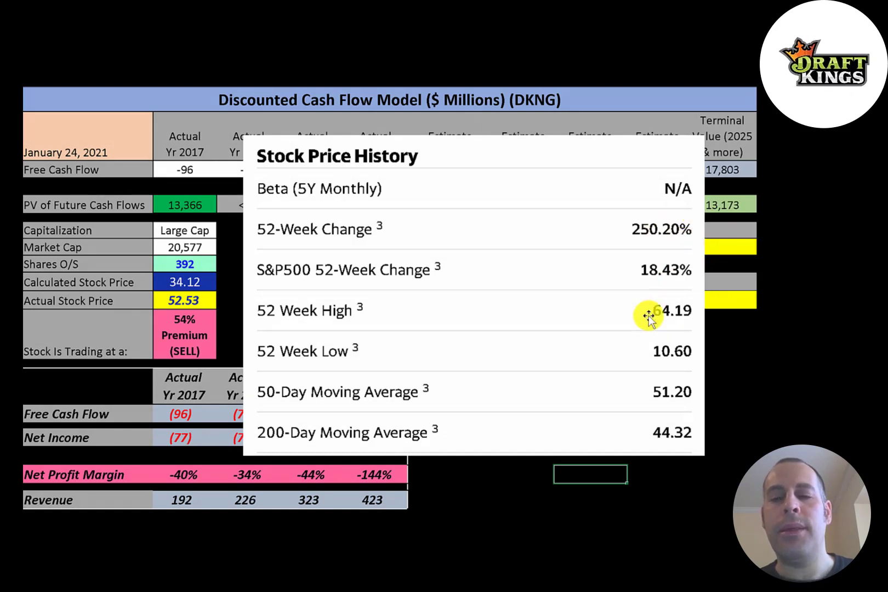
mouse_move(731, 344)
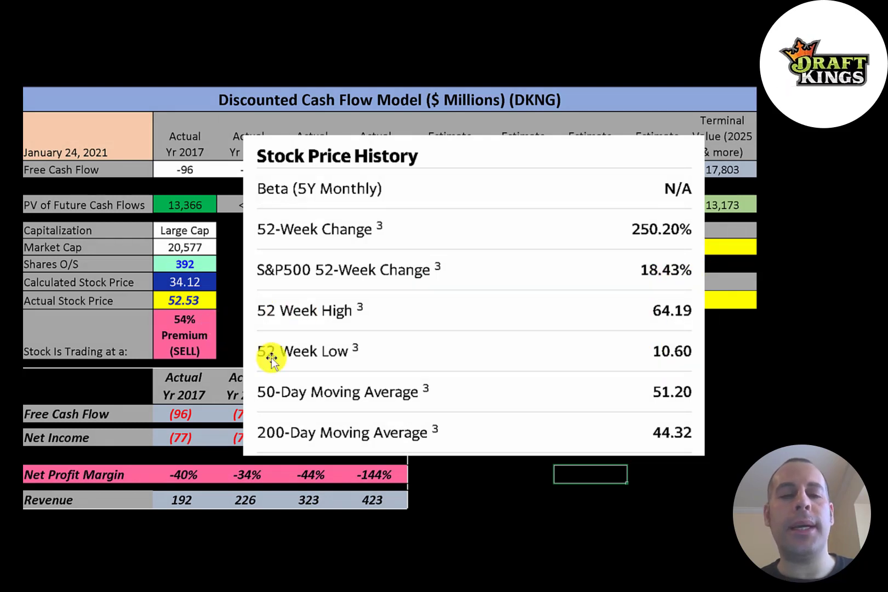
mouse_move(274, 424)
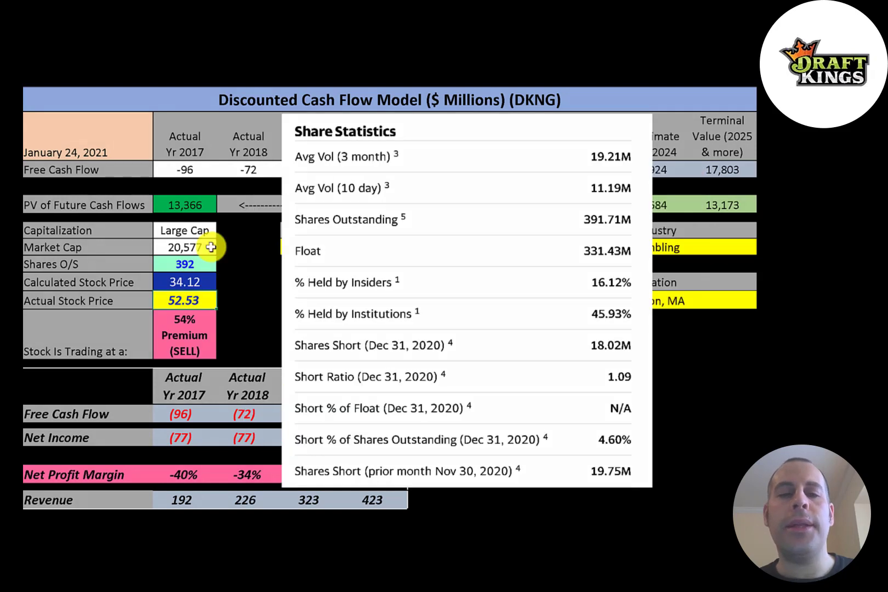
mouse_move(606, 189)
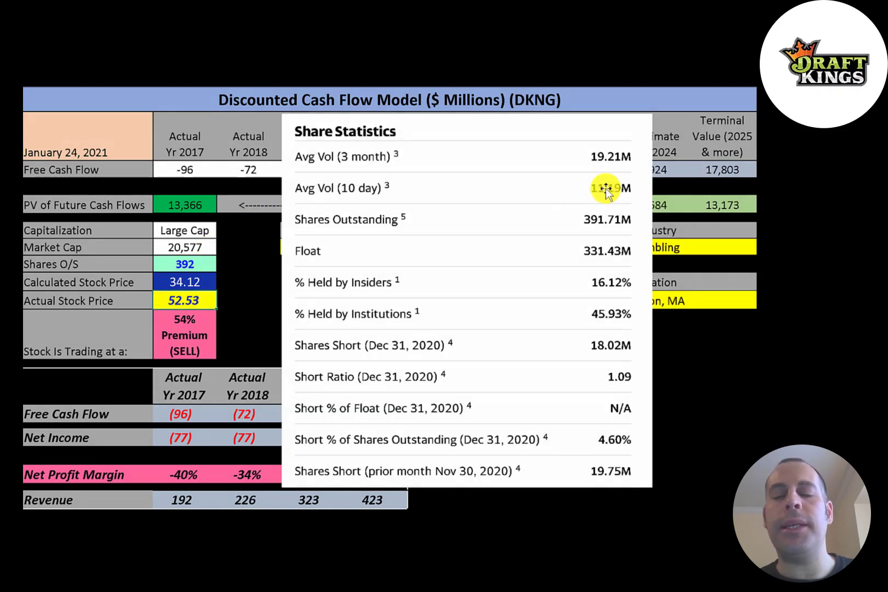
mouse_move(606, 157)
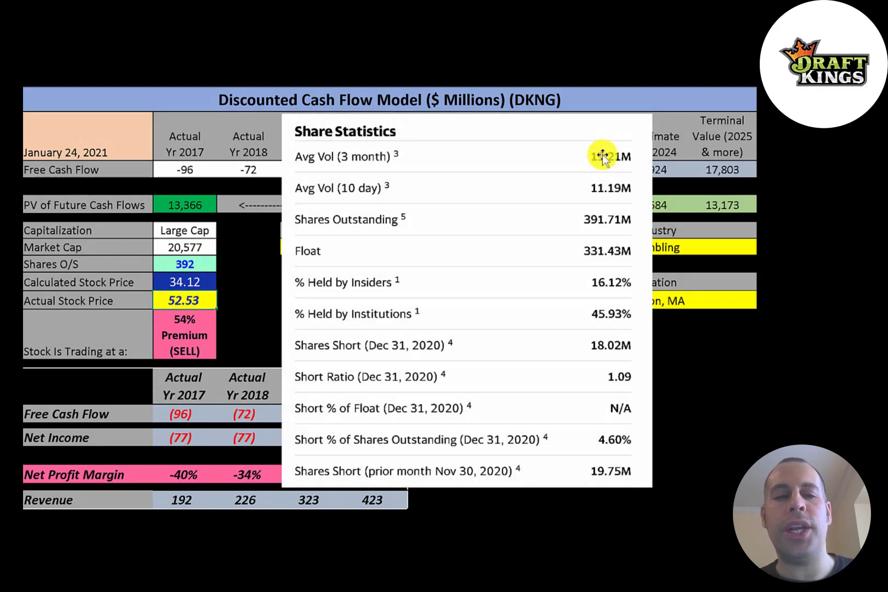
mouse_move(606, 220)
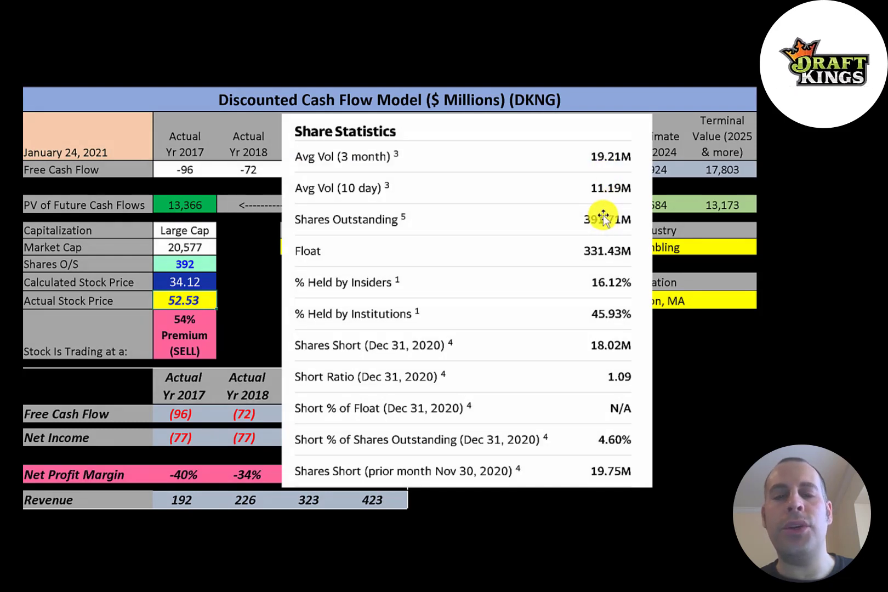
mouse_move(608, 253)
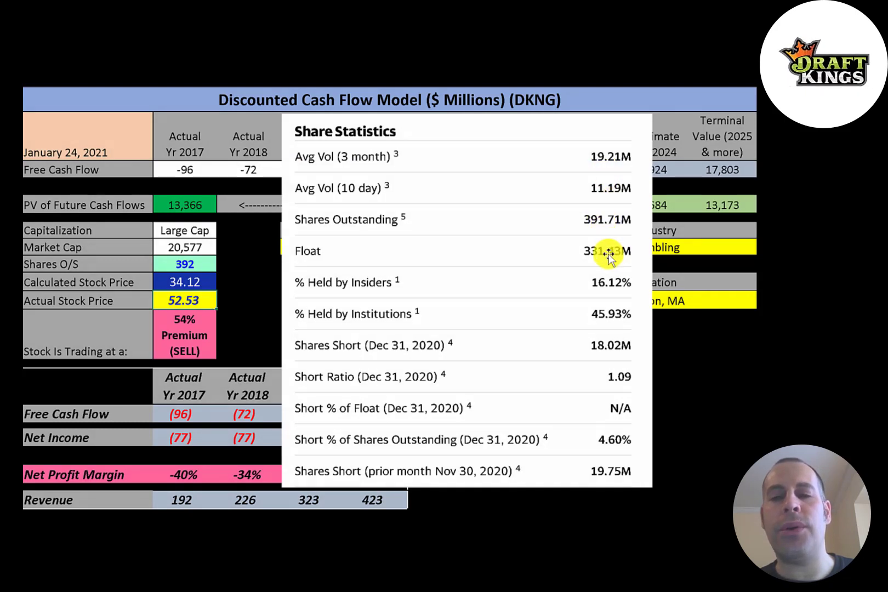
mouse_move(601, 304)
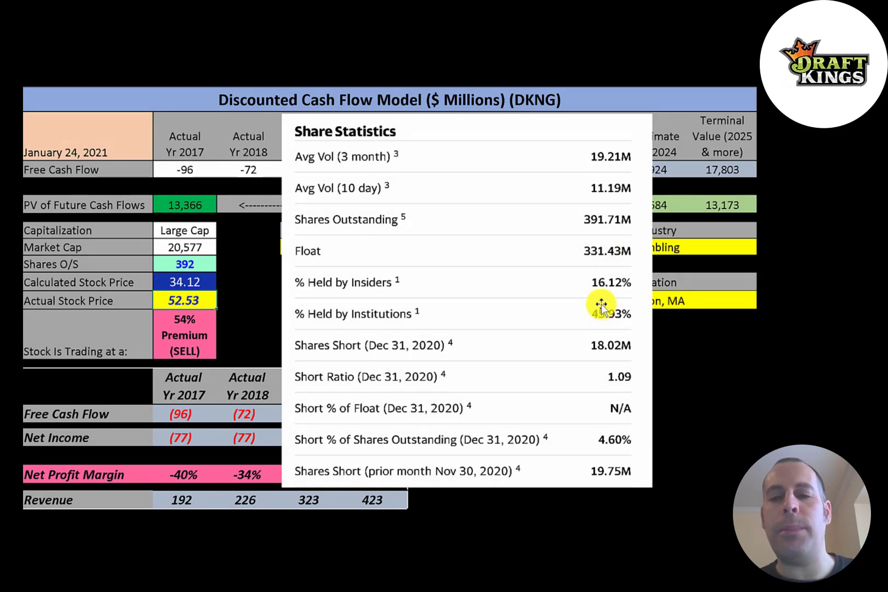
mouse_move(596, 356)
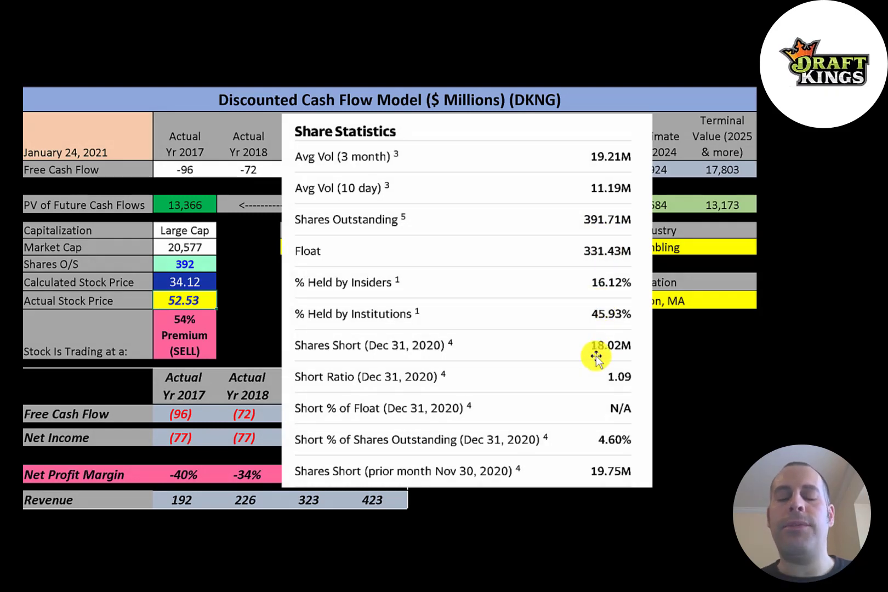
mouse_move(691, 453)
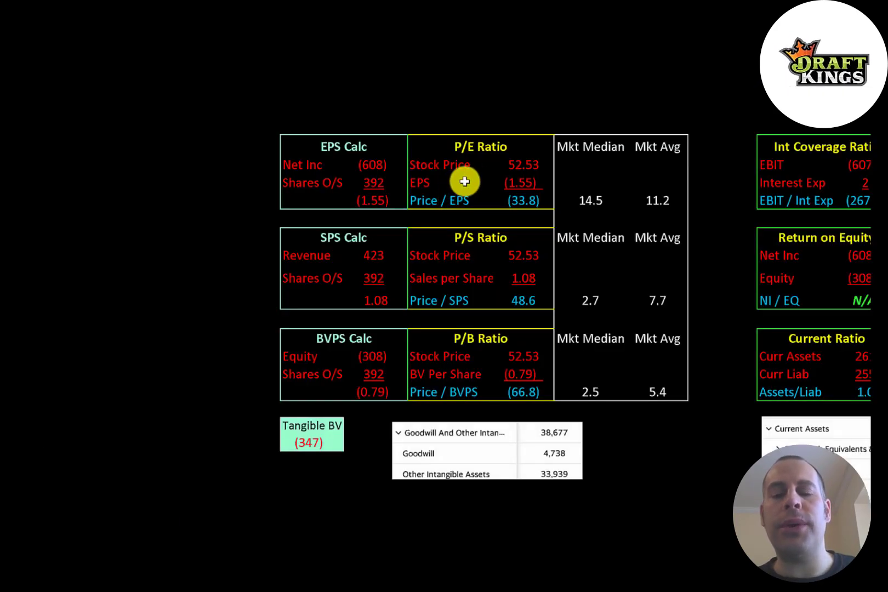
mouse_move(677, 222)
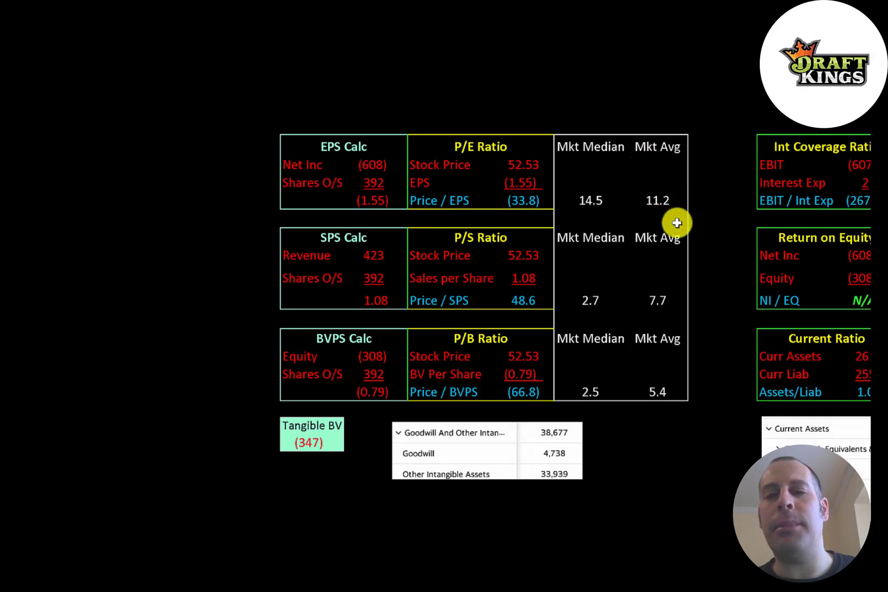
mouse_move(651, 227)
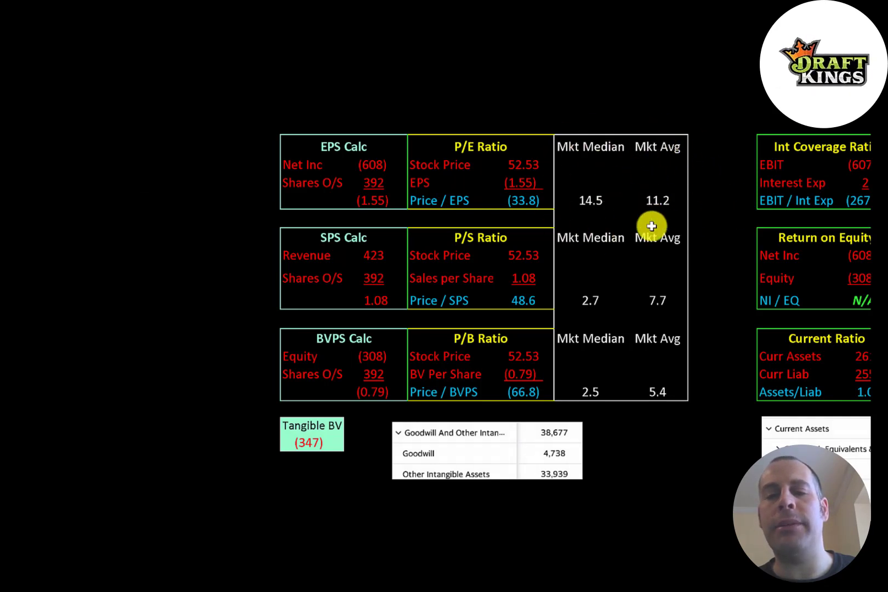
mouse_move(488, 174)
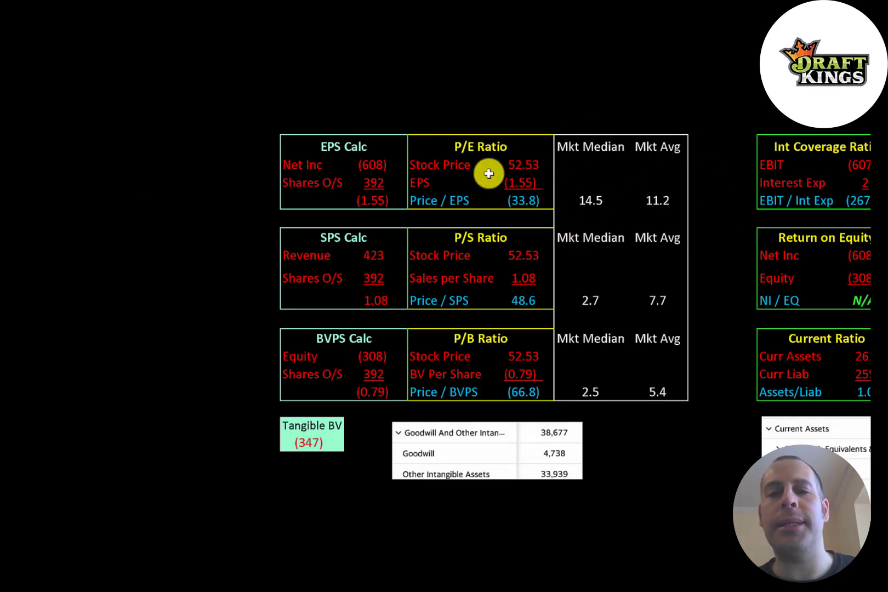
mouse_move(360, 129)
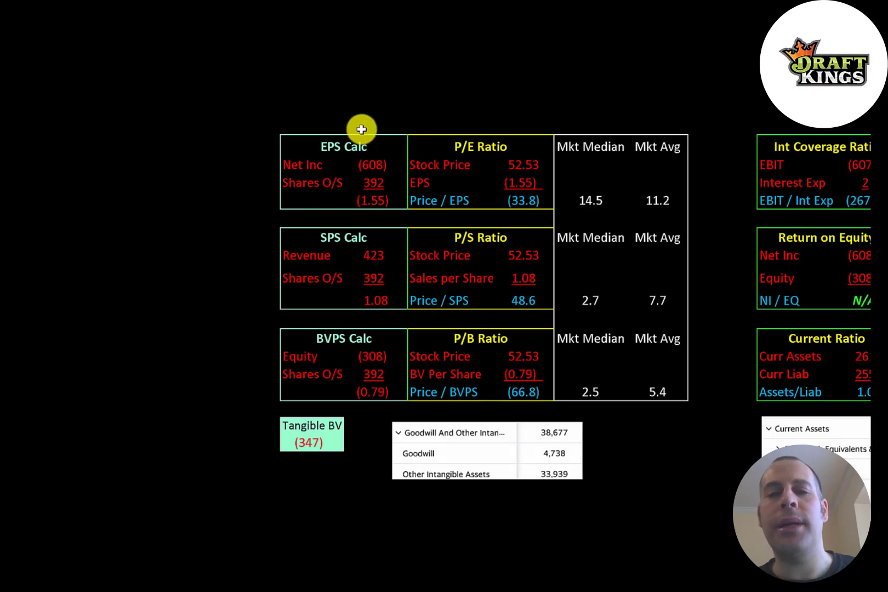
mouse_move(377, 108)
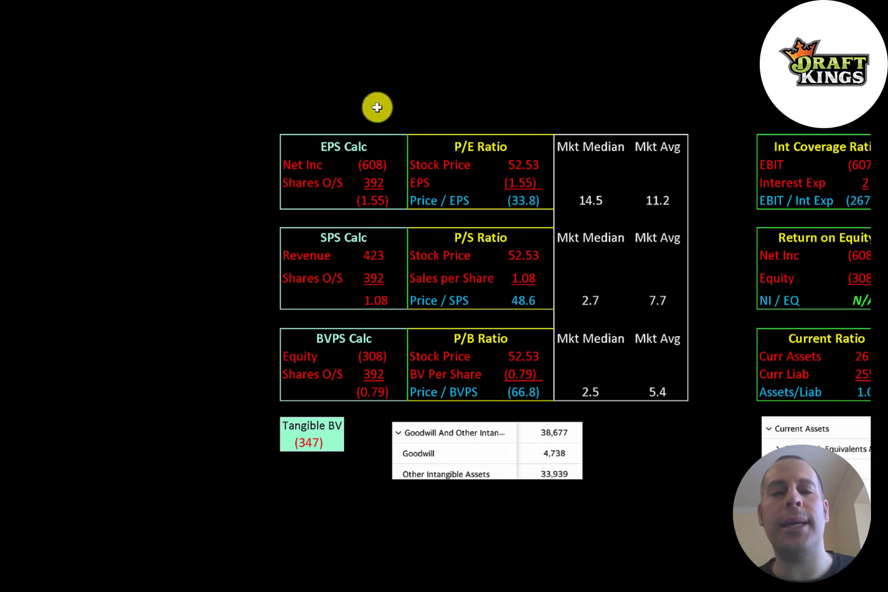
mouse_move(358, 164)
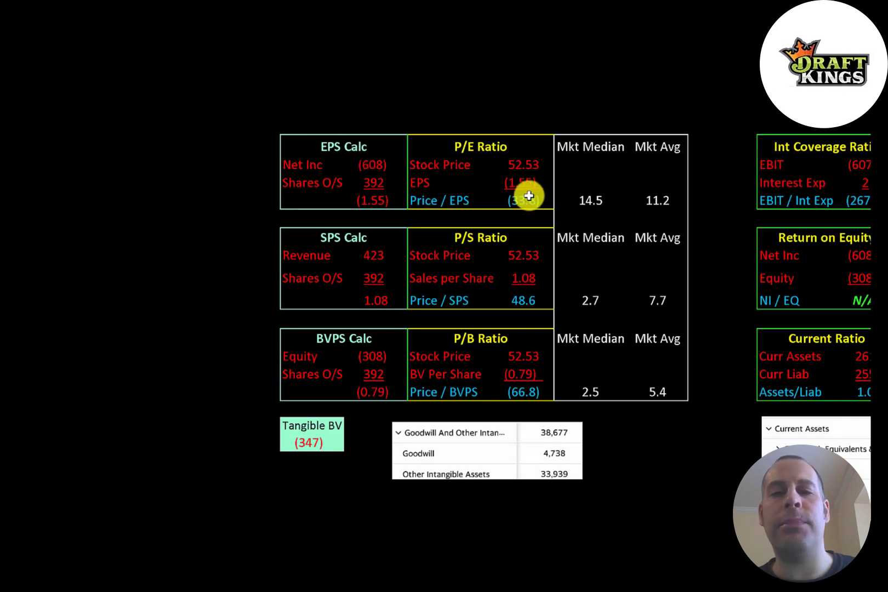
Step: Scroll to the P/S and P/B ratio blocks with P/B (66.8) and tangible book value 347
scroll(down, 3)
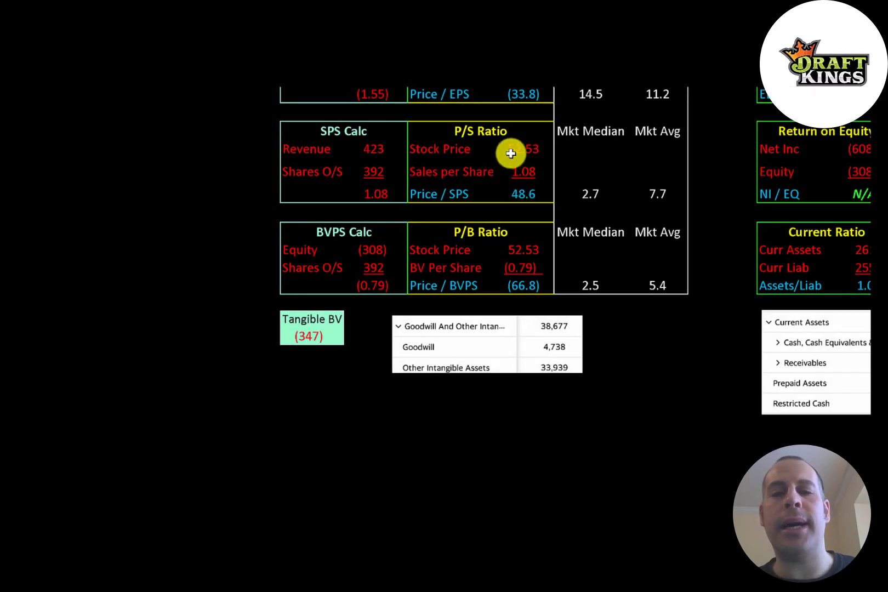
mouse_move(492, 179)
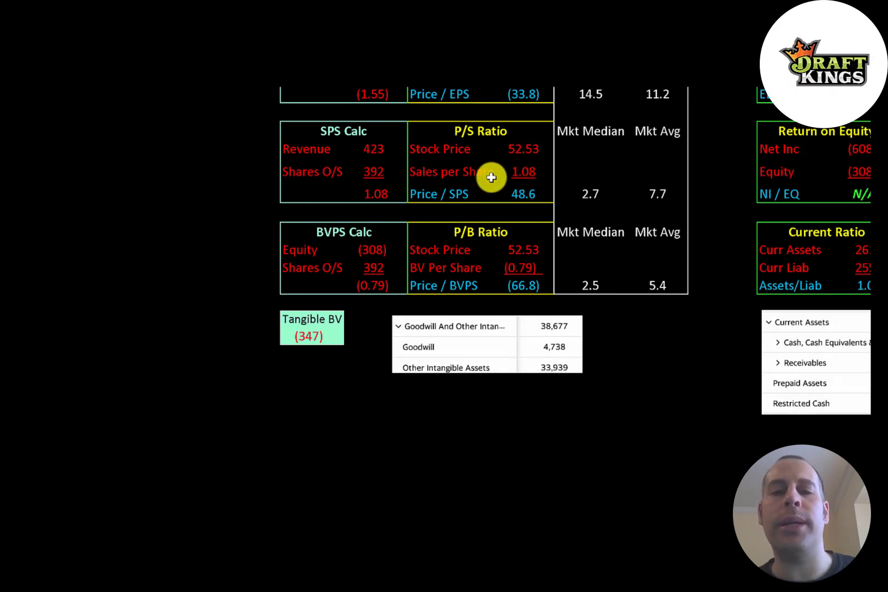
scroll(down, 3)
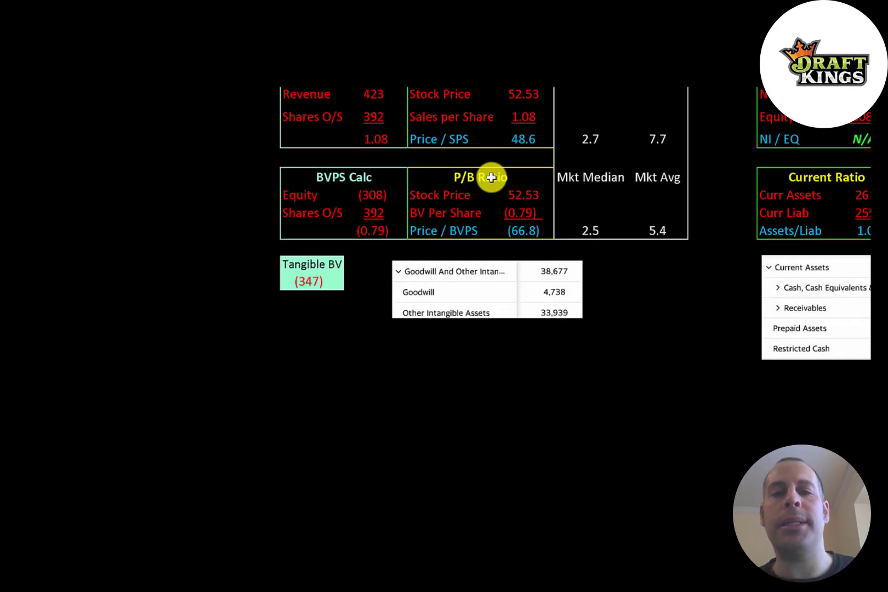
mouse_move(504, 209)
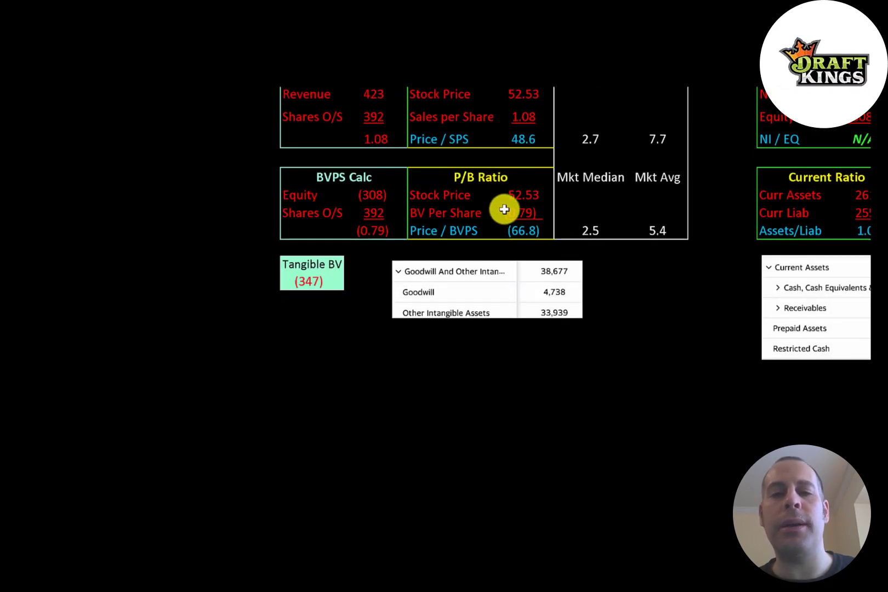
mouse_move(361, 166)
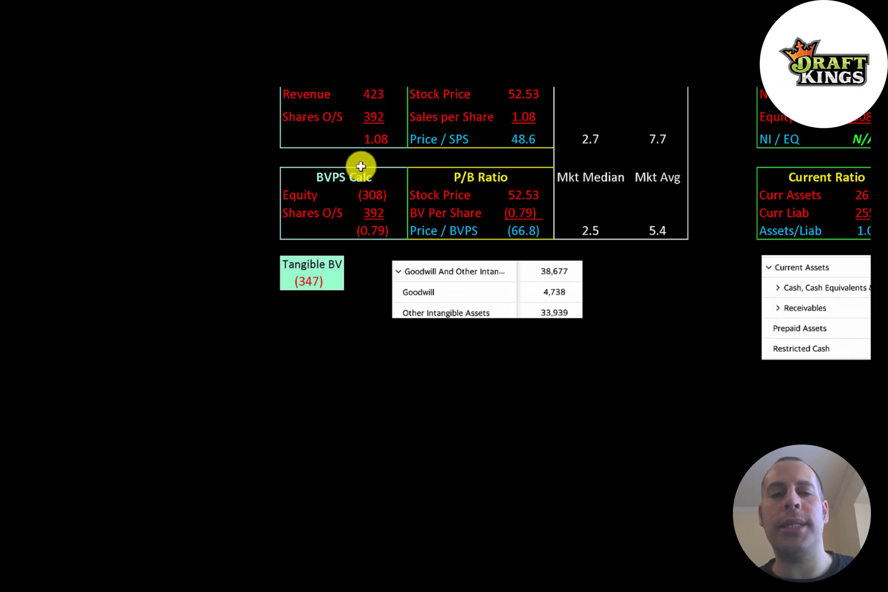
mouse_move(322, 195)
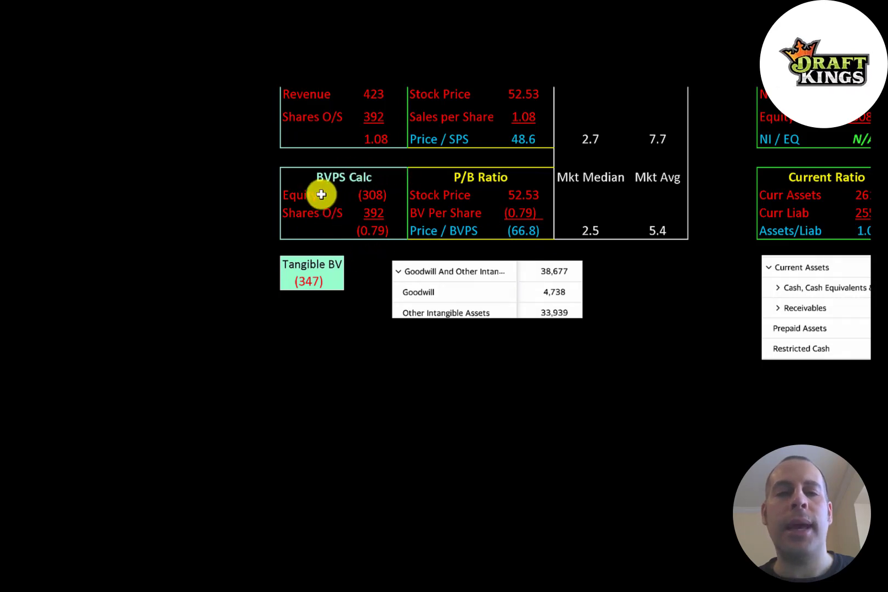
mouse_move(357, 195)
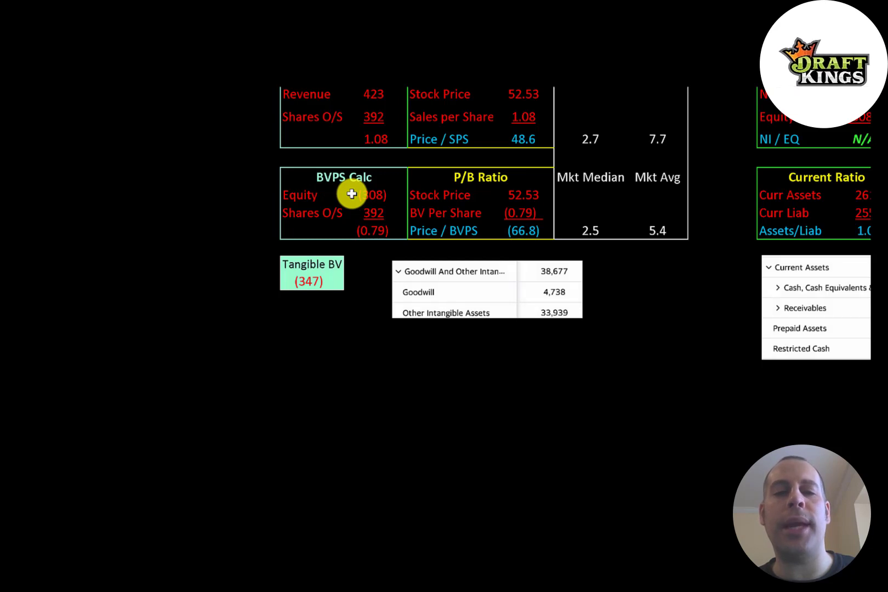
mouse_move(304, 262)
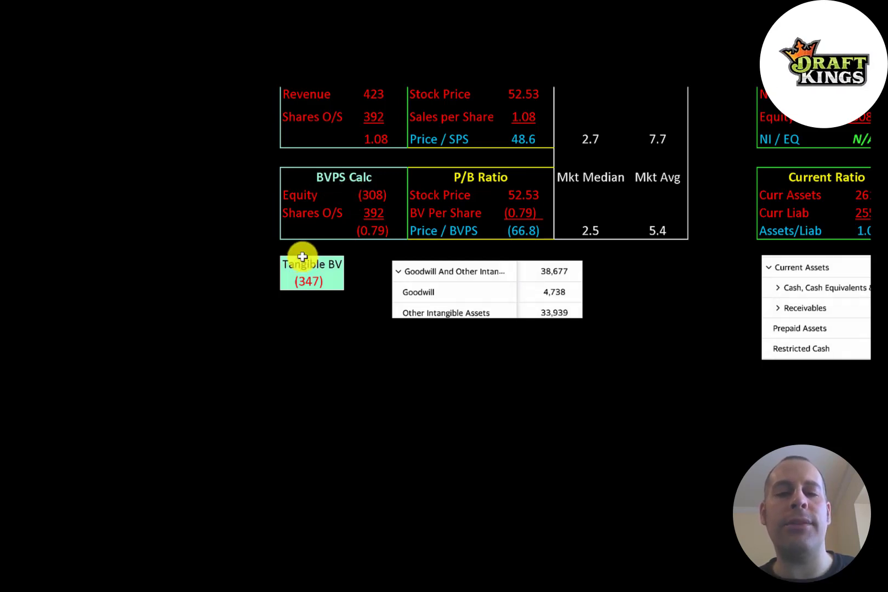
mouse_move(527, 277)
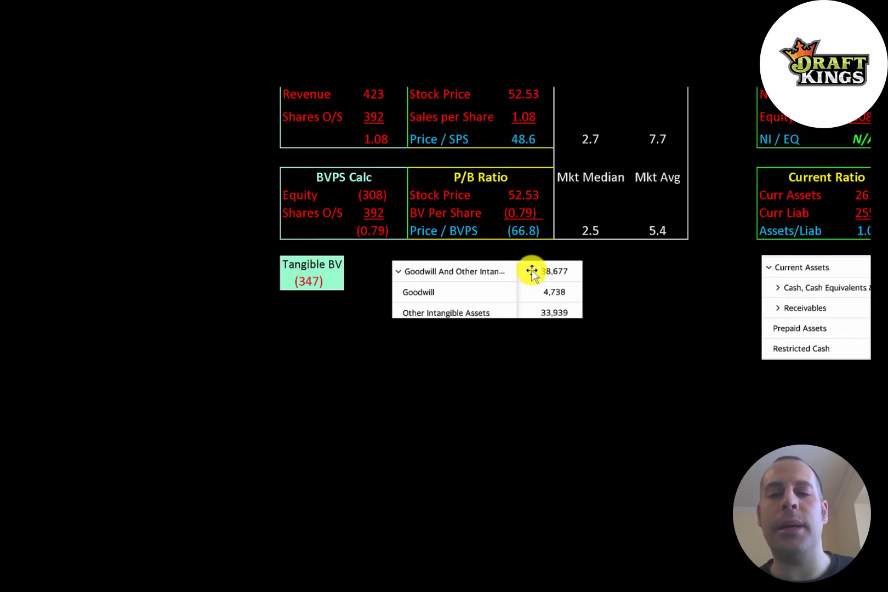
mouse_move(542, 294)
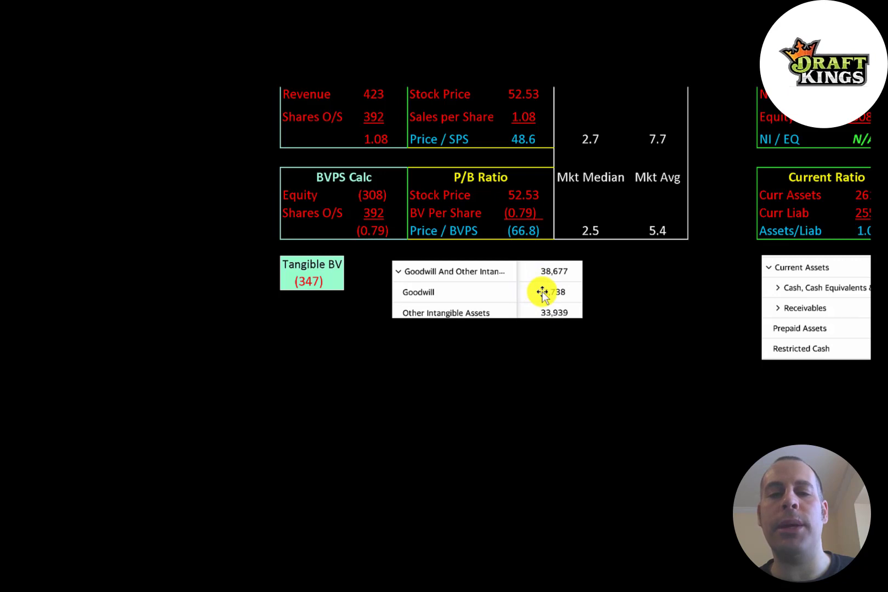
mouse_move(535, 311)
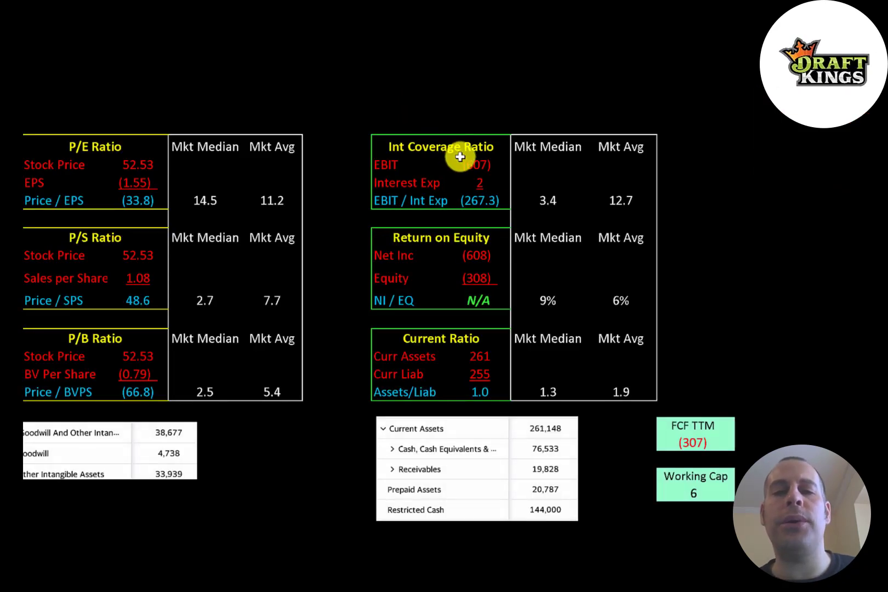
mouse_move(456, 166)
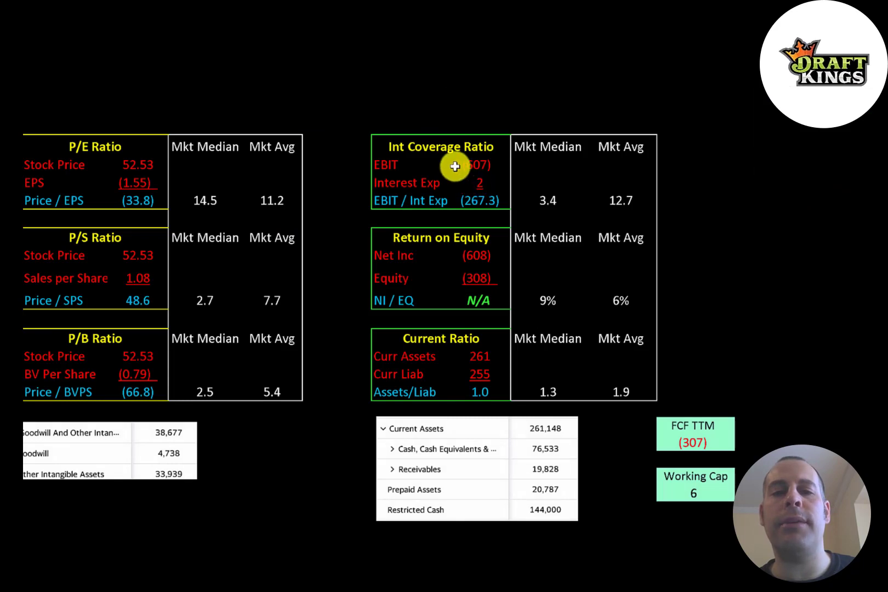
mouse_move(467, 194)
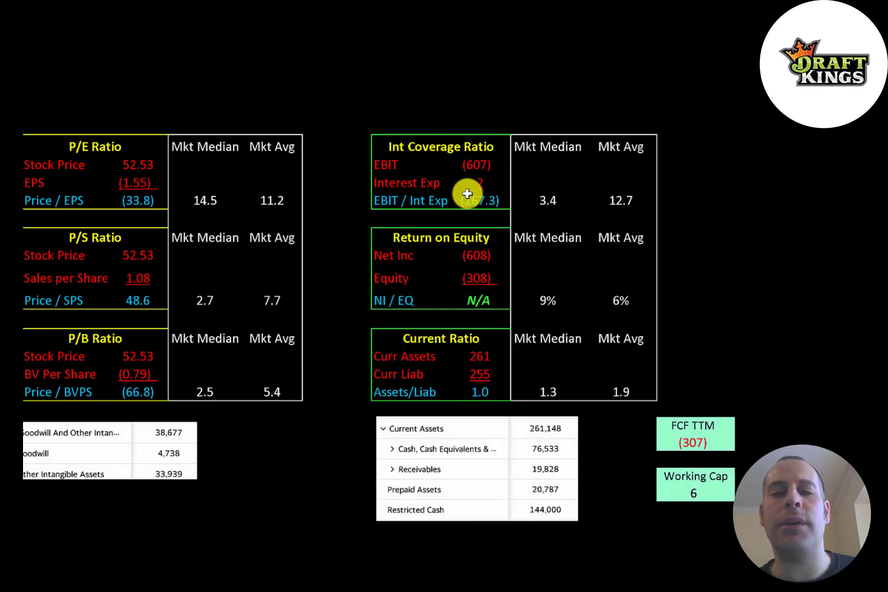
Step: Scroll to the return on equity and current ratio blocks with working capital 6 and funding (301)
scroll(down, 3)
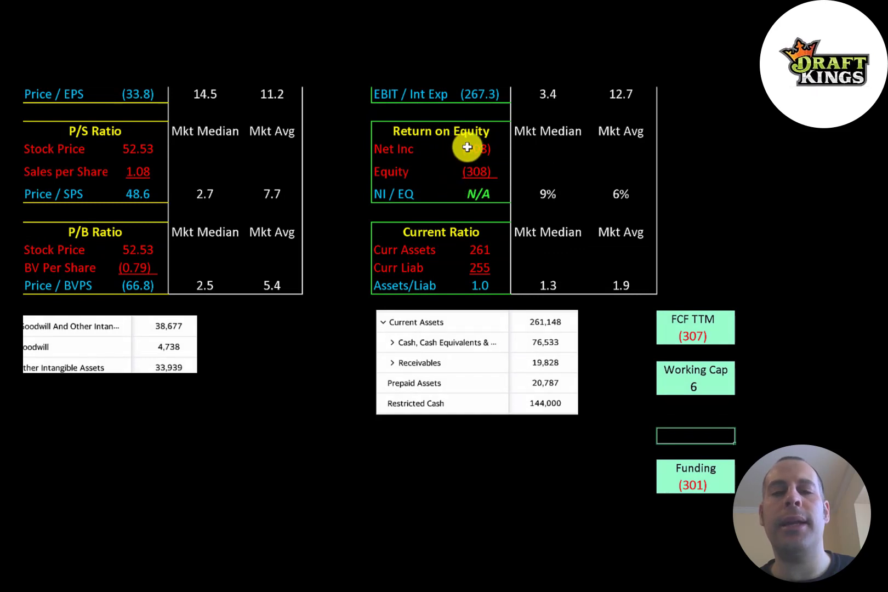
mouse_move(474, 178)
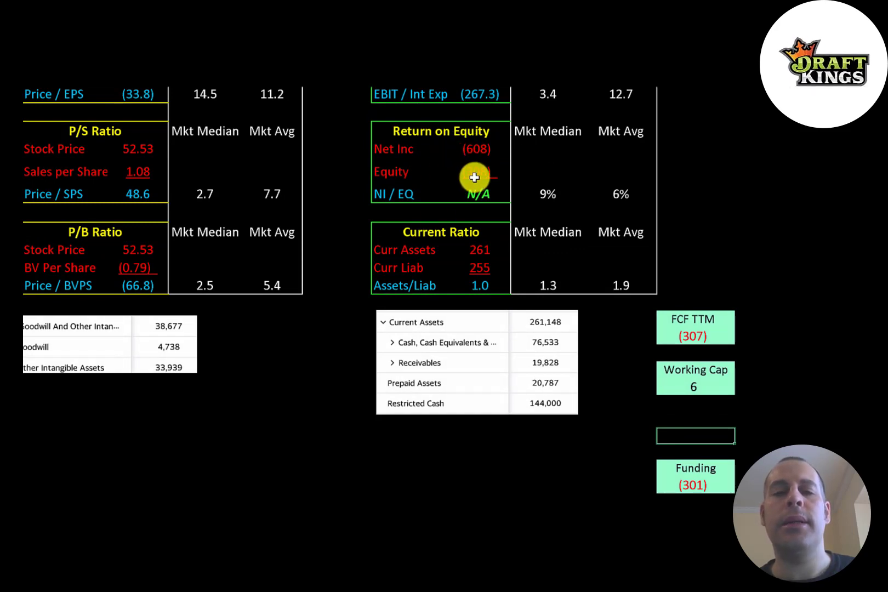
scroll(down, 3)
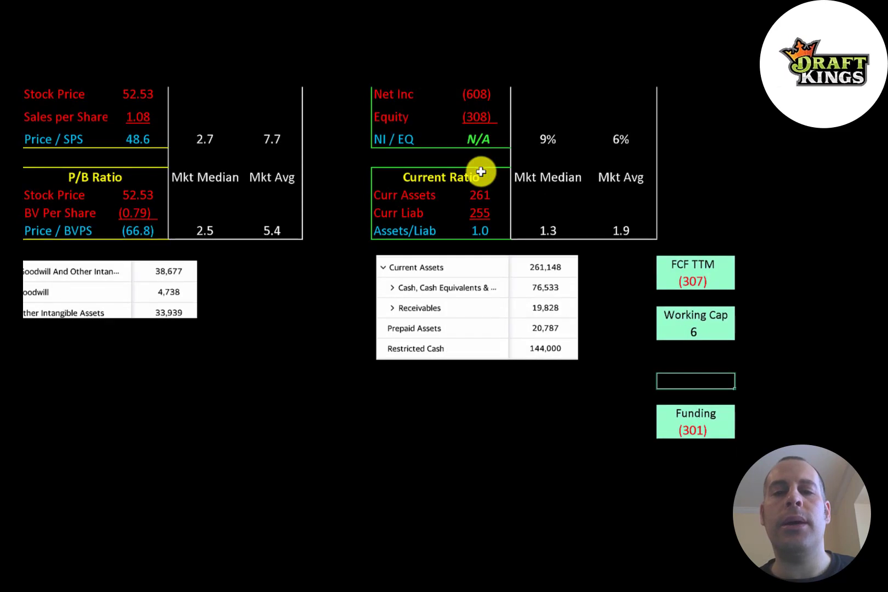
mouse_move(467, 214)
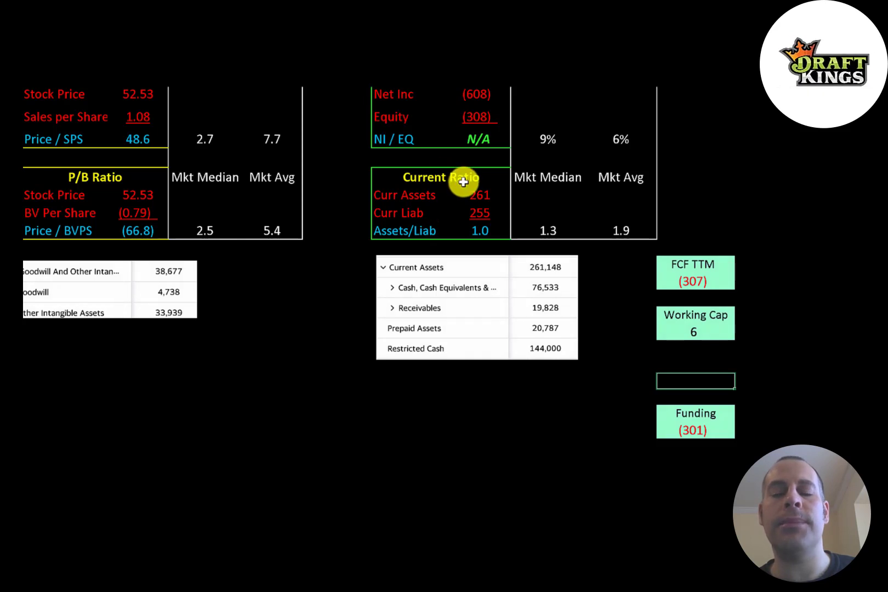
mouse_move(539, 282)
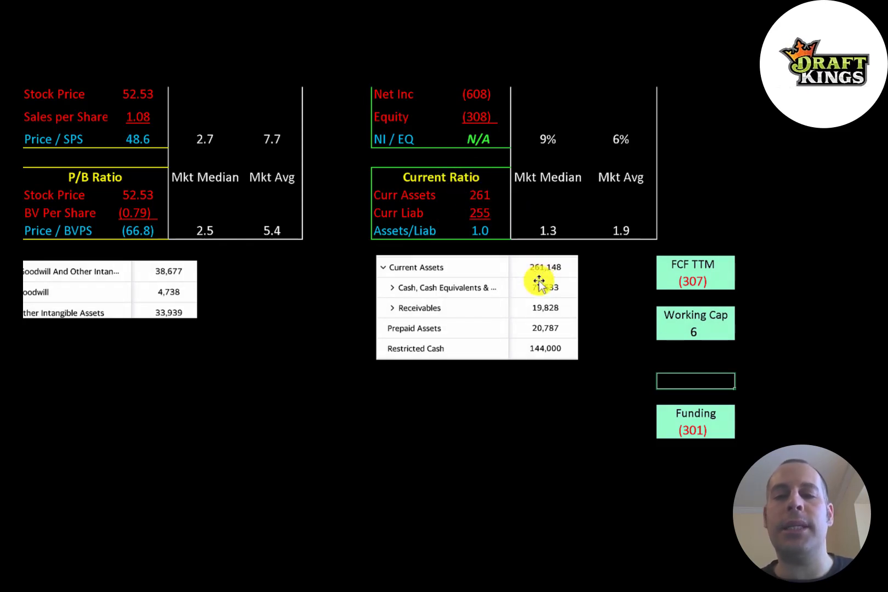
mouse_move(533, 340)
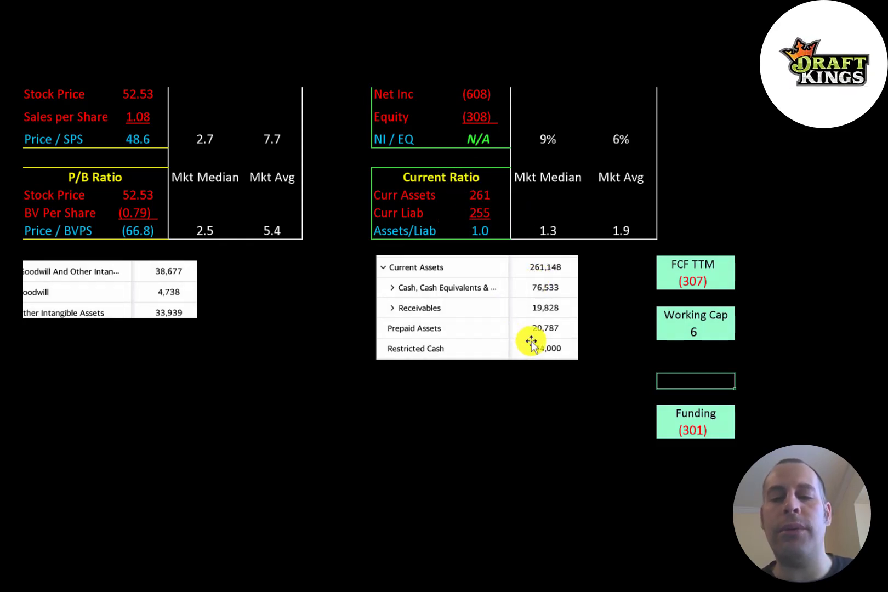
mouse_move(530, 333)
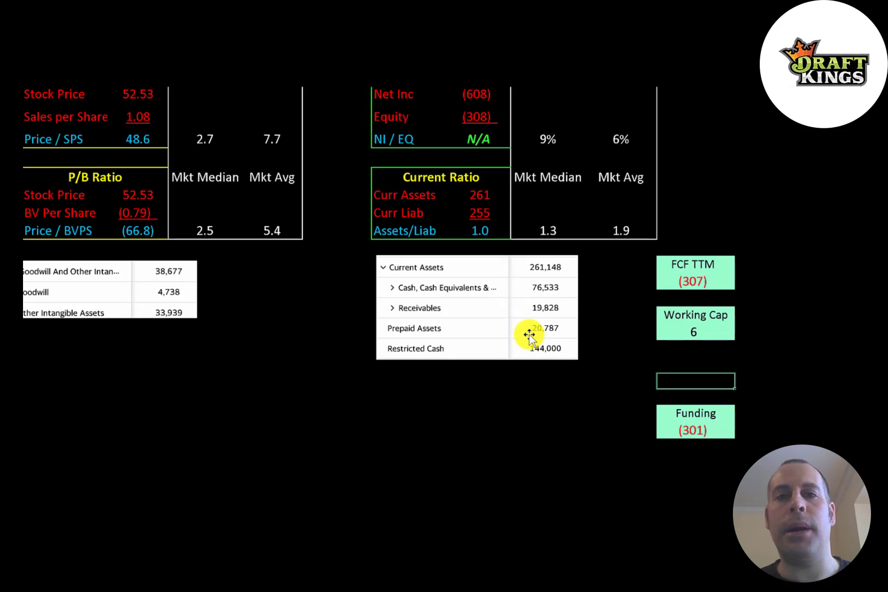
mouse_move(642, 267)
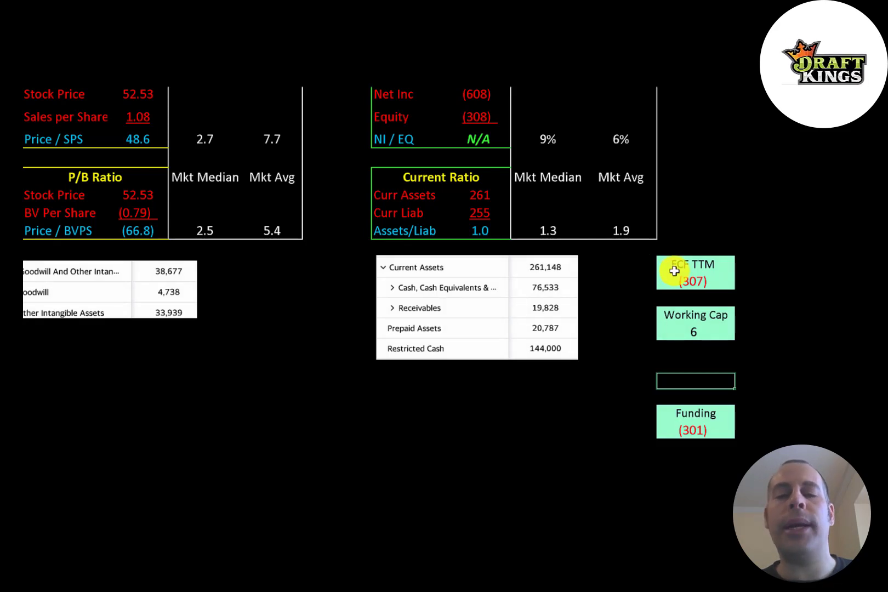
mouse_move(240, 335)
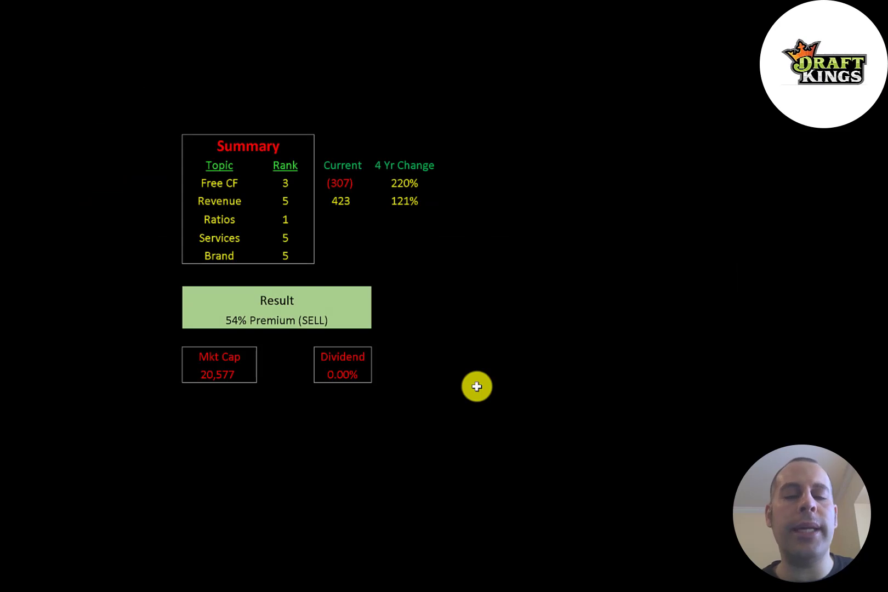
mouse_move(330, 311)
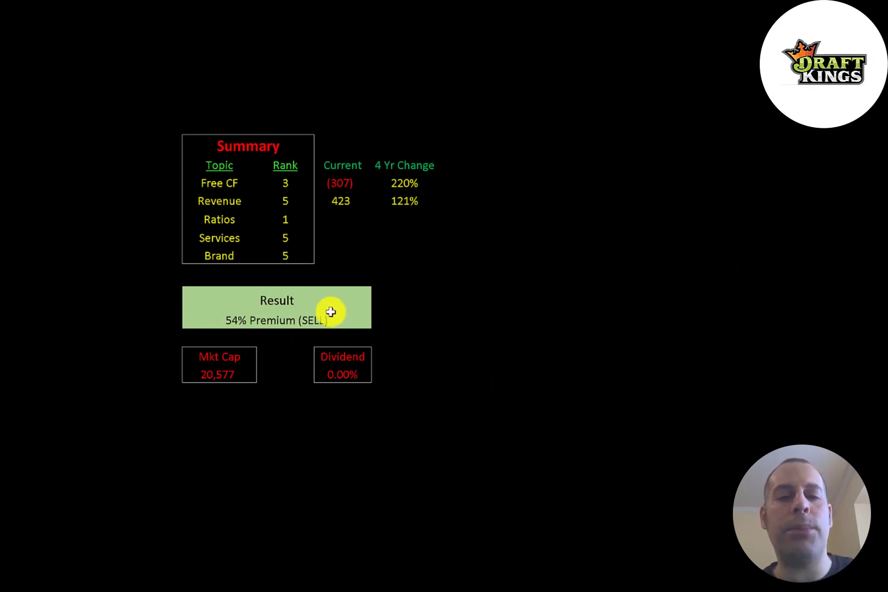
mouse_move(274, 188)
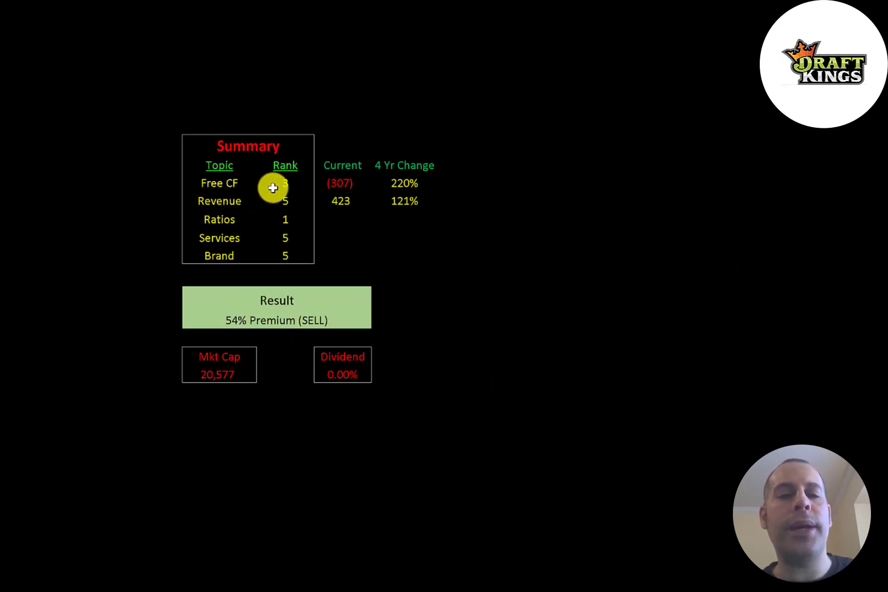
mouse_move(295, 188)
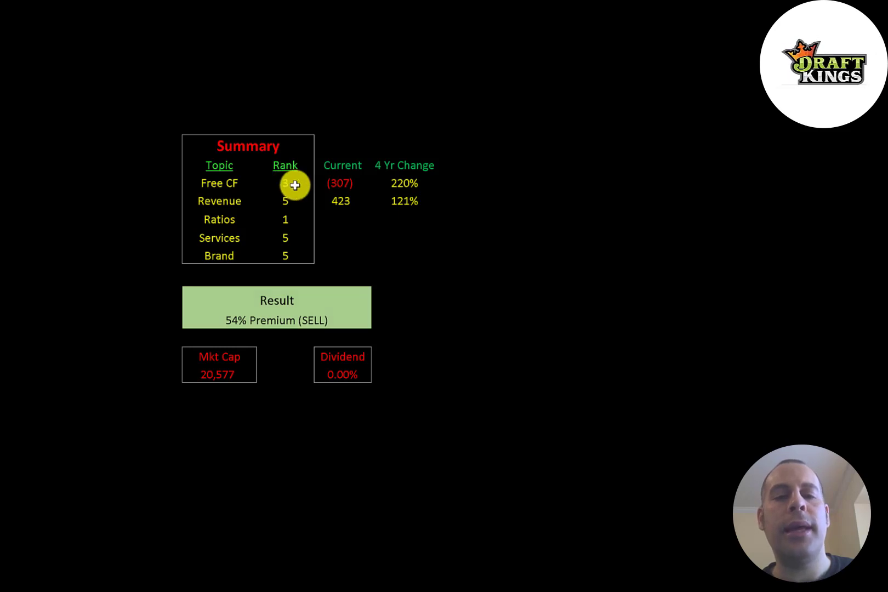
mouse_move(334, 189)
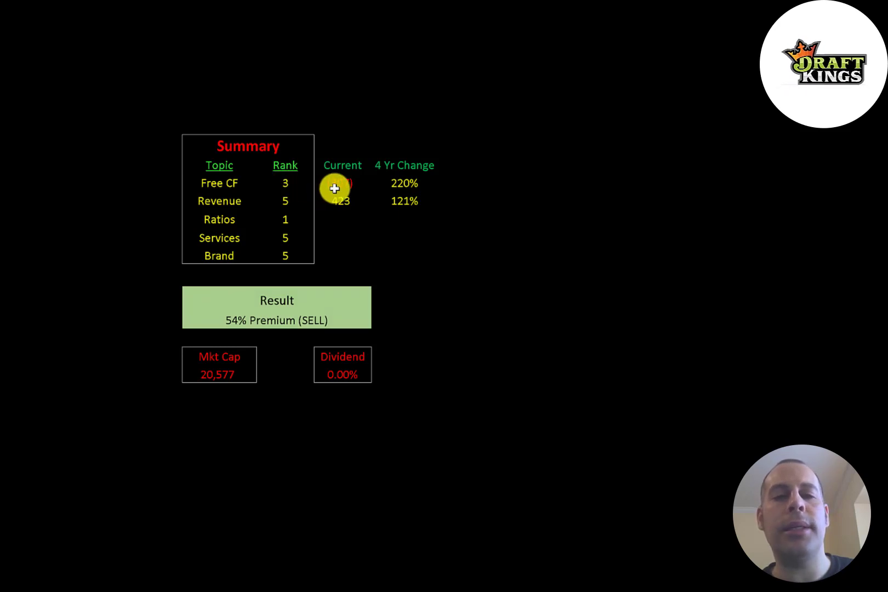
mouse_move(116, 201)
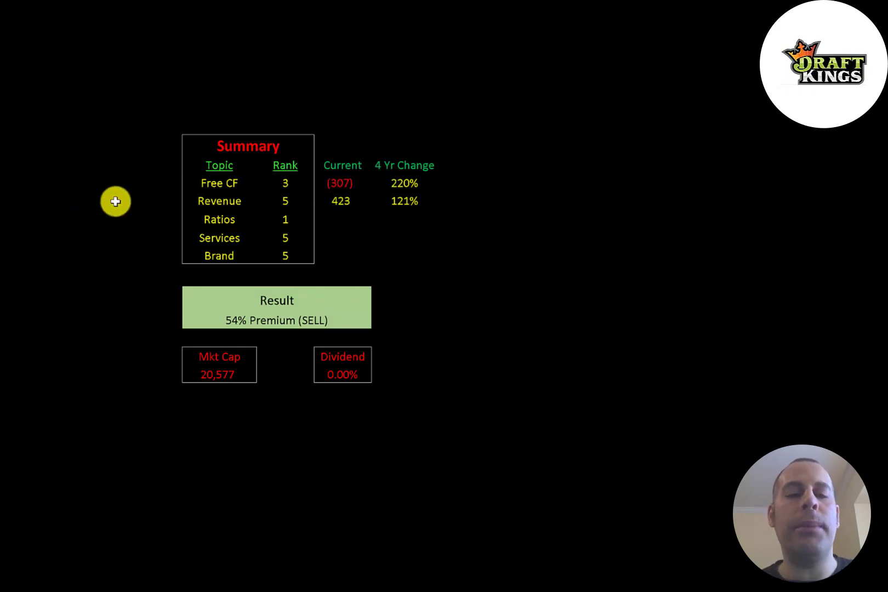
mouse_move(127, 190)
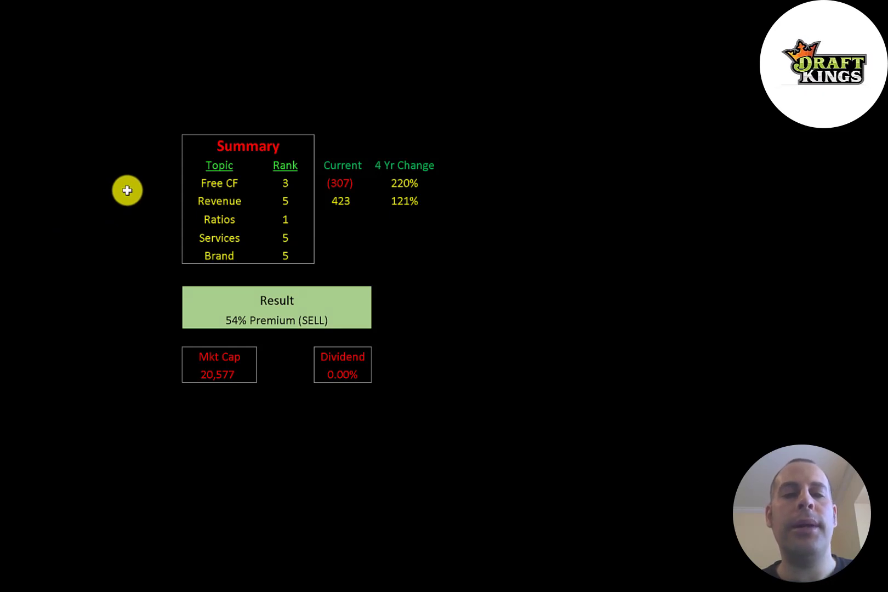
mouse_move(278, 201)
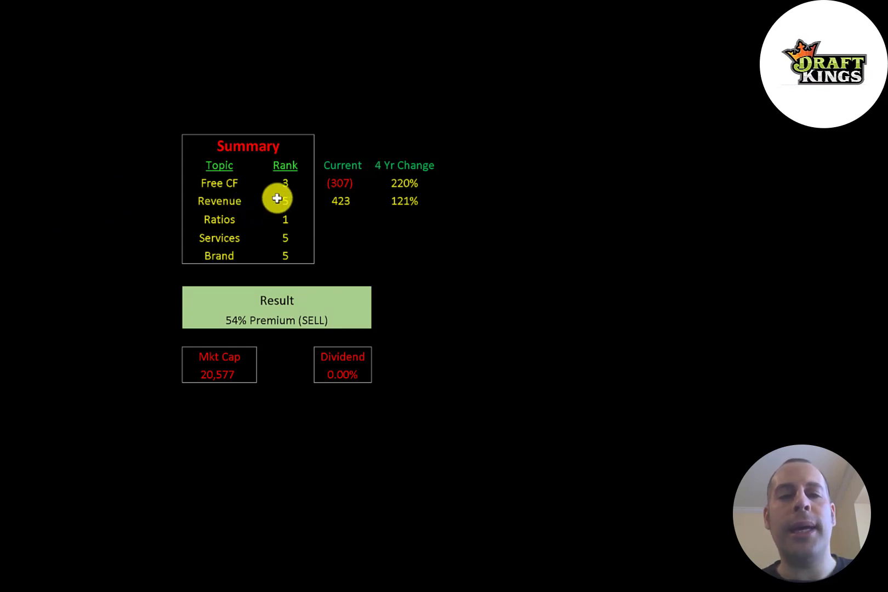
mouse_move(335, 204)
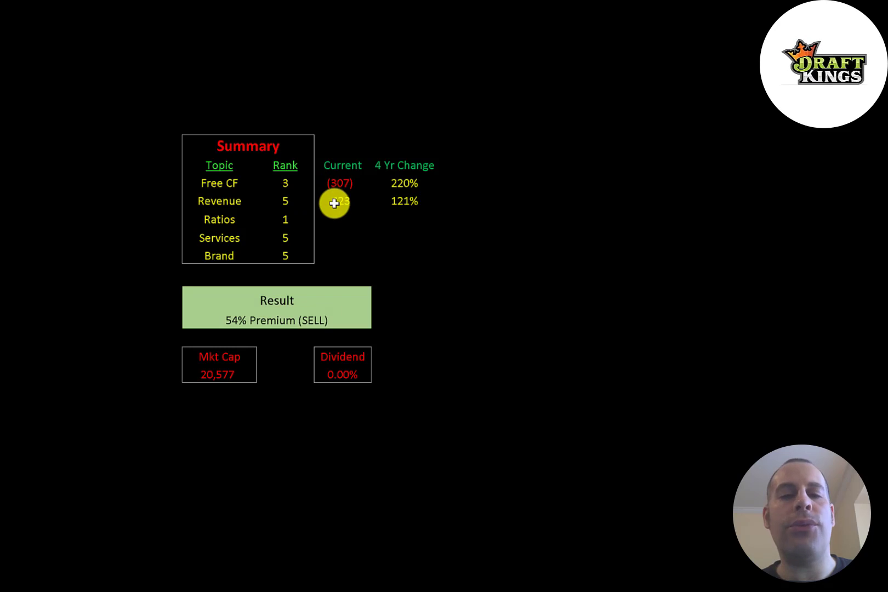
mouse_move(401, 202)
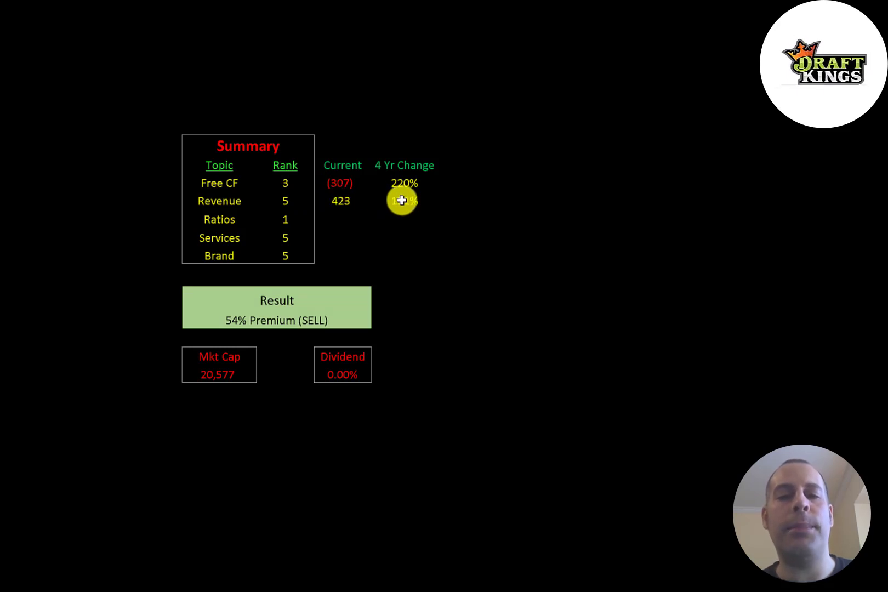
mouse_move(288, 219)
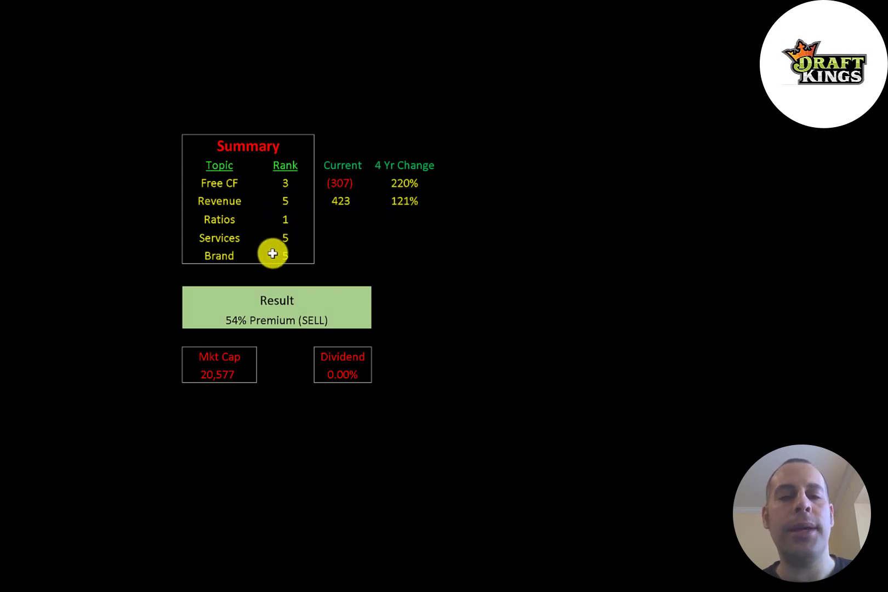
mouse_move(290, 235)
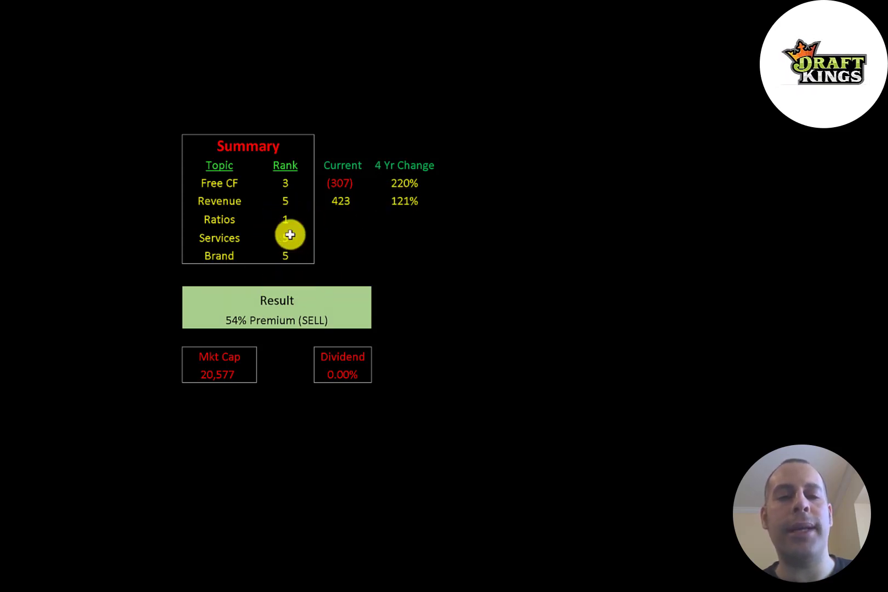
mouse_move(108, 218)
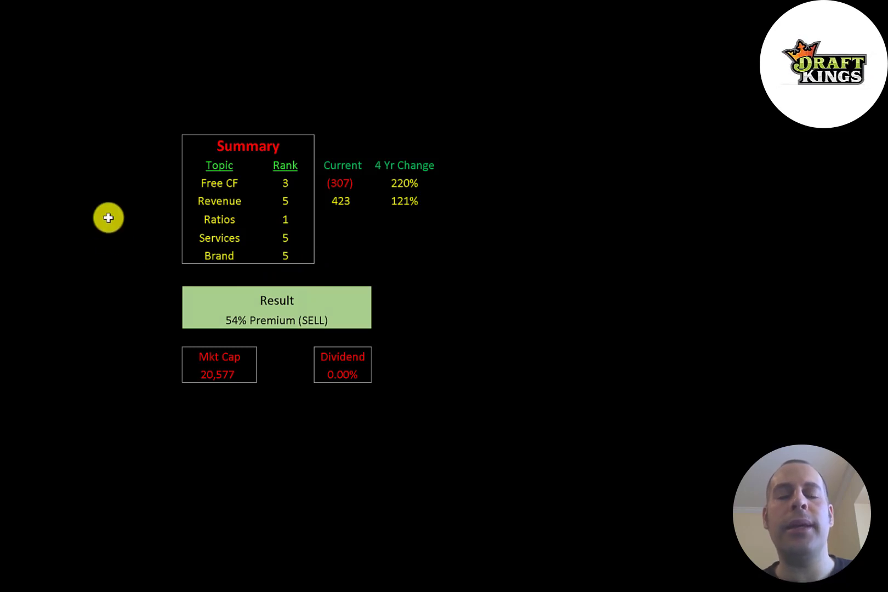